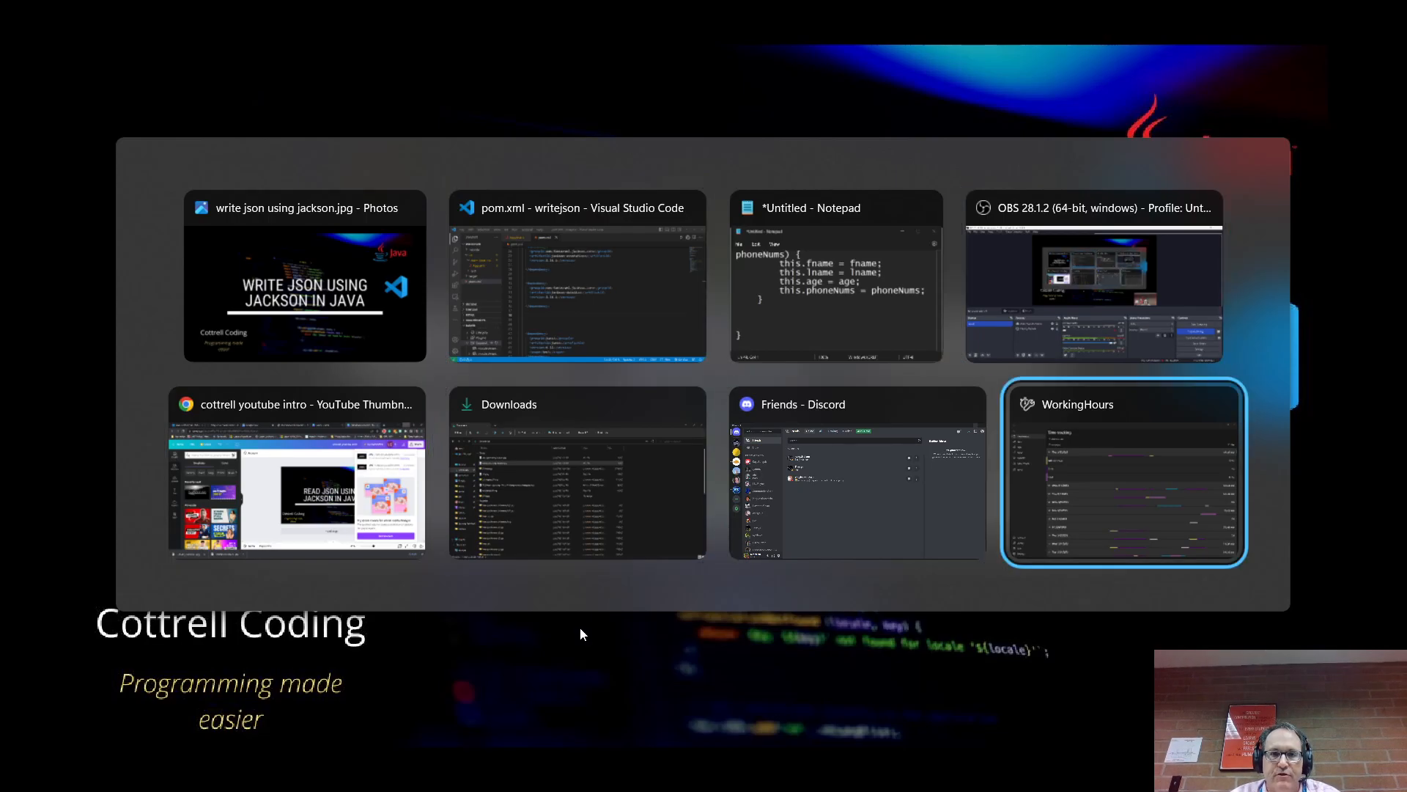
- Switch to the writejson project's pom.xml and review its jackson-annotations and jackson-databind 2.14.2 dependencies
left_click(576, 276)
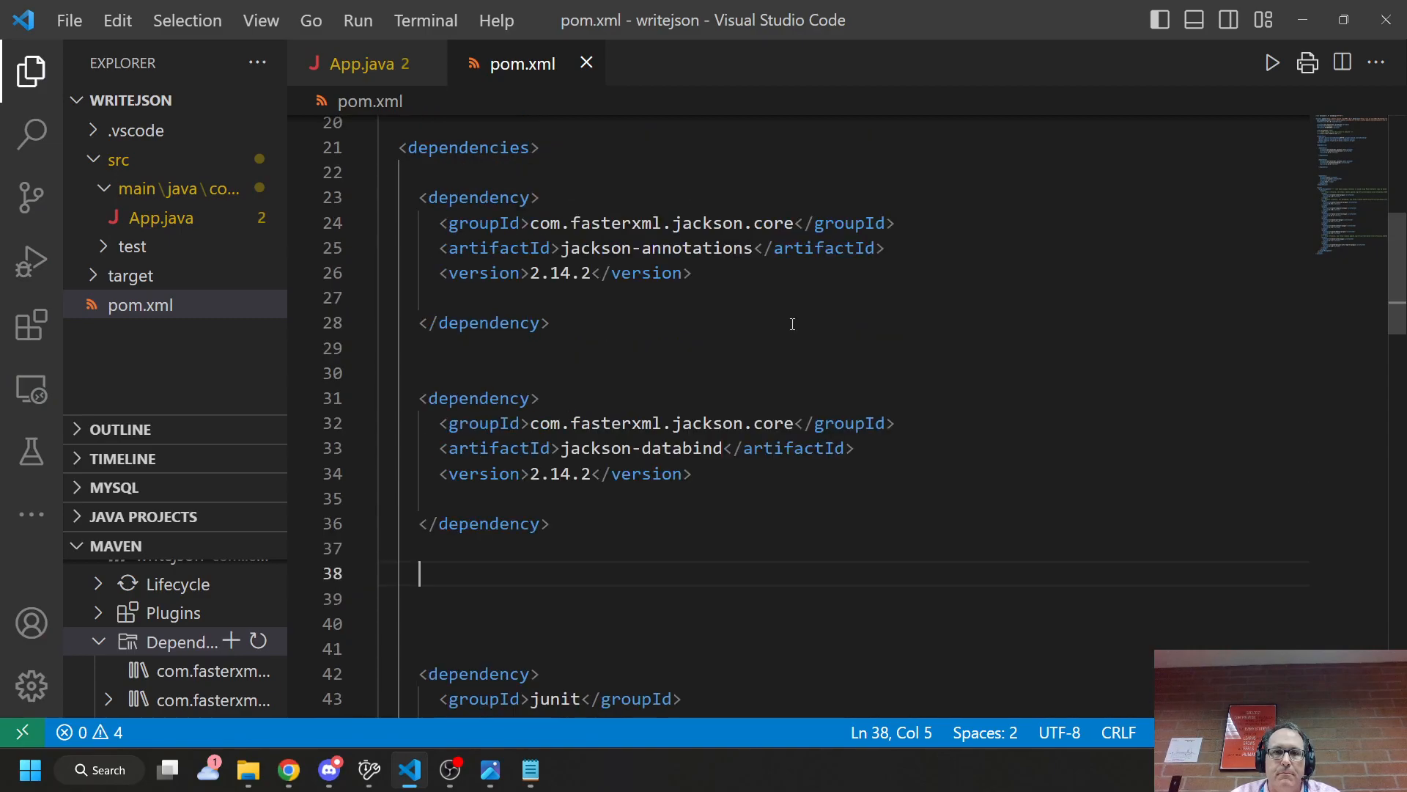
mouse_move(647, 323)
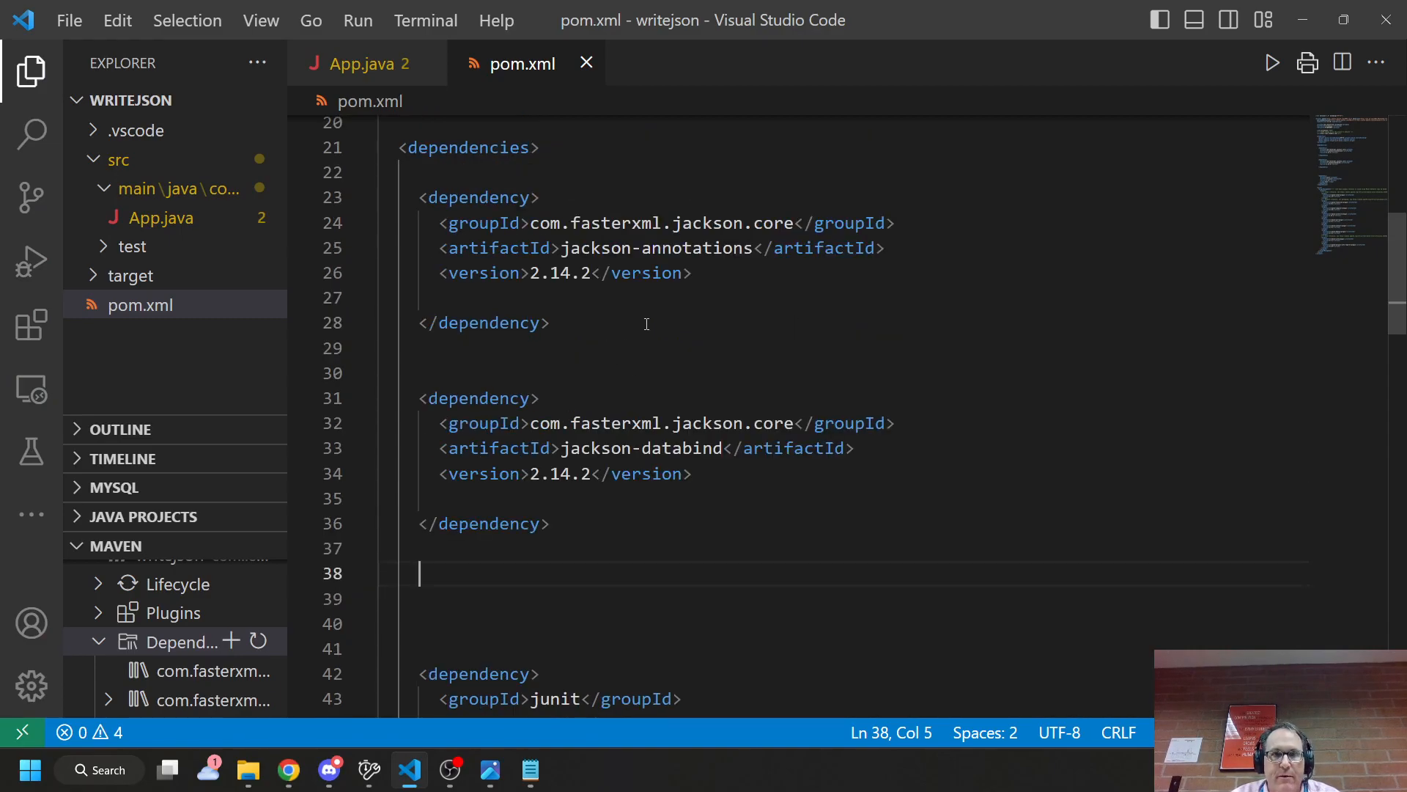
mouse_move(639, 223)
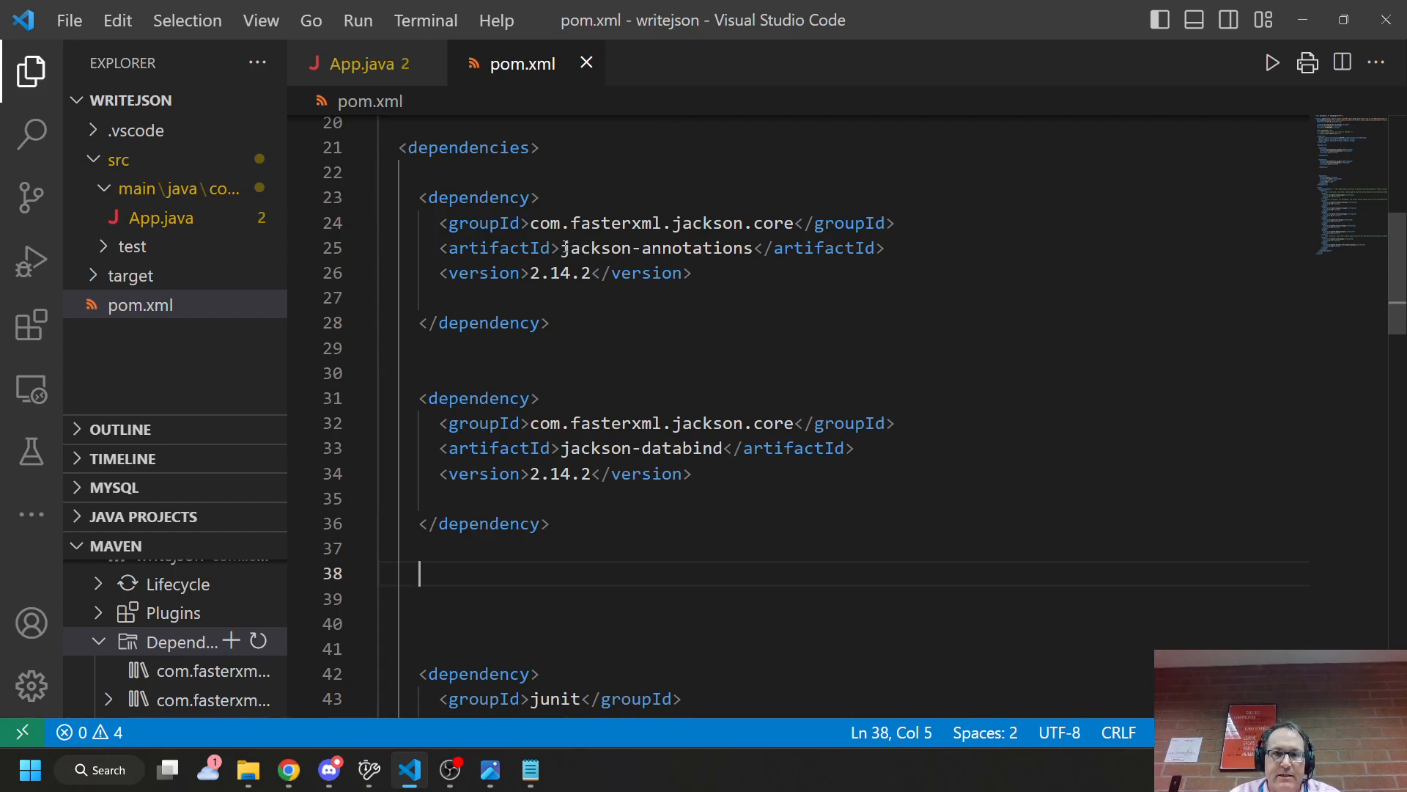
double_click(656, 248)
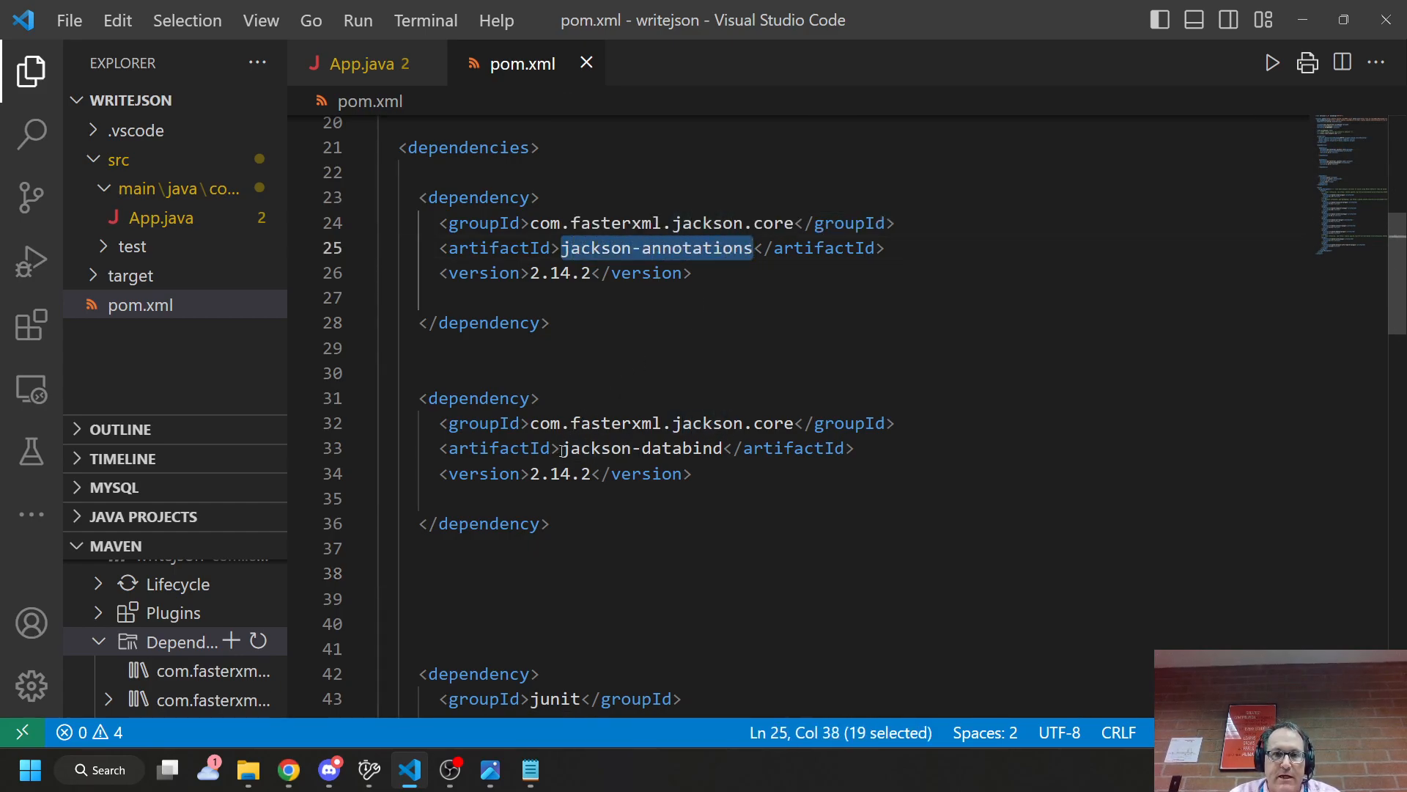
double_click(641, 448)
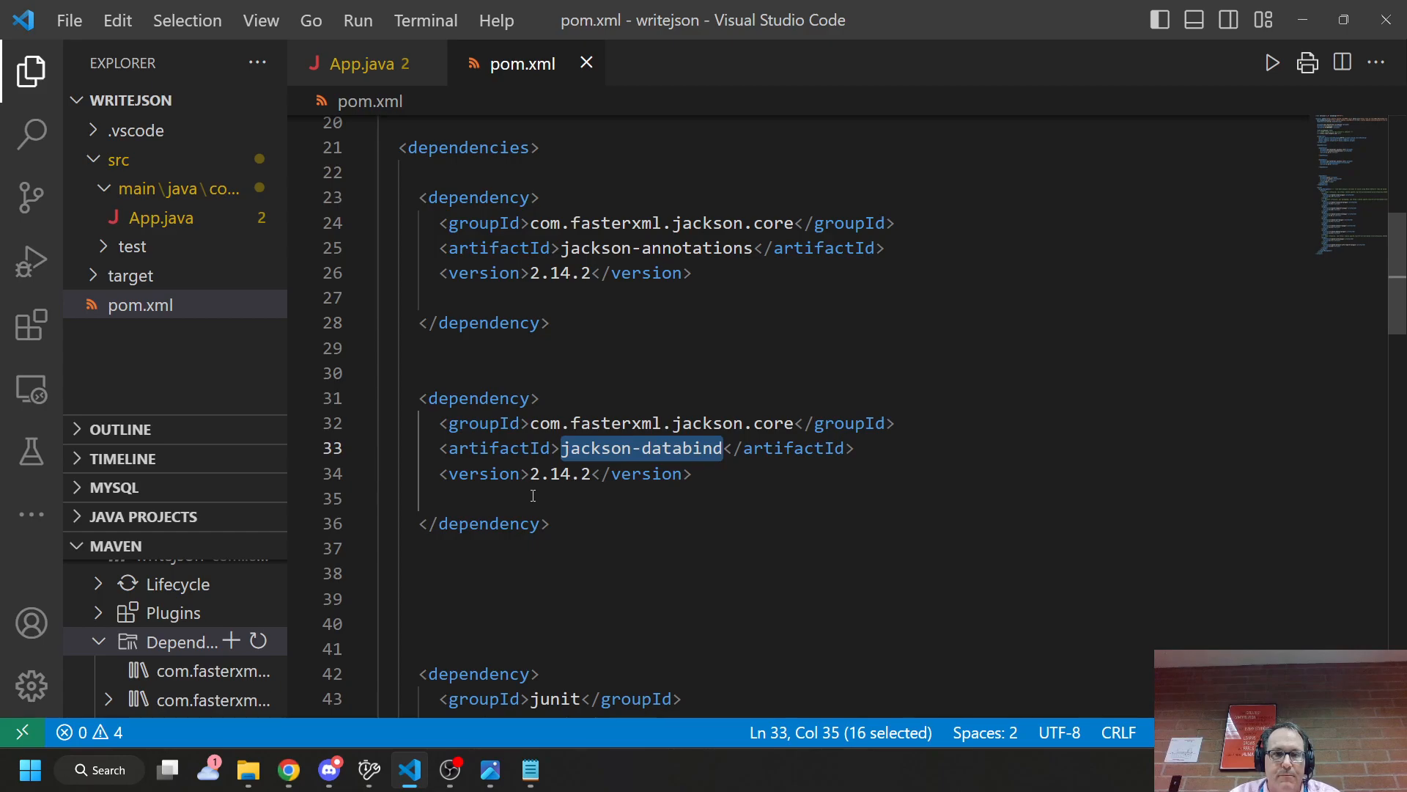
scroll("down", 3)
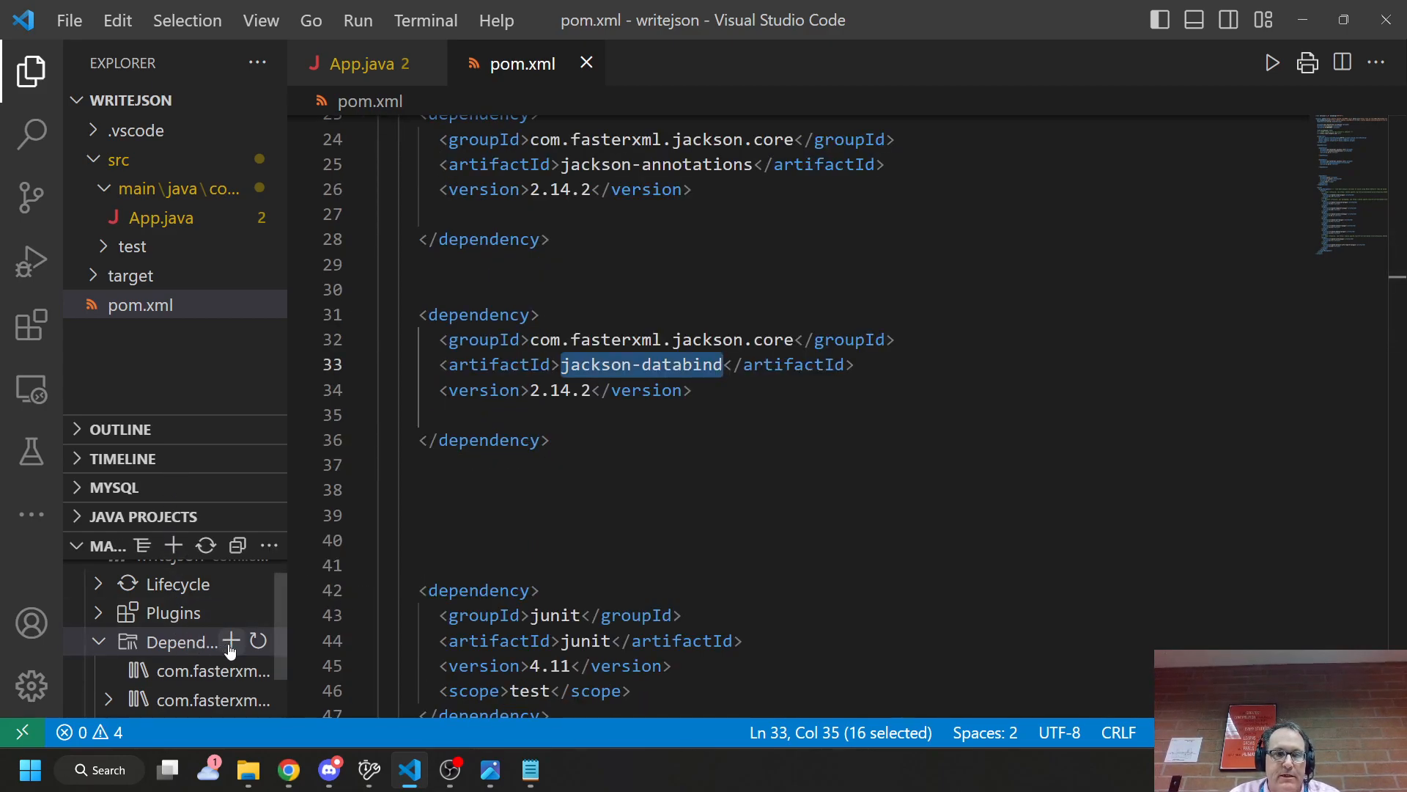
- Add the jackson-core 2.14.2 Maven dependency to pom.xml and remove its <type>bundle</type> line
left_click(230, 641)
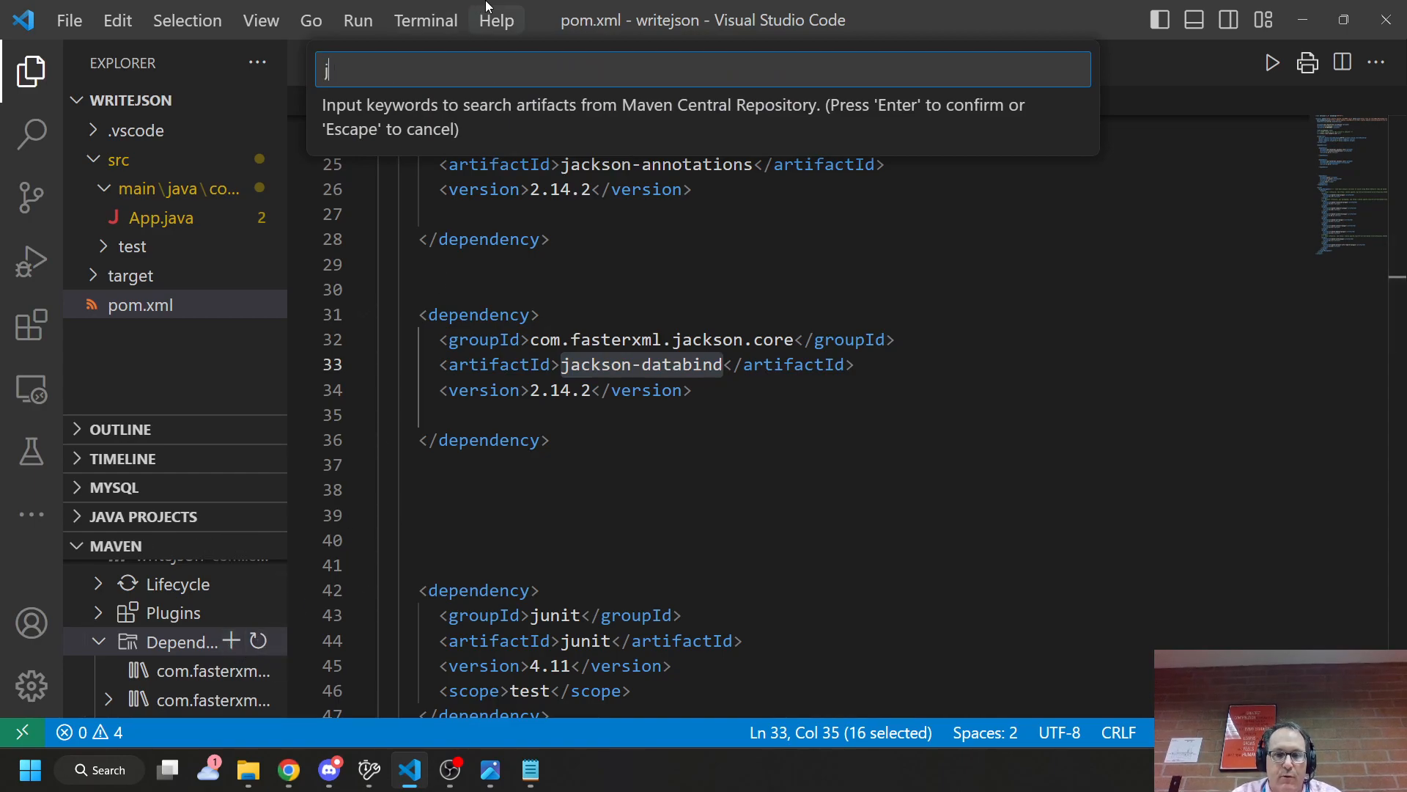
type("jackson-core")
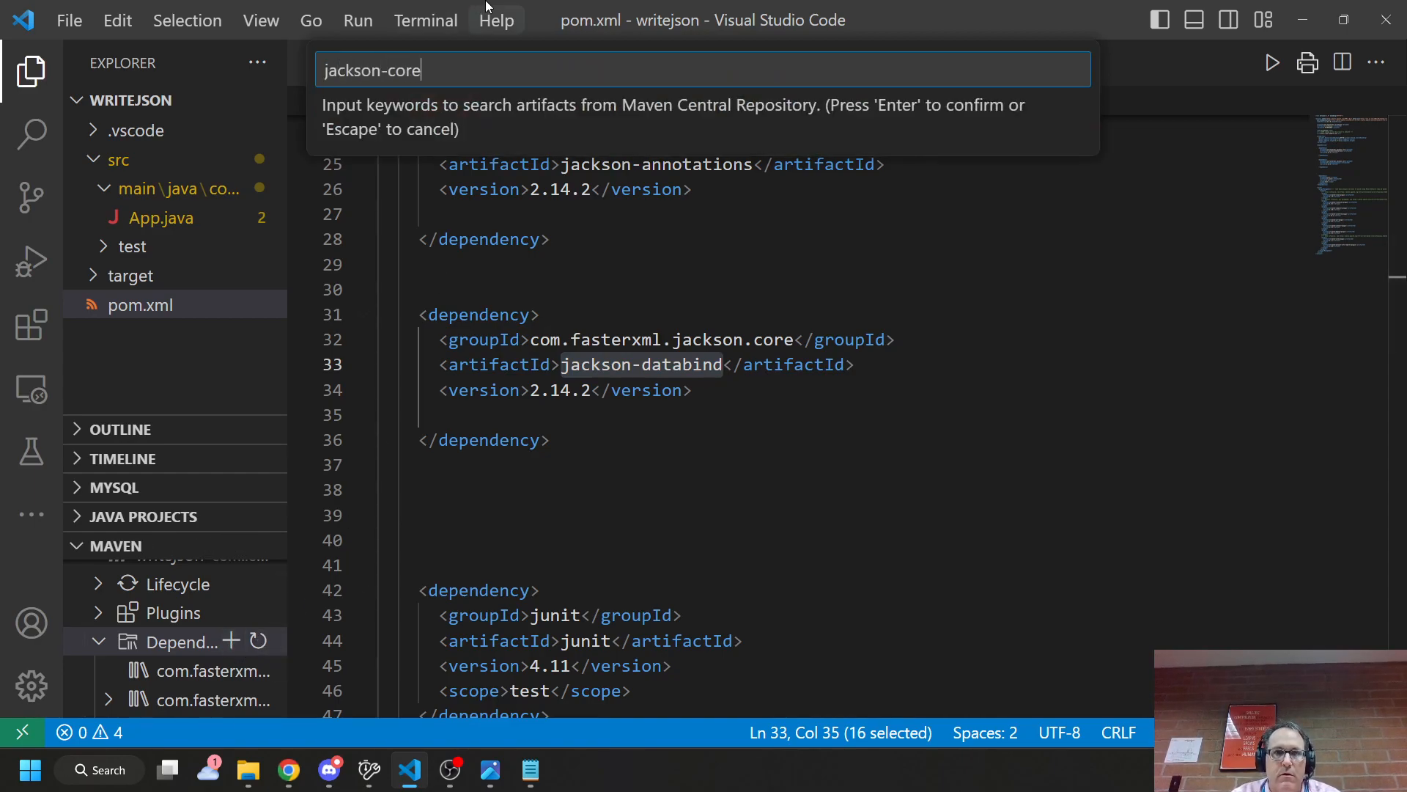
key("Return")
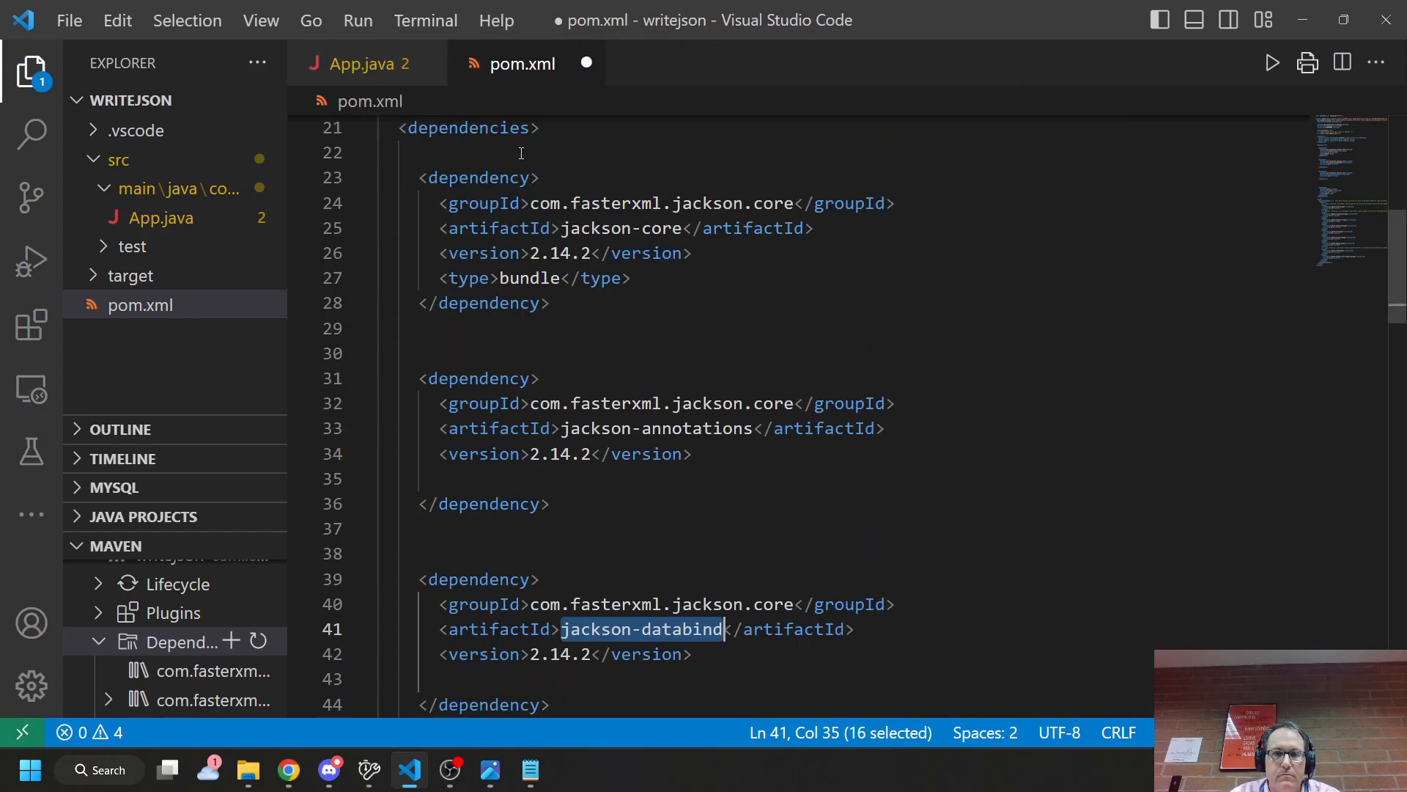
scroll("down", 3)
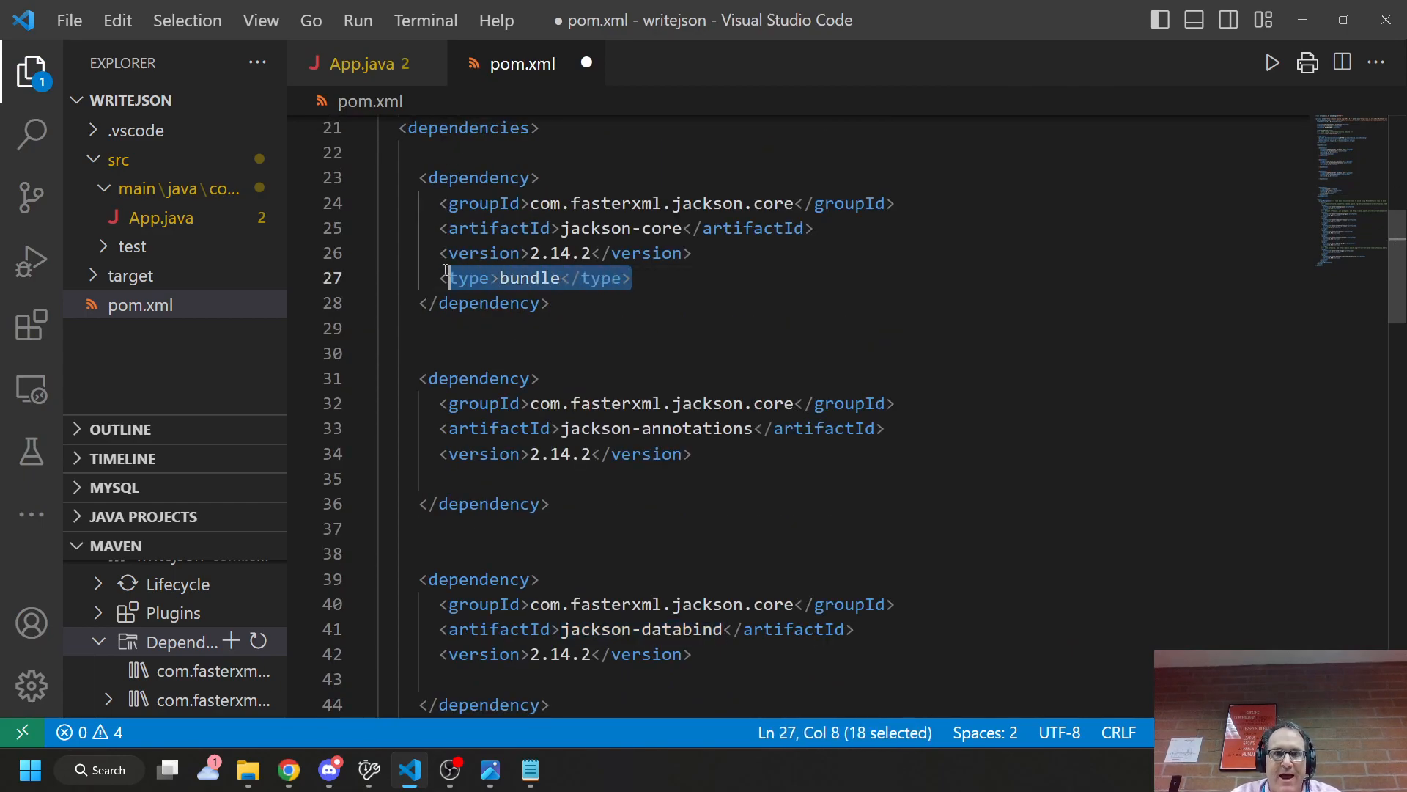
key("Delete")
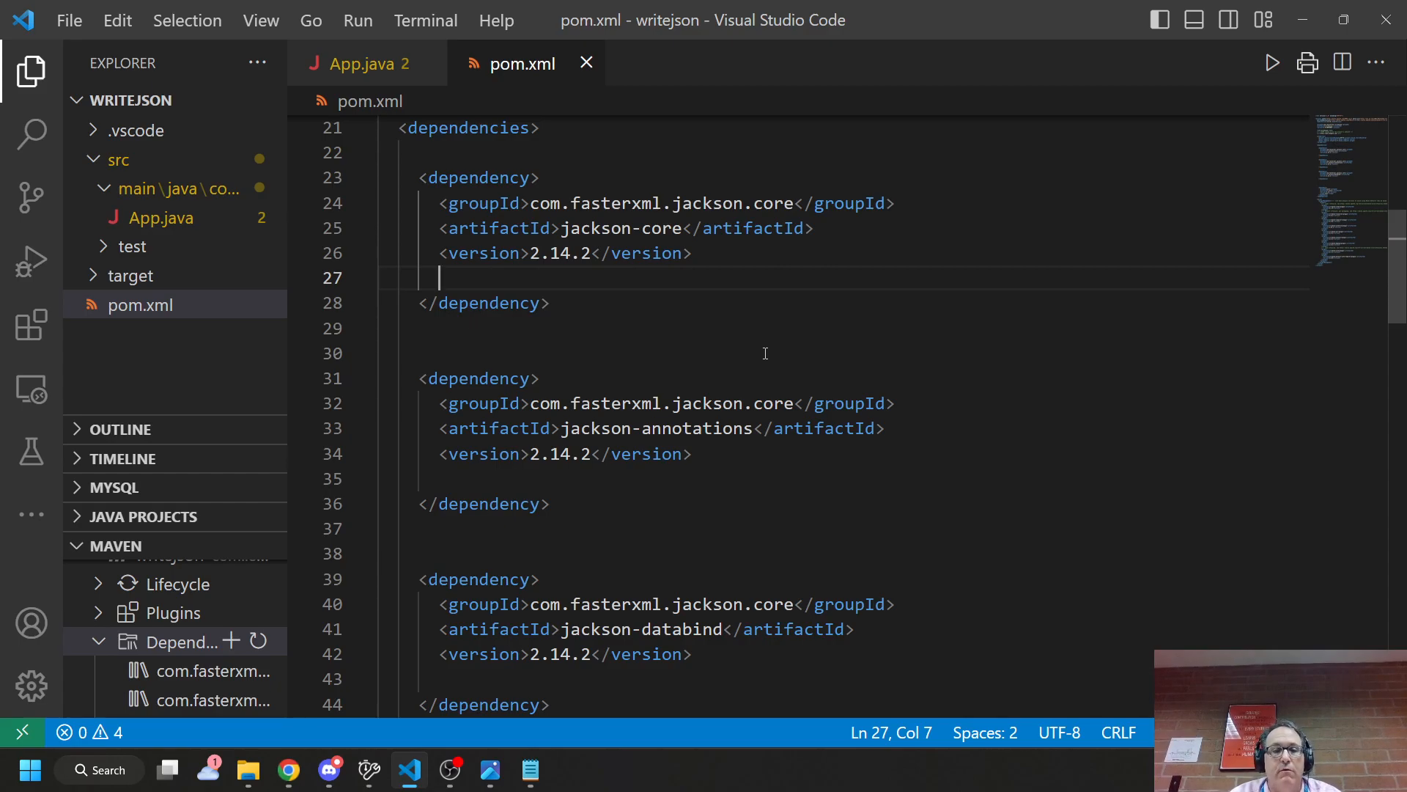
mouse_move(635, 453)
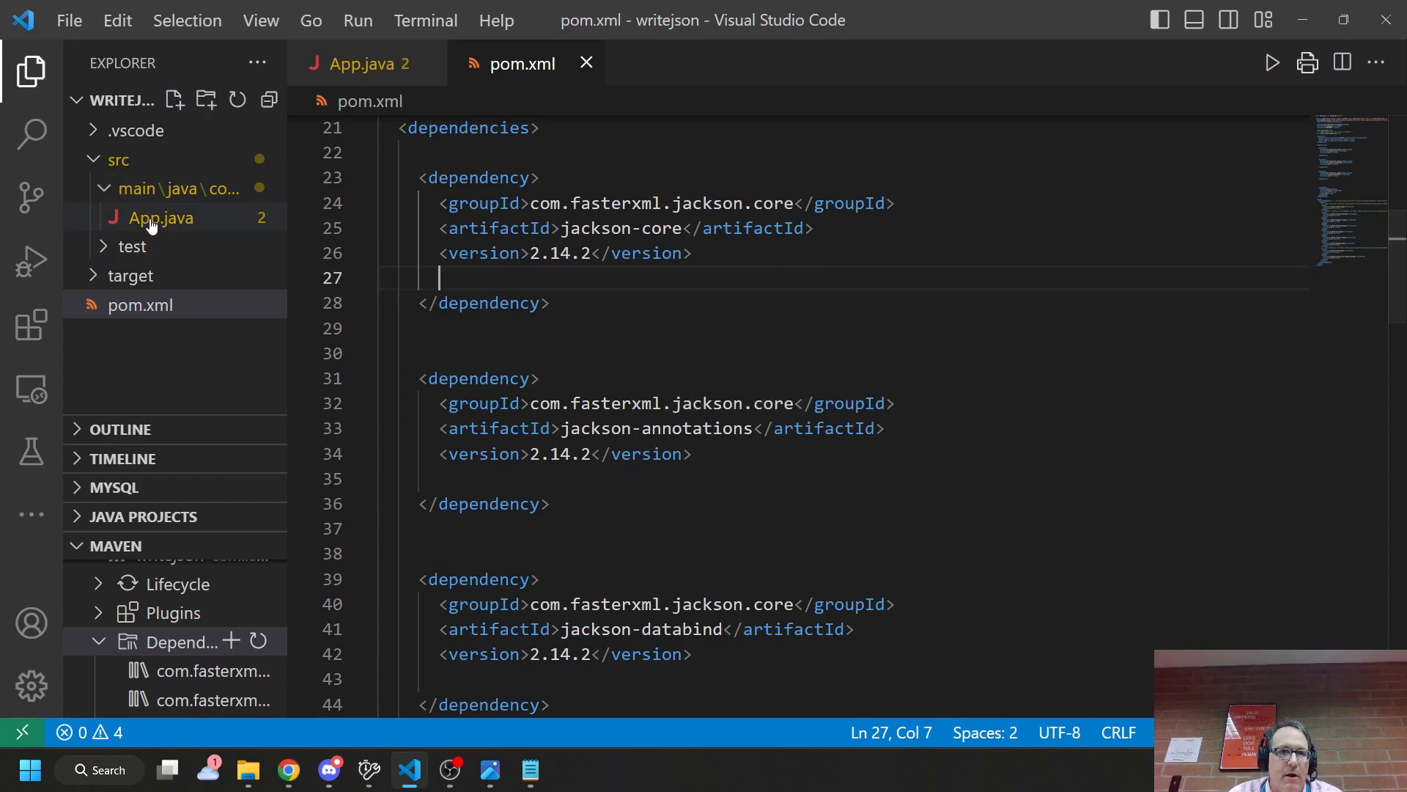
- Open App.java from the Explorer, showing the empty main method and planning comments
left_click(159, 217)
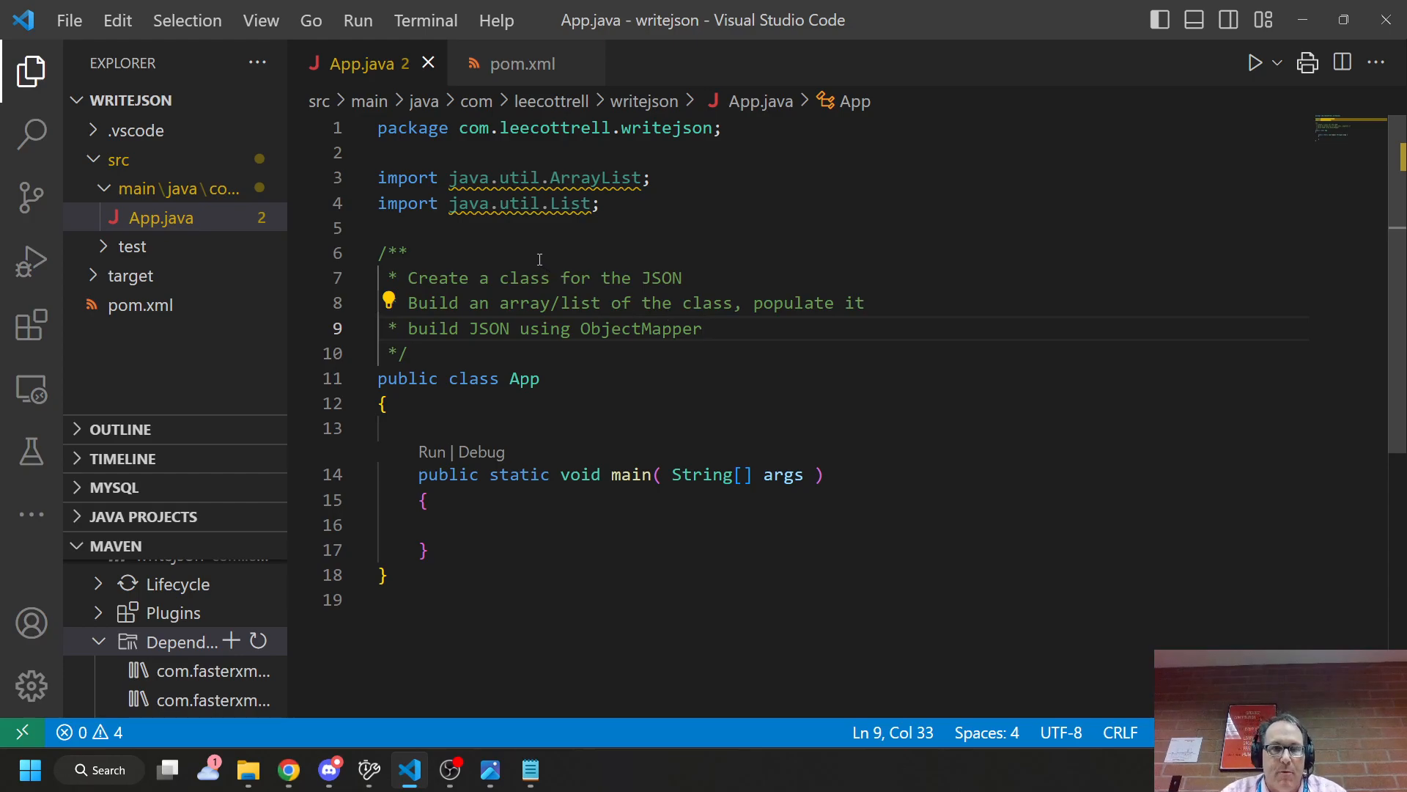
mouse_move(202, 207)
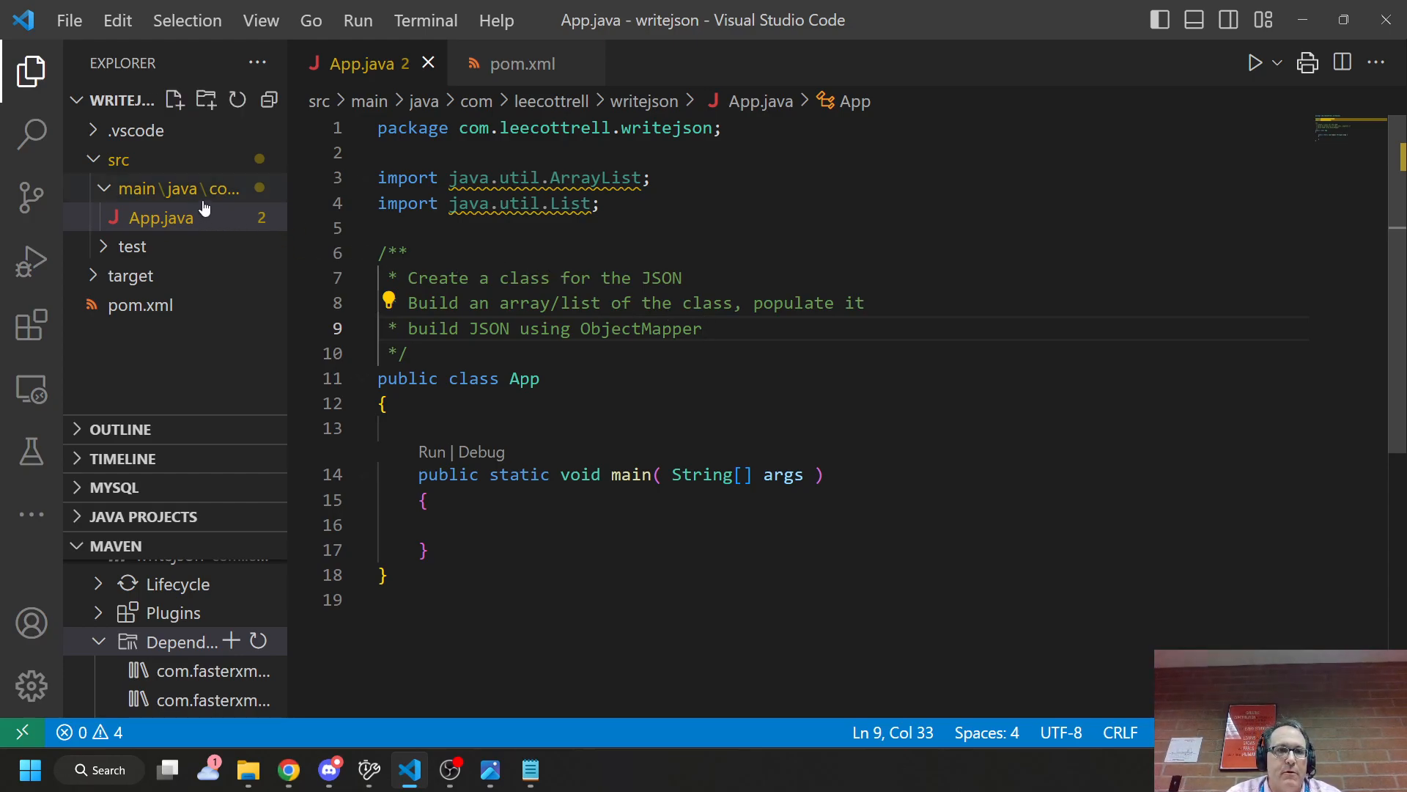
- Create Person.java beside App.java with private String fname, lname and int age fields
left_click(176, 100)
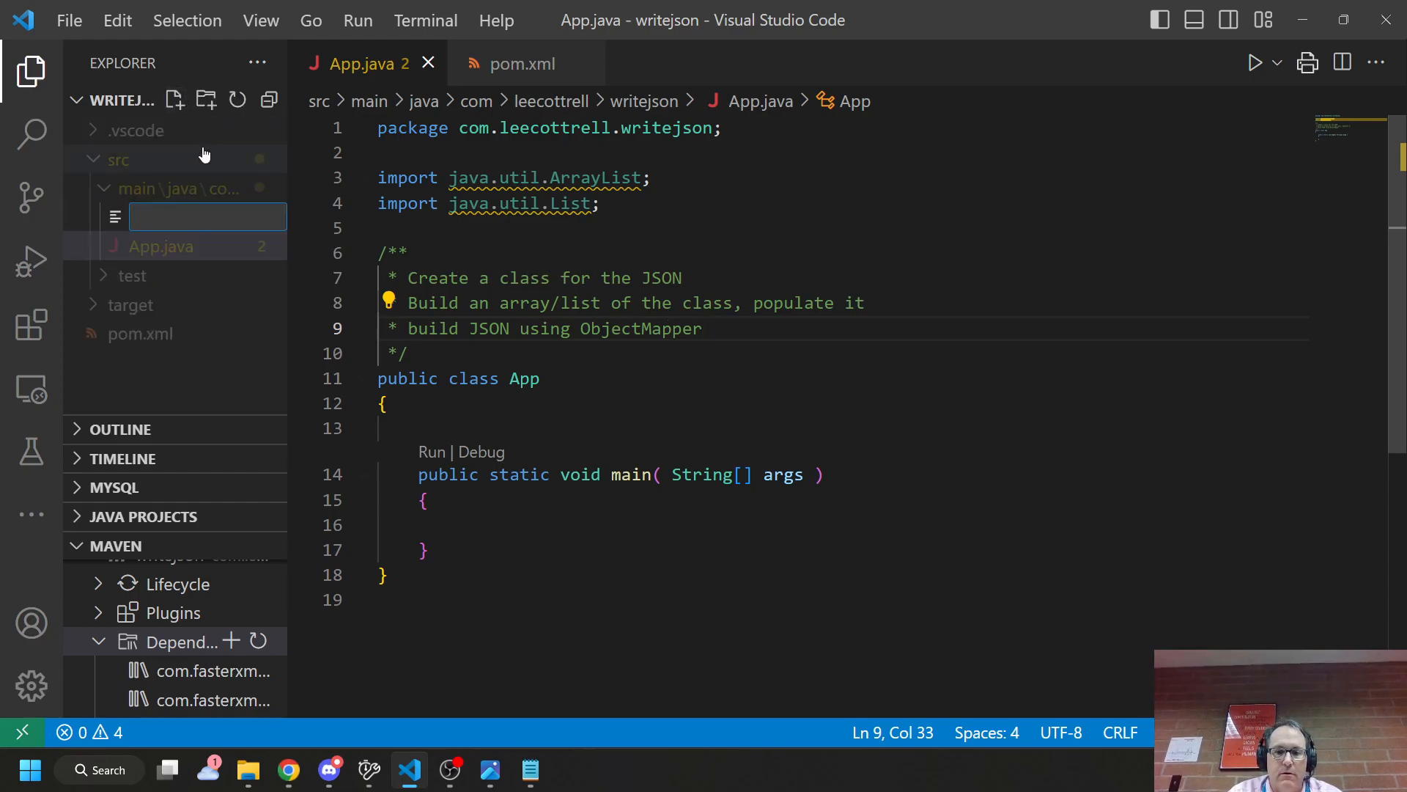
type("Person")
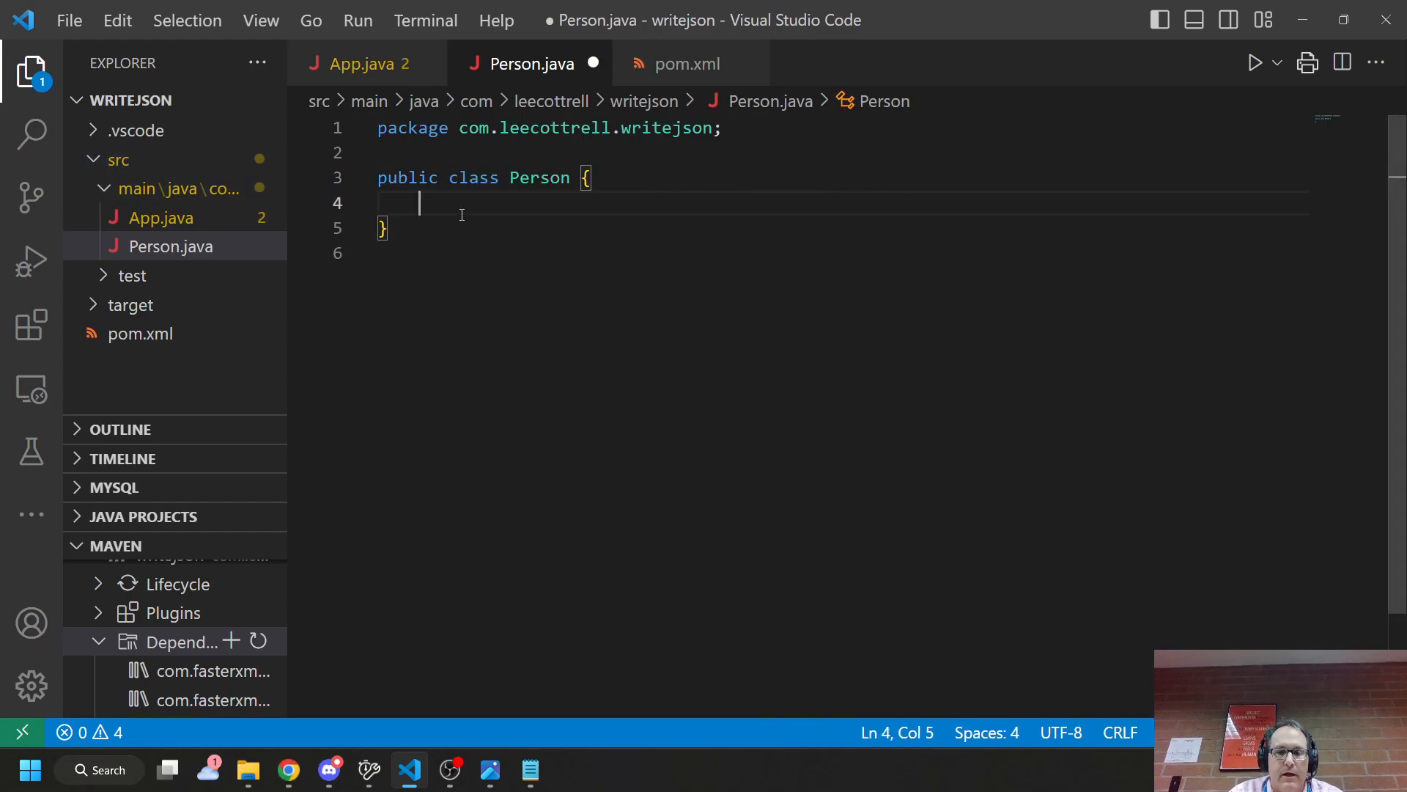
type("private")
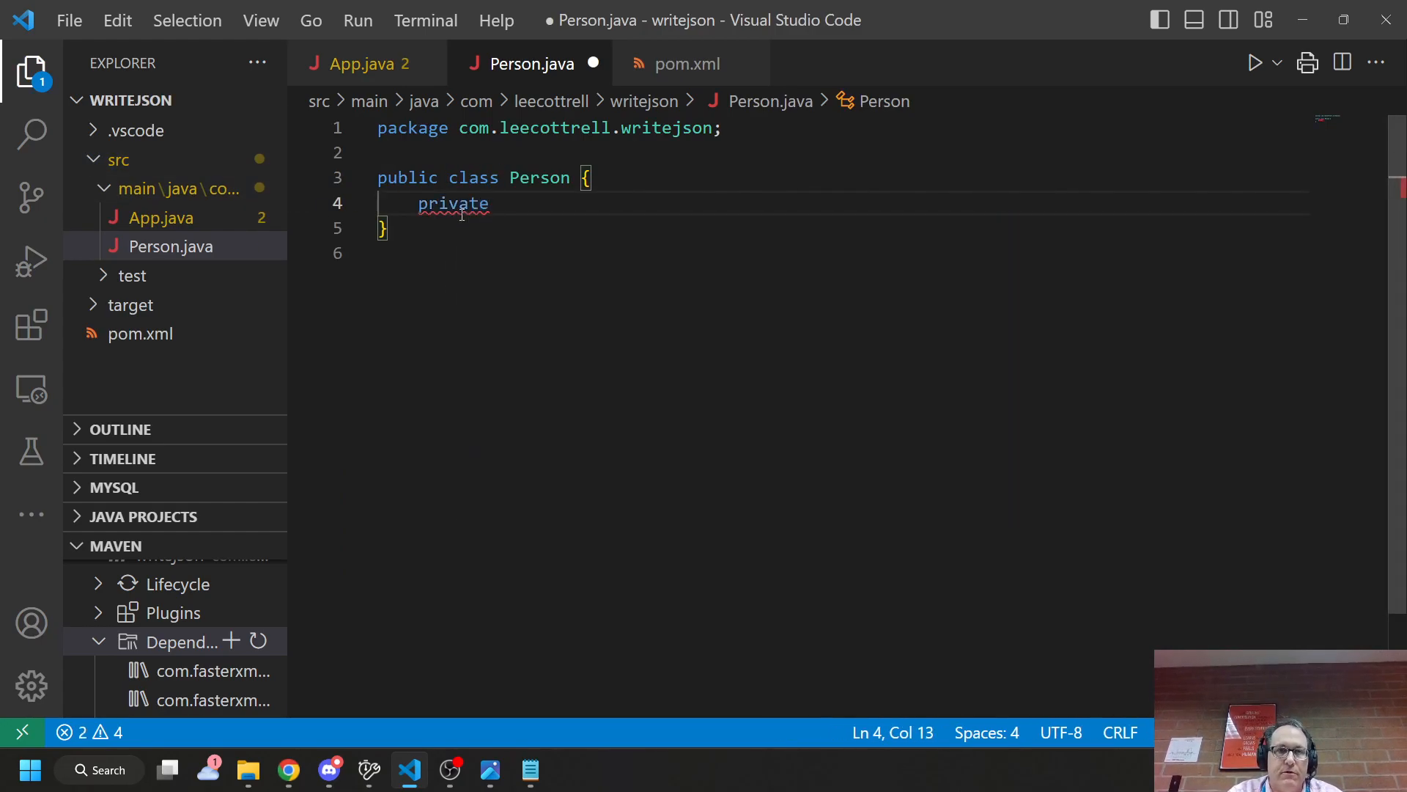
type("String fname;")
type("privage")
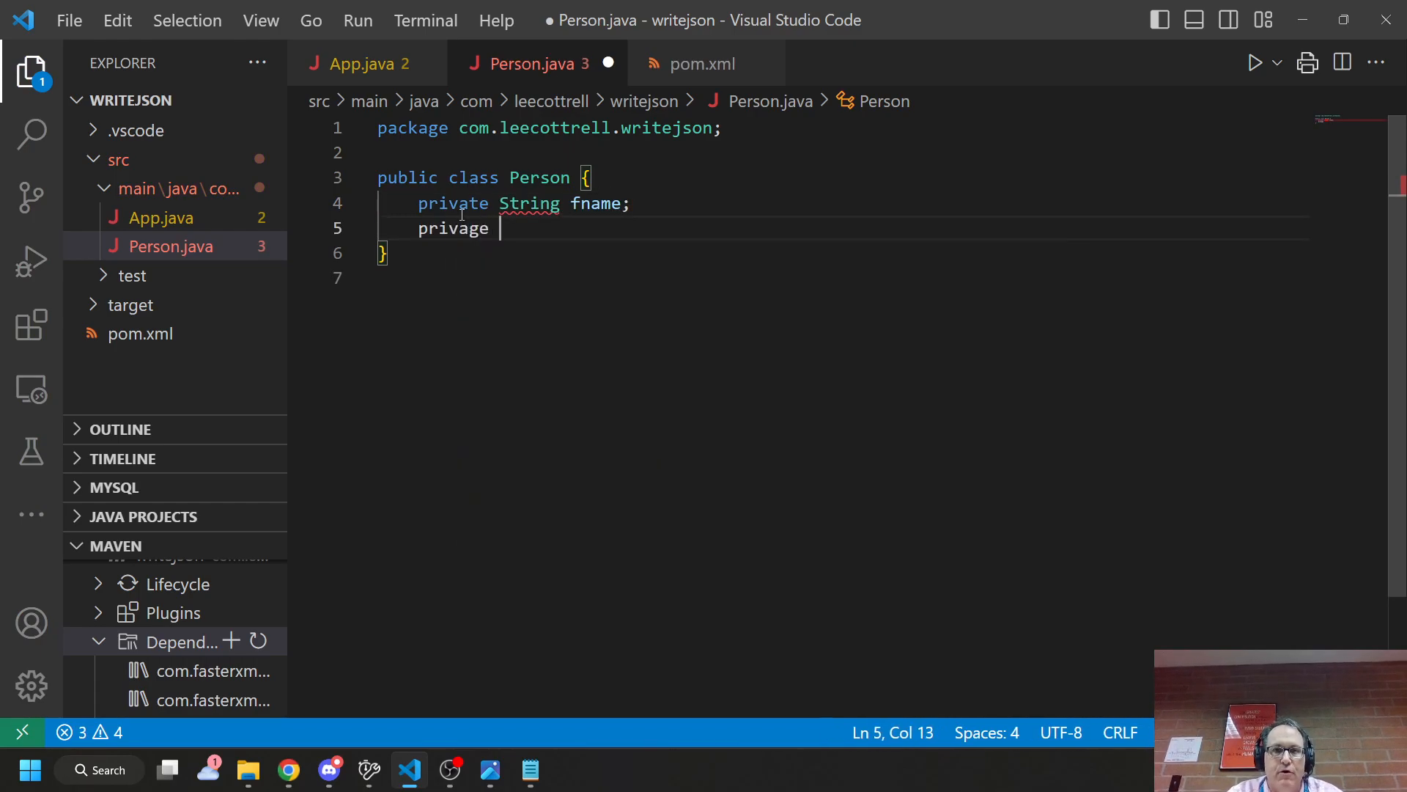
type("St")
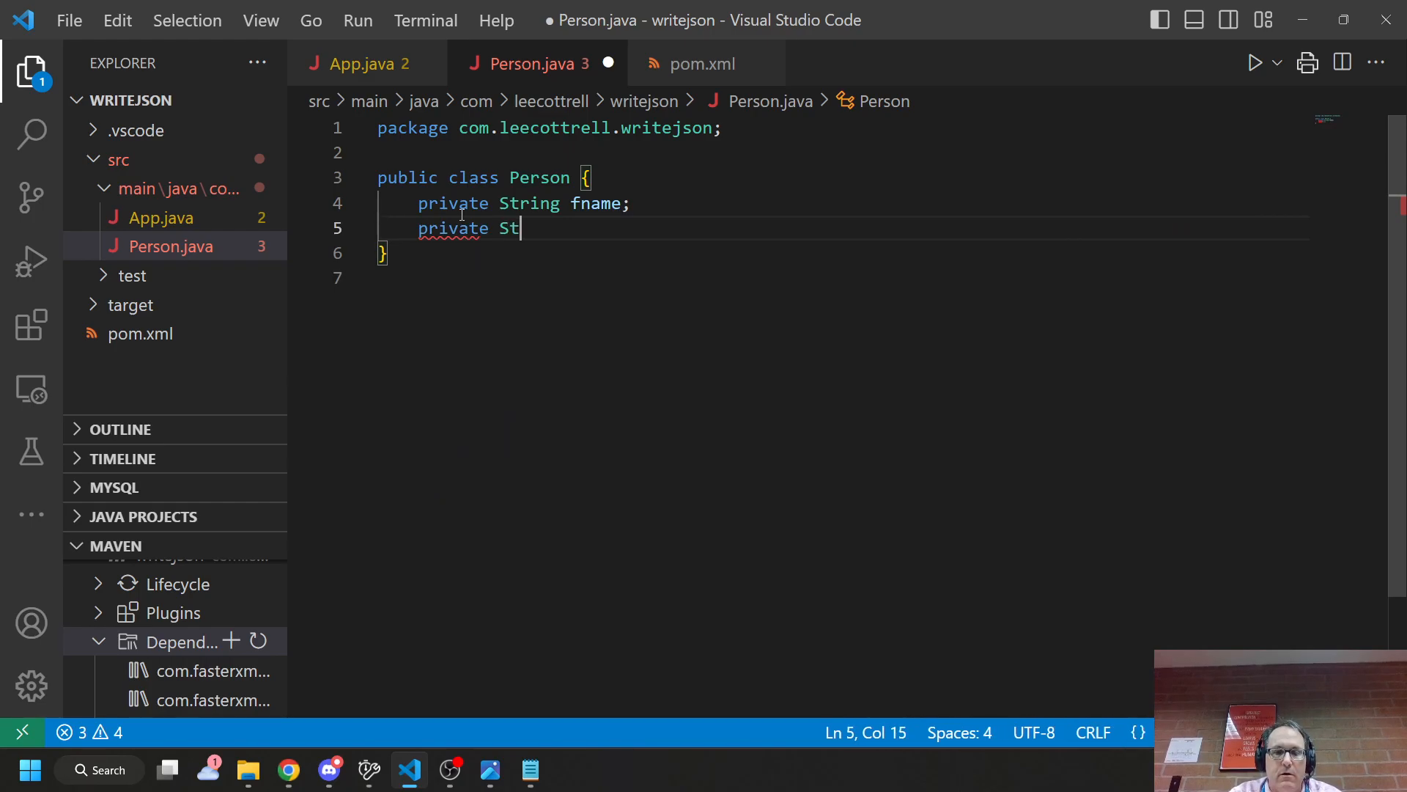
type("ing lname;")
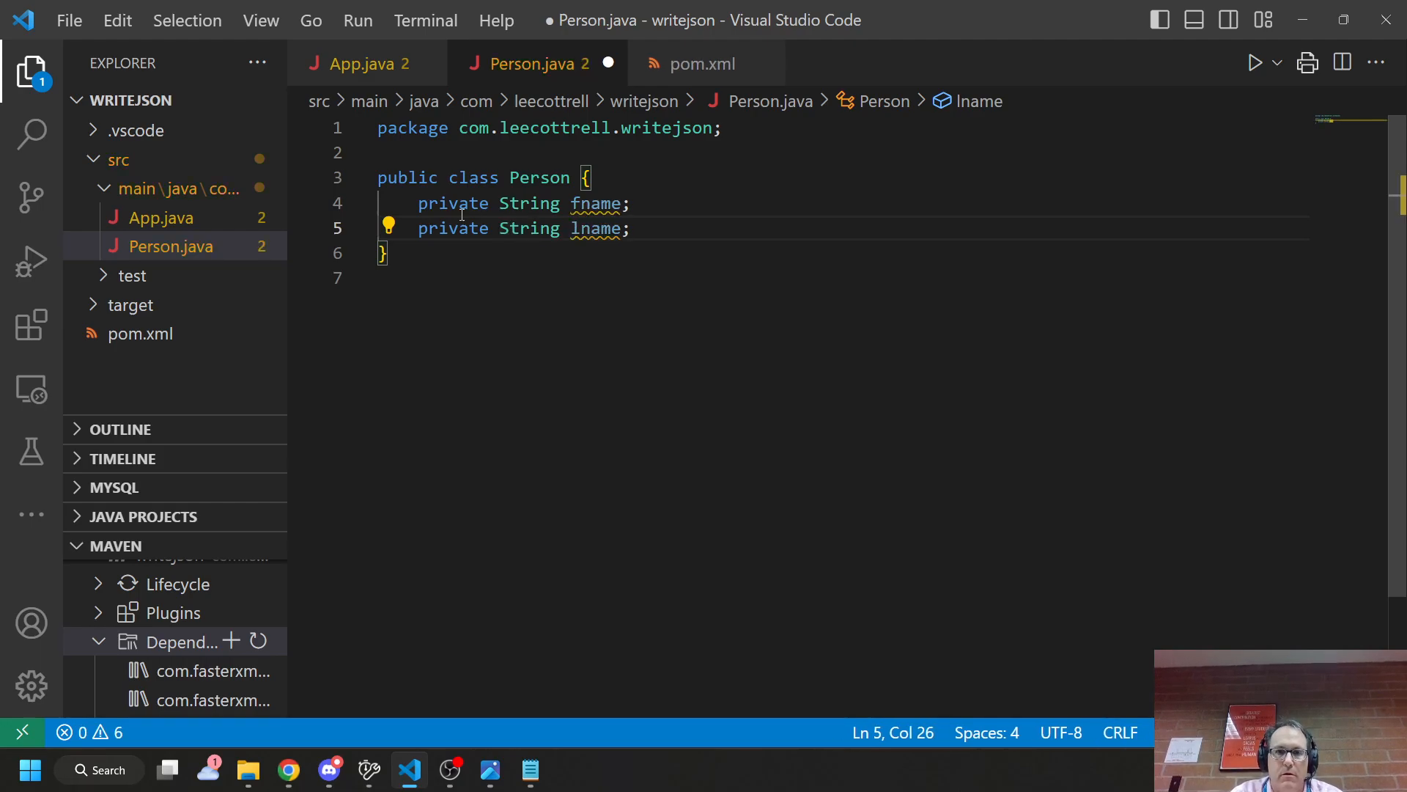
type("private int")
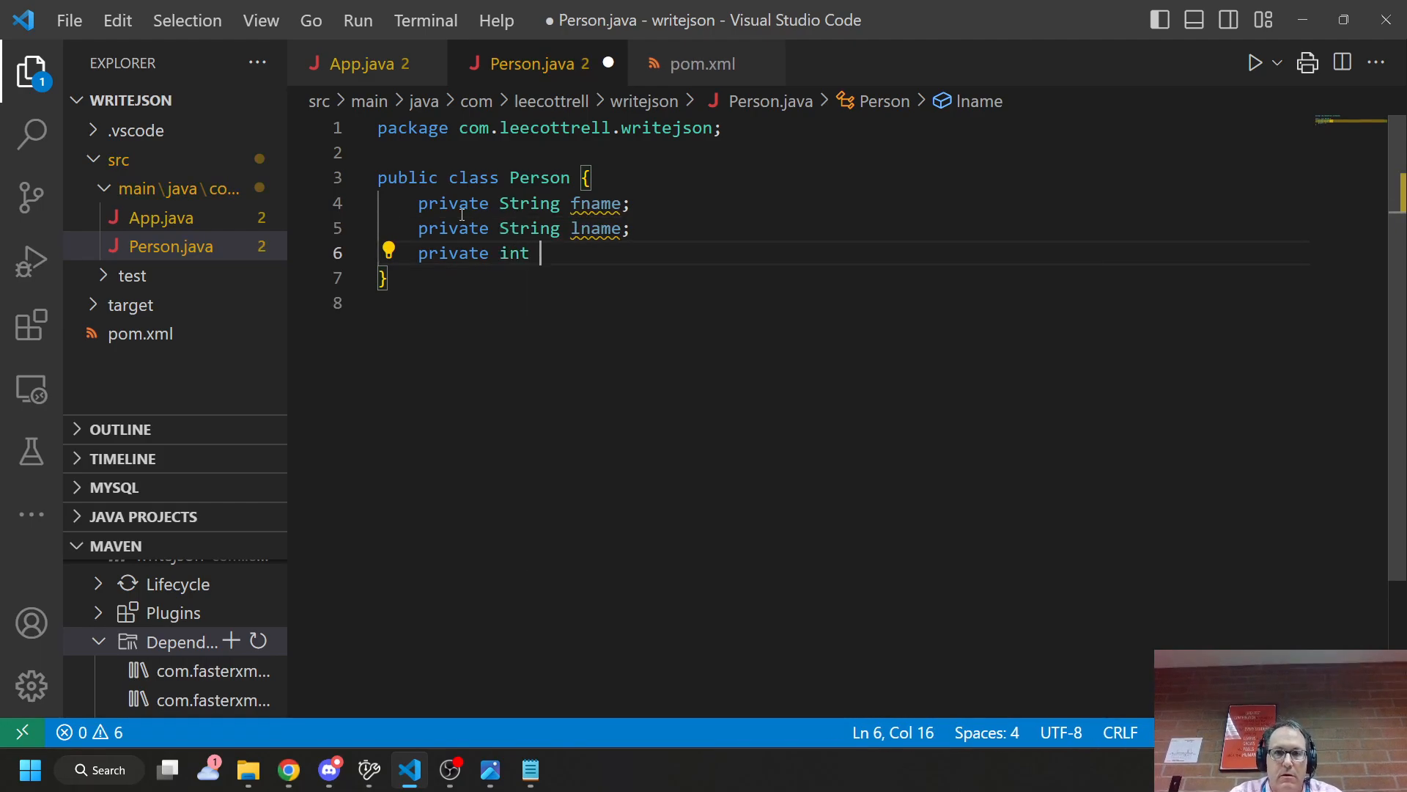
type("age;")
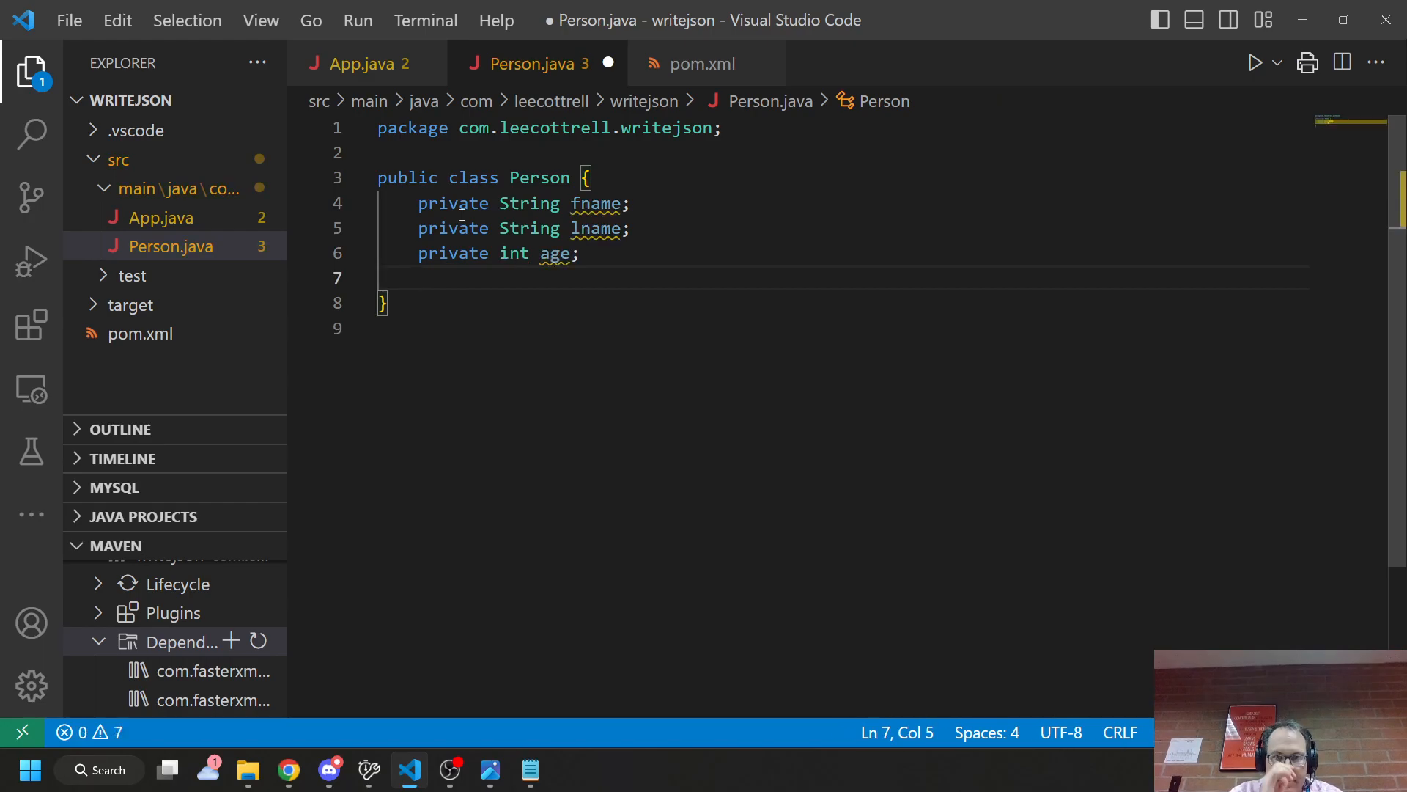
- Add a private List<String> phoneNums field and import java.util.* below the package line
type("pr")
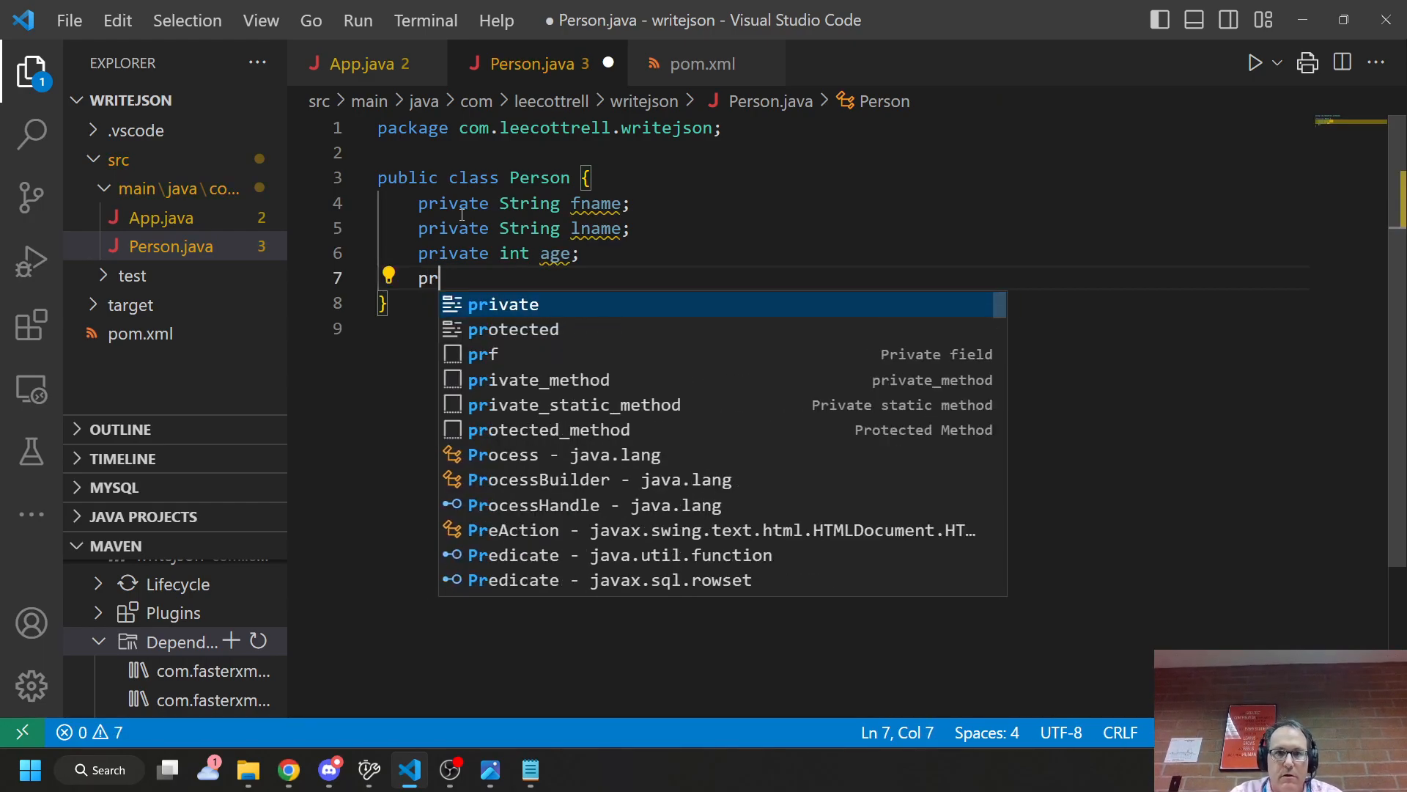
type("ivate")
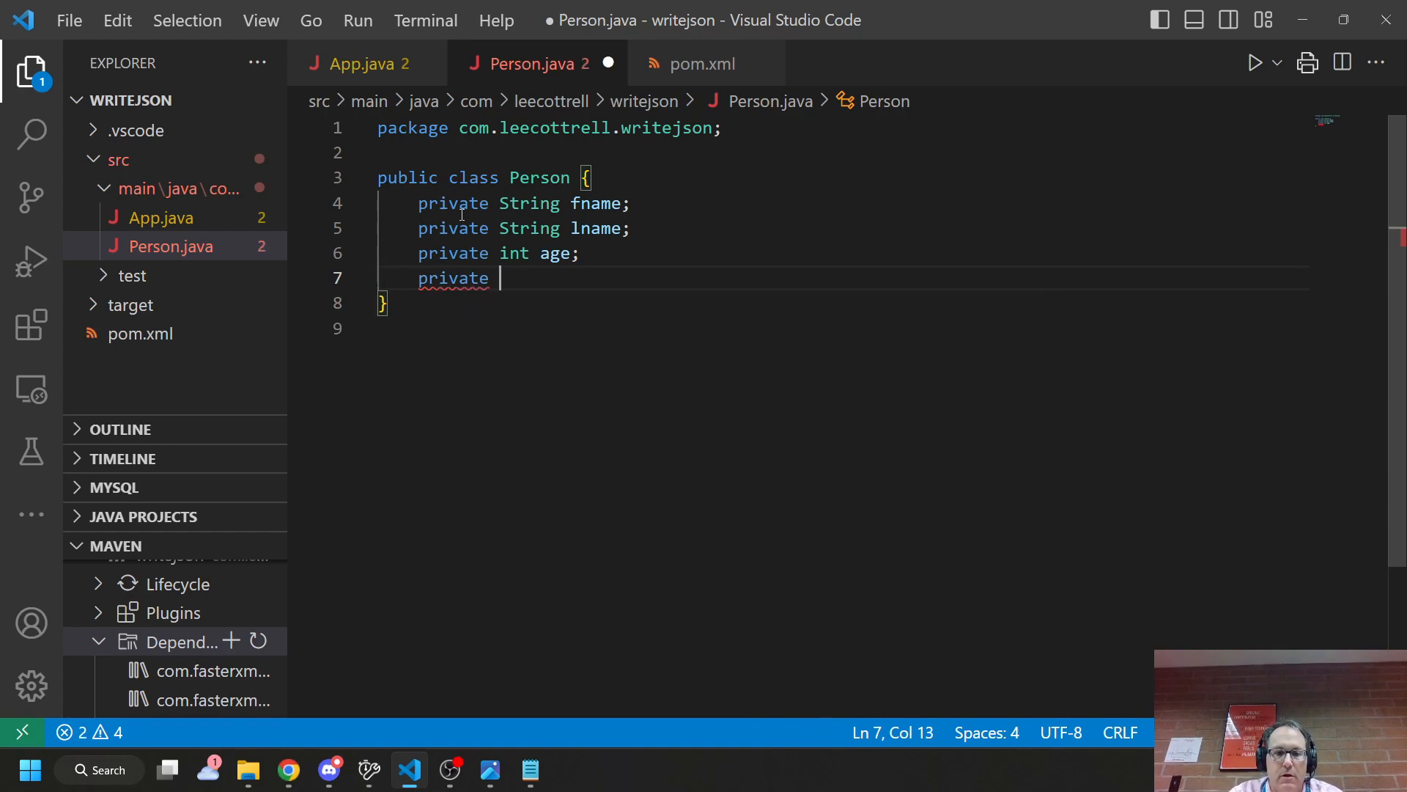
type("Arra")
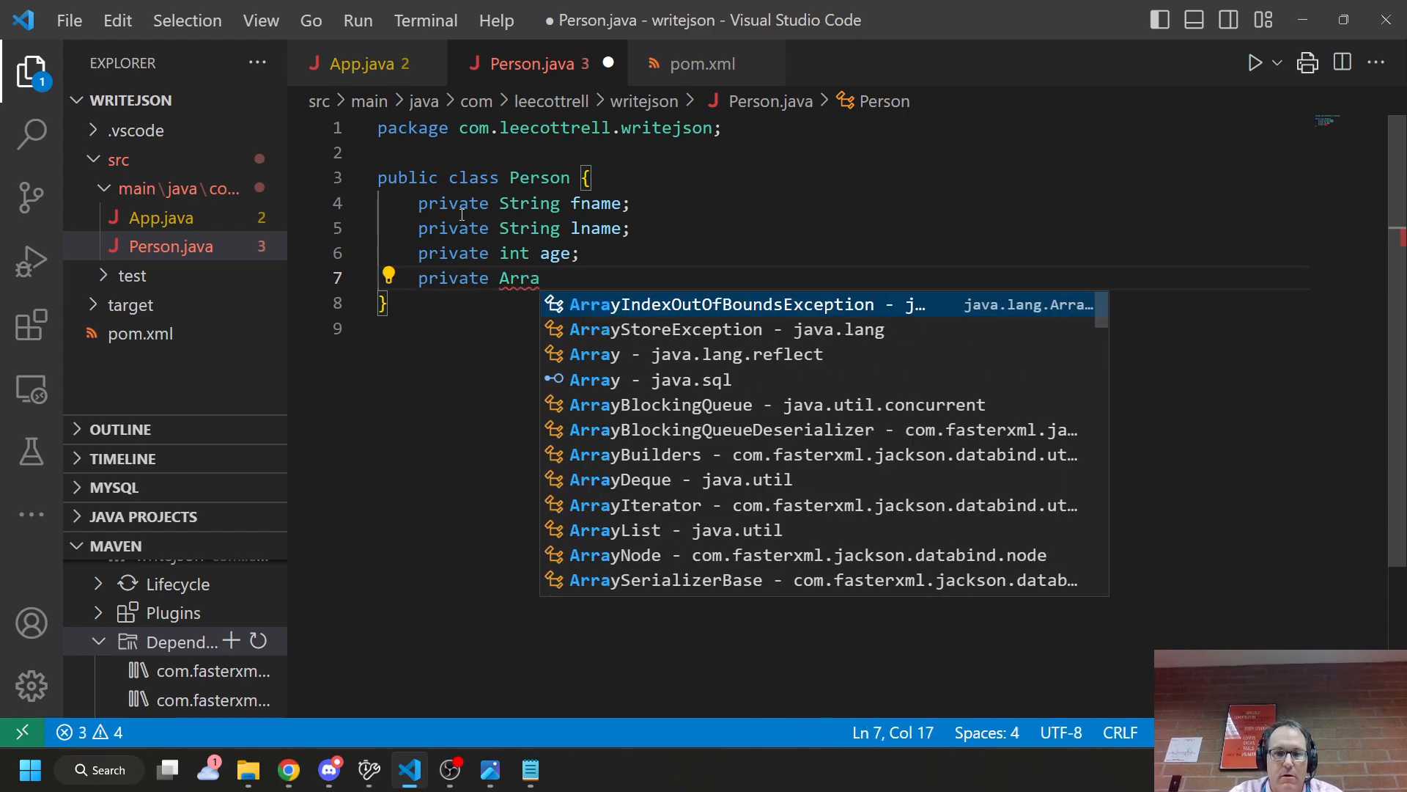
type("y")
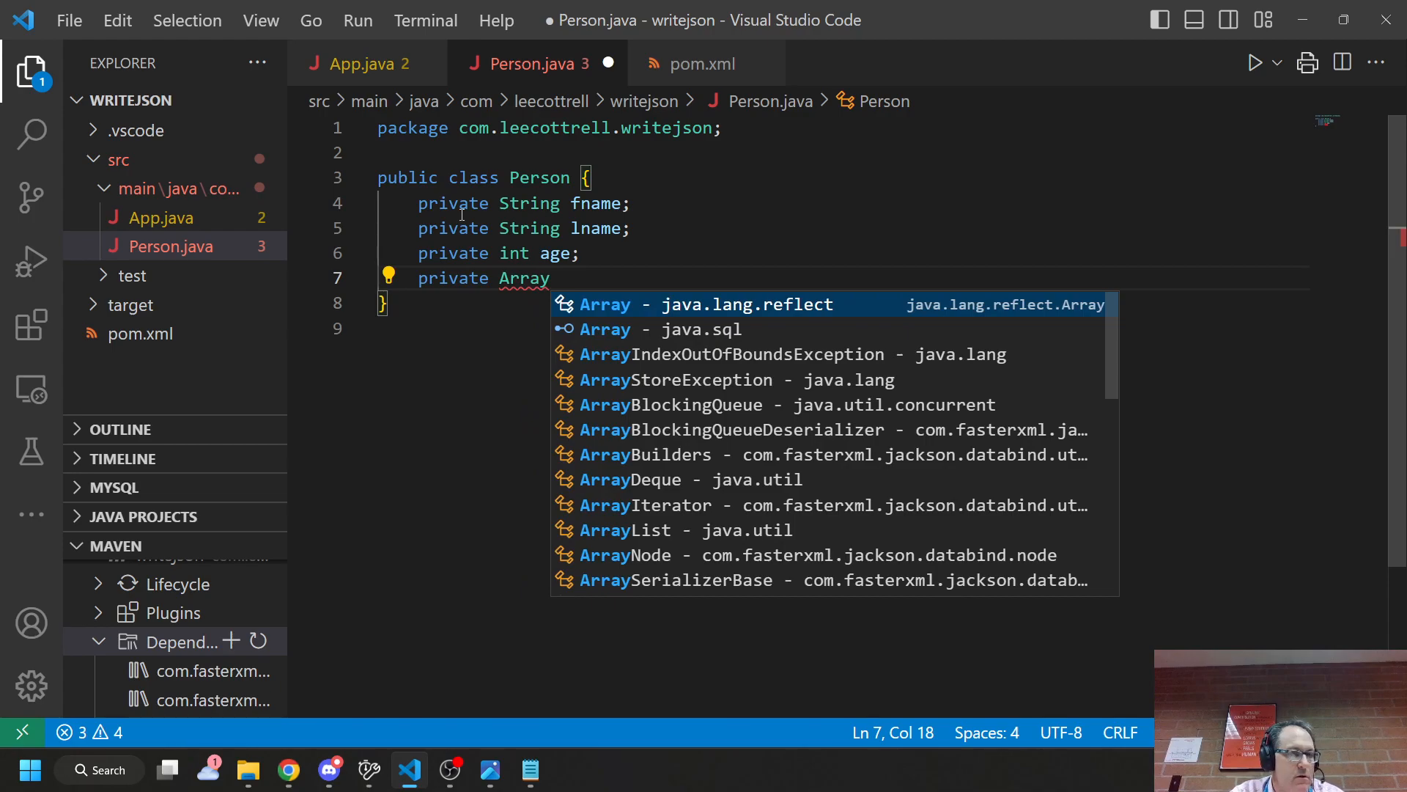
type("List<String>")
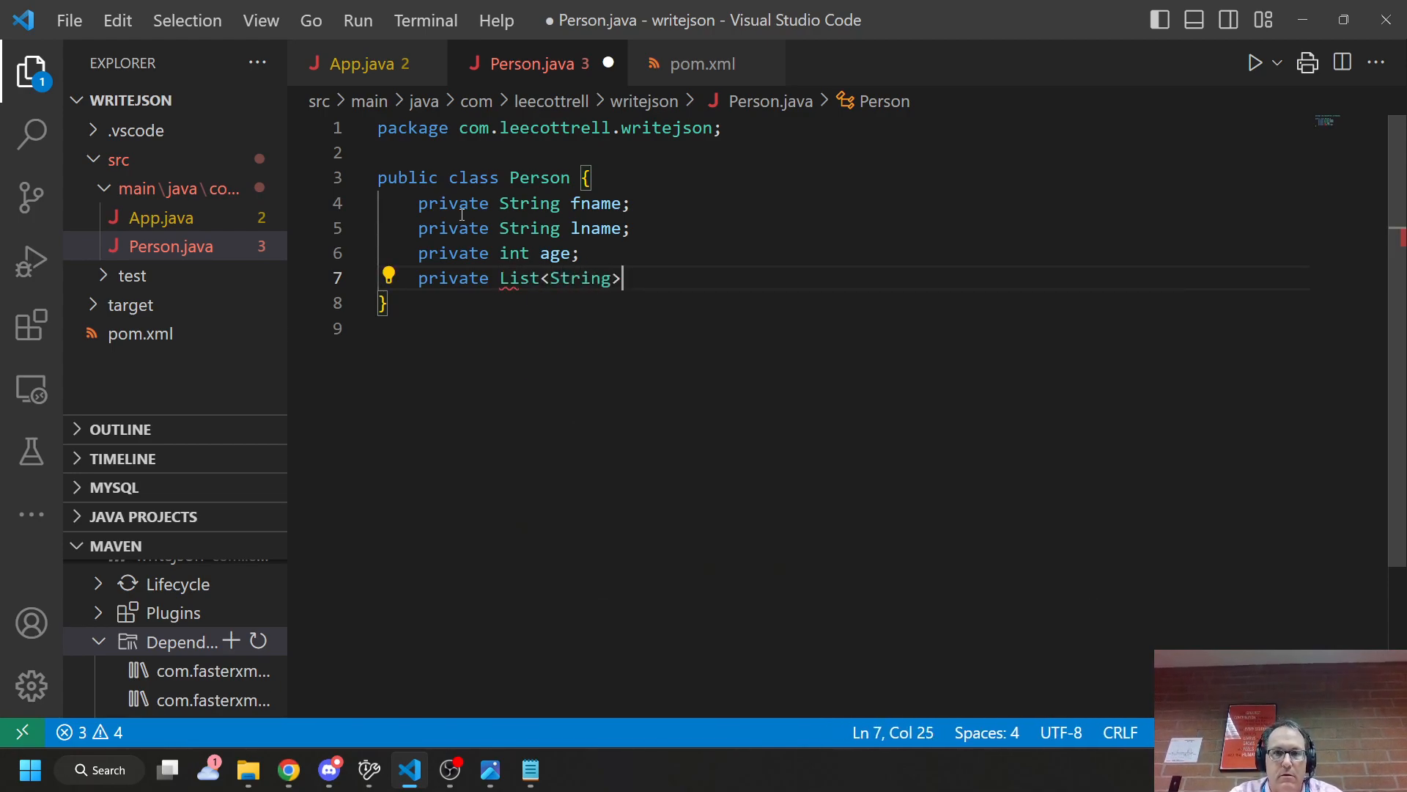
type("phoneNum")
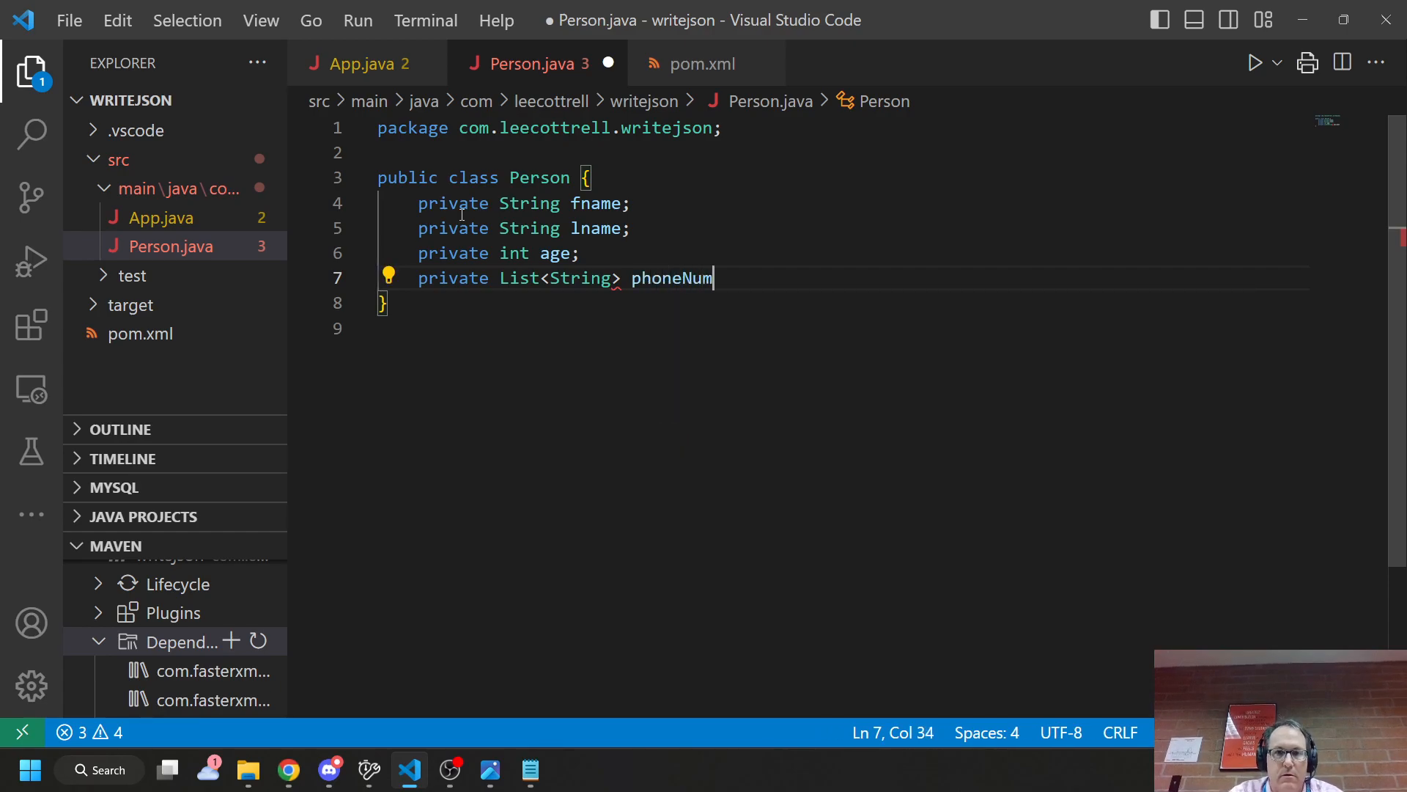
type("s")
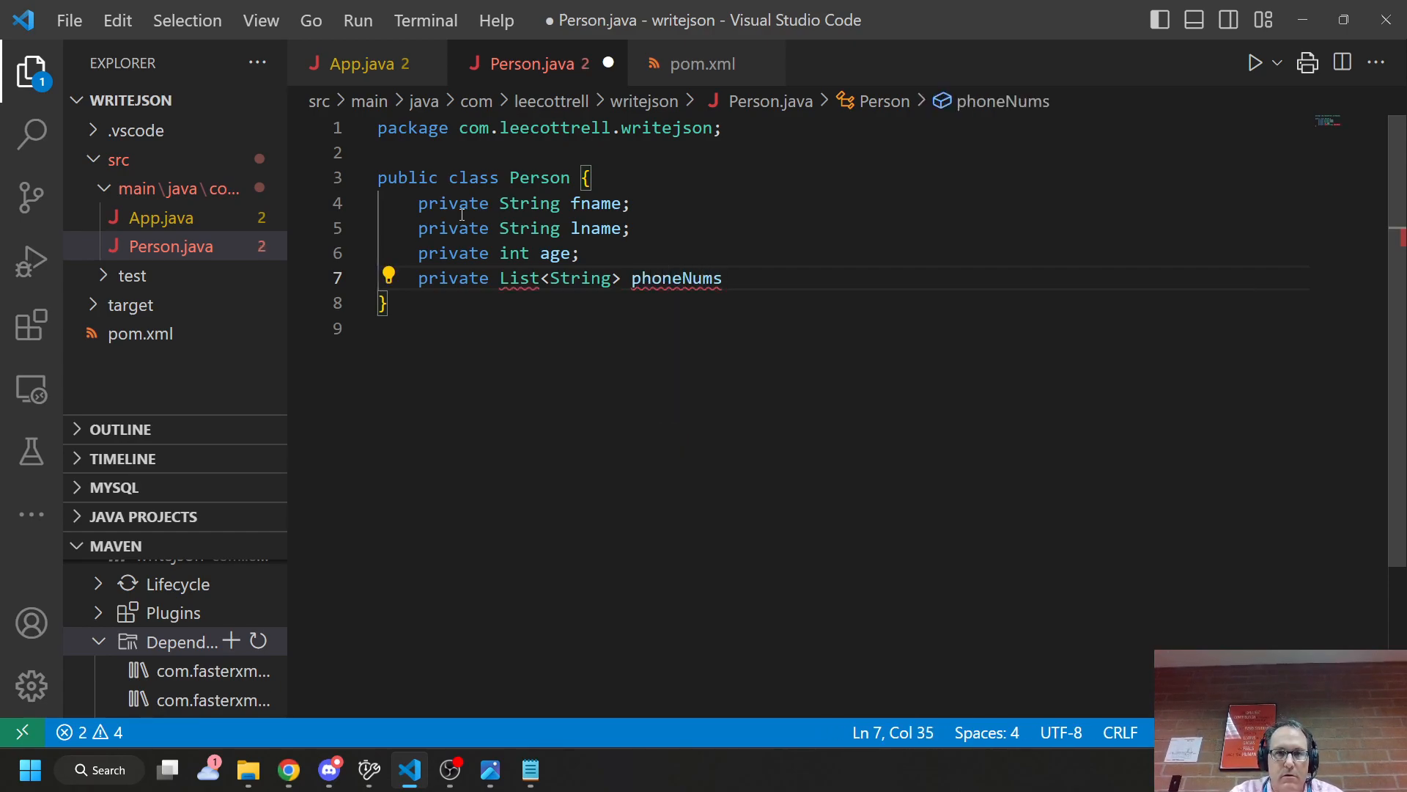
type(";")
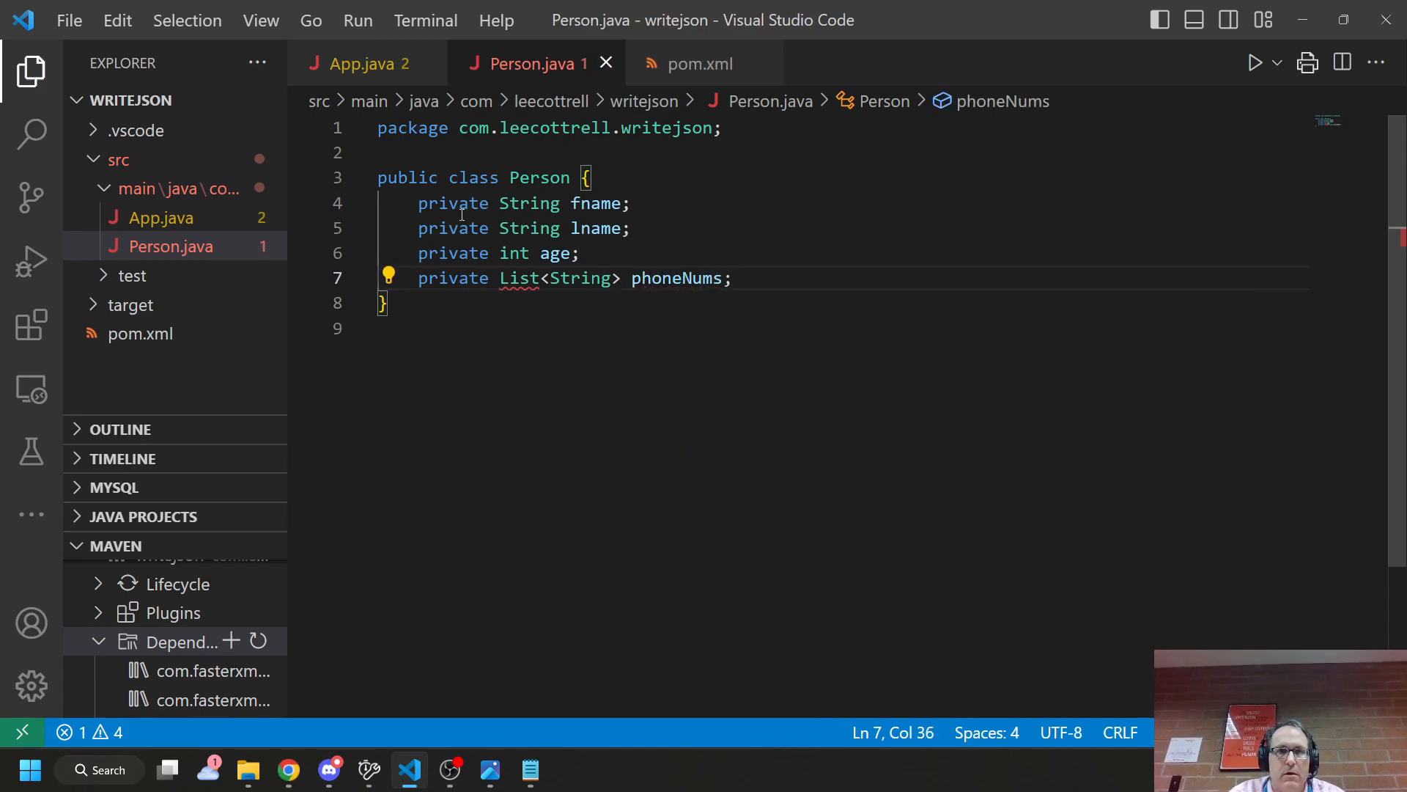
key("Enter")
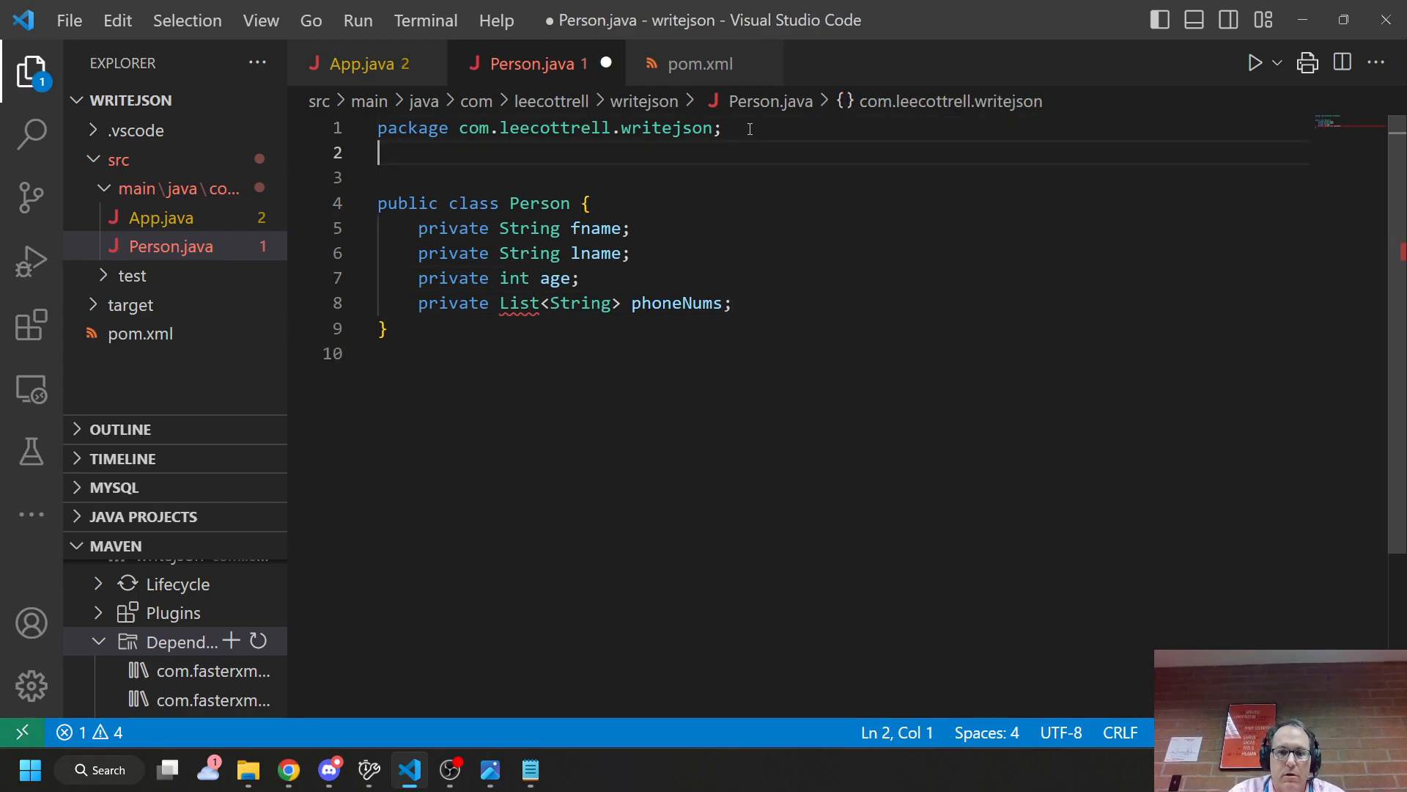
type("import java")
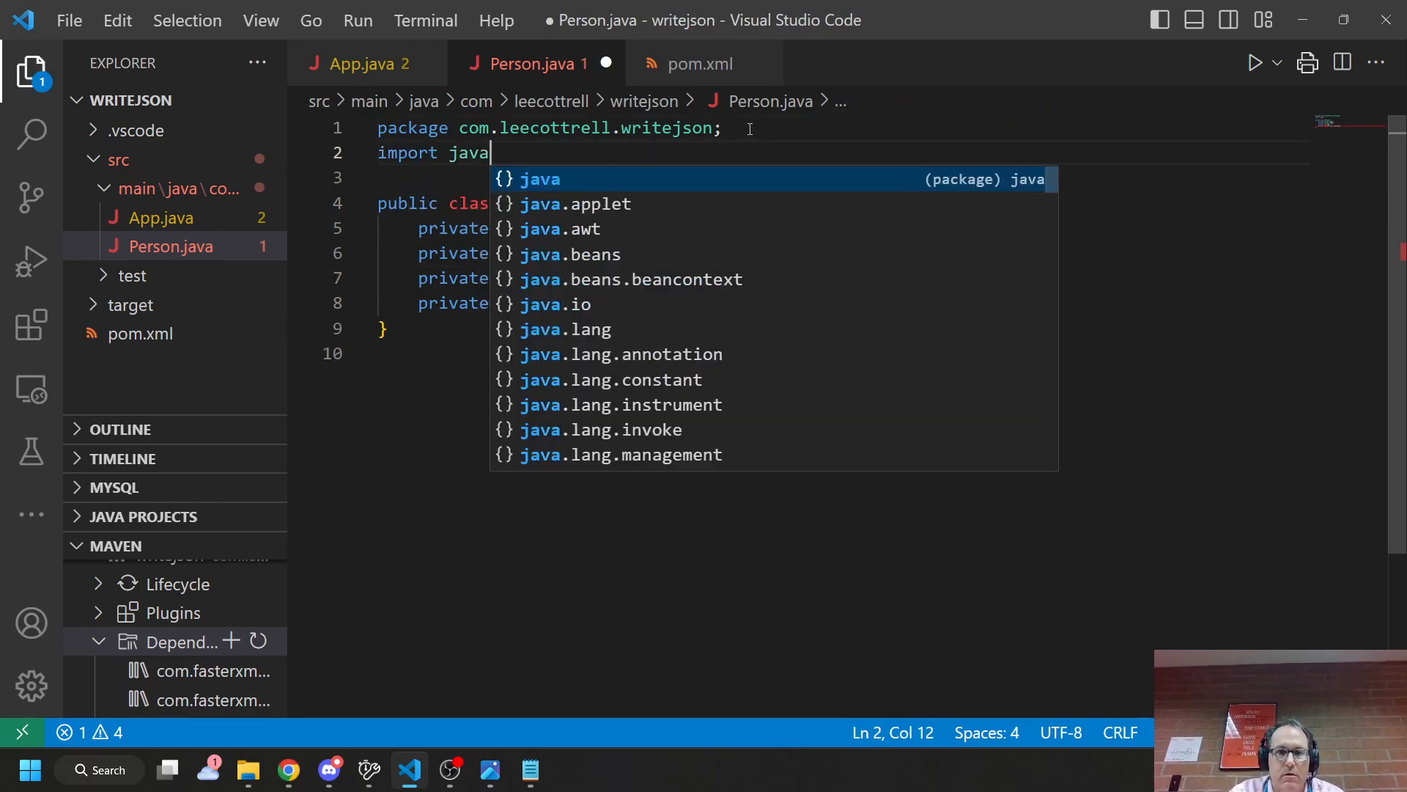
type(".util.*")
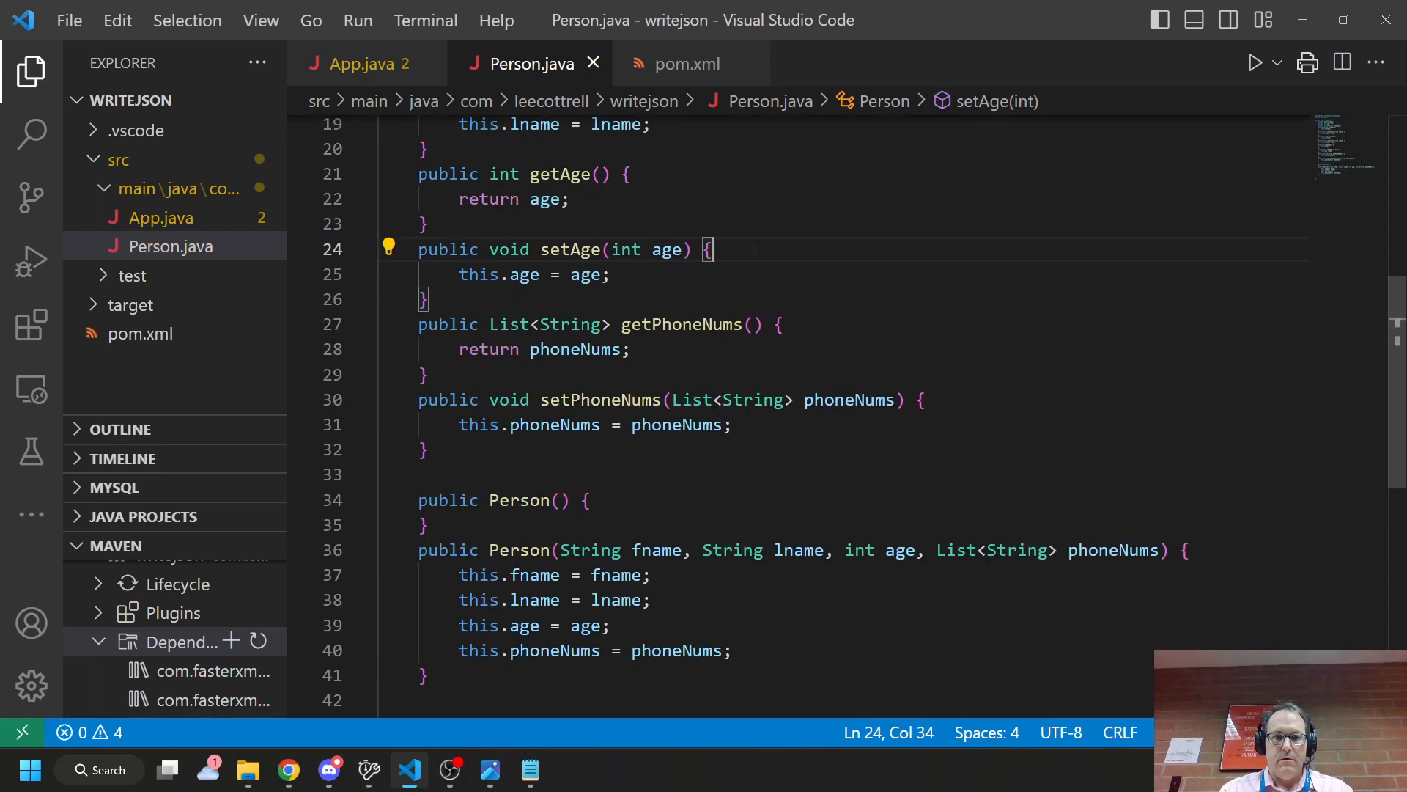
mouse_move(169, 247)
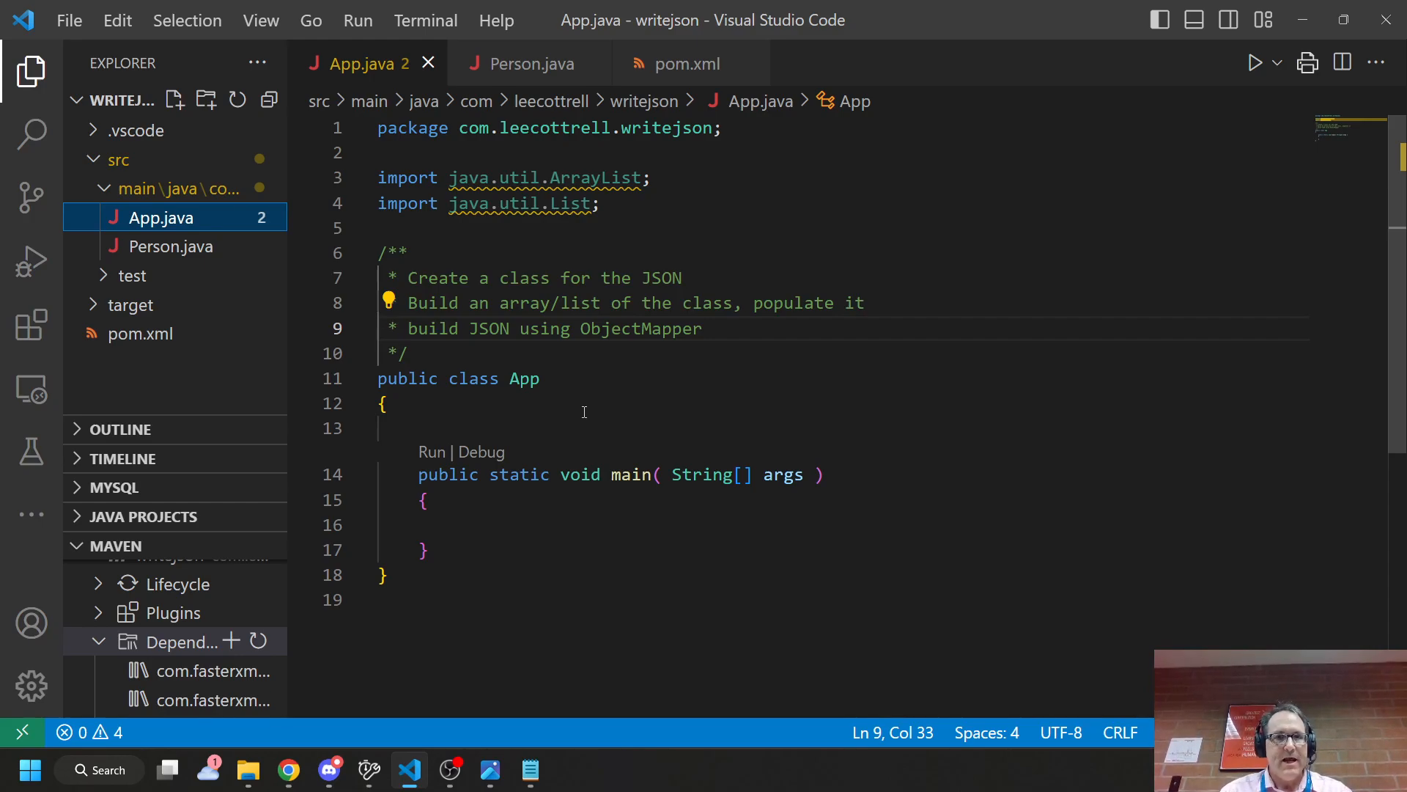
- Declare public static List<Person> people = new ArrayList<Person>() in the App class
left_click(385, 403)
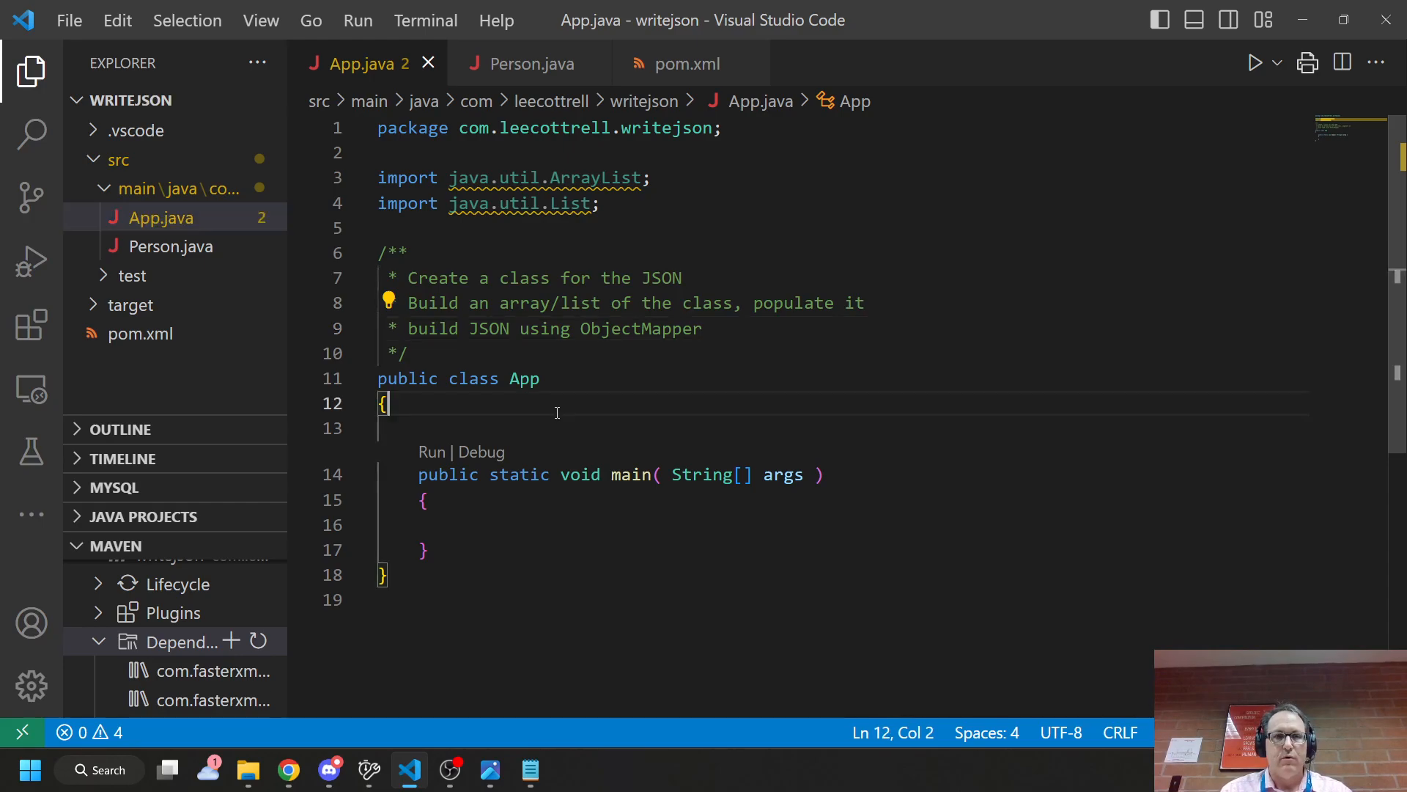
key("Enter")
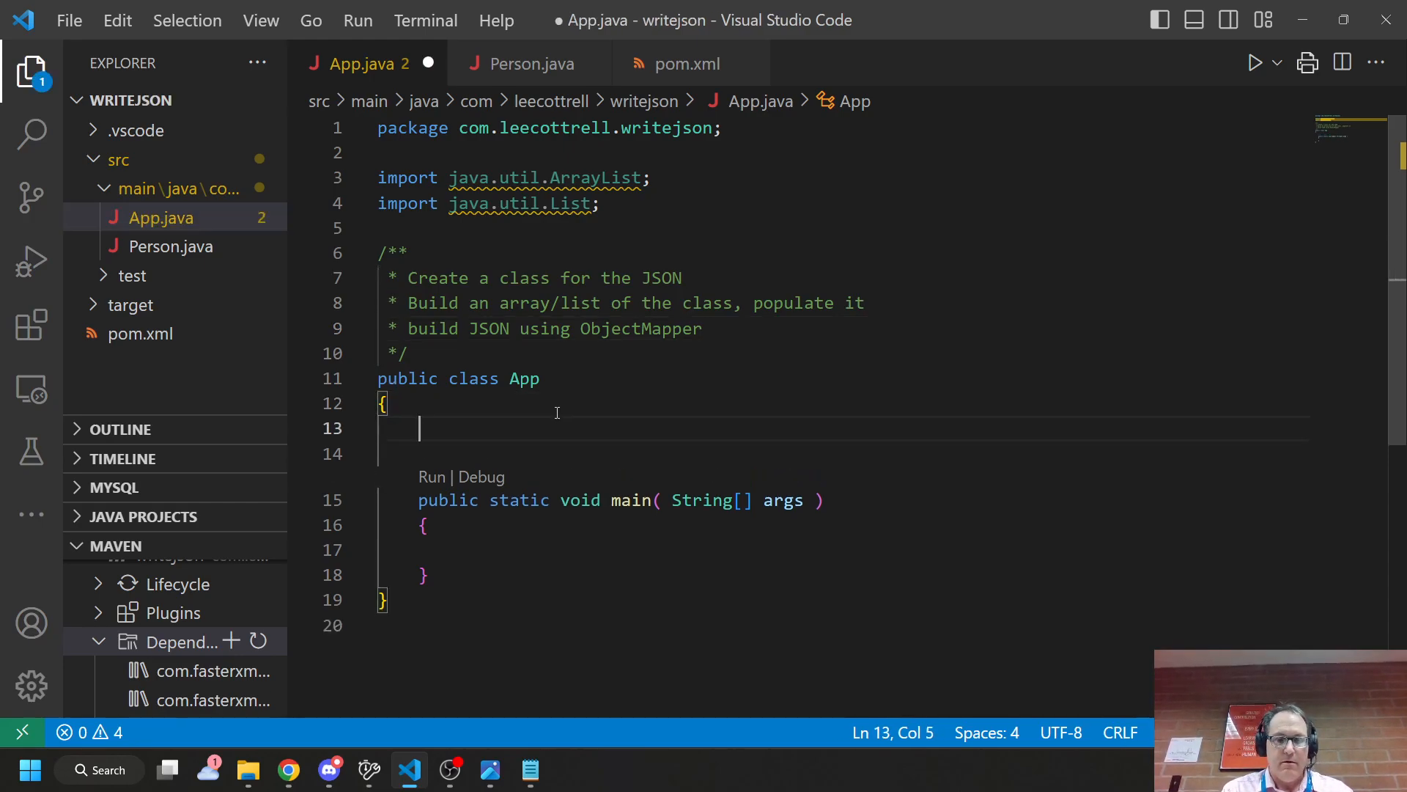
type("public static")
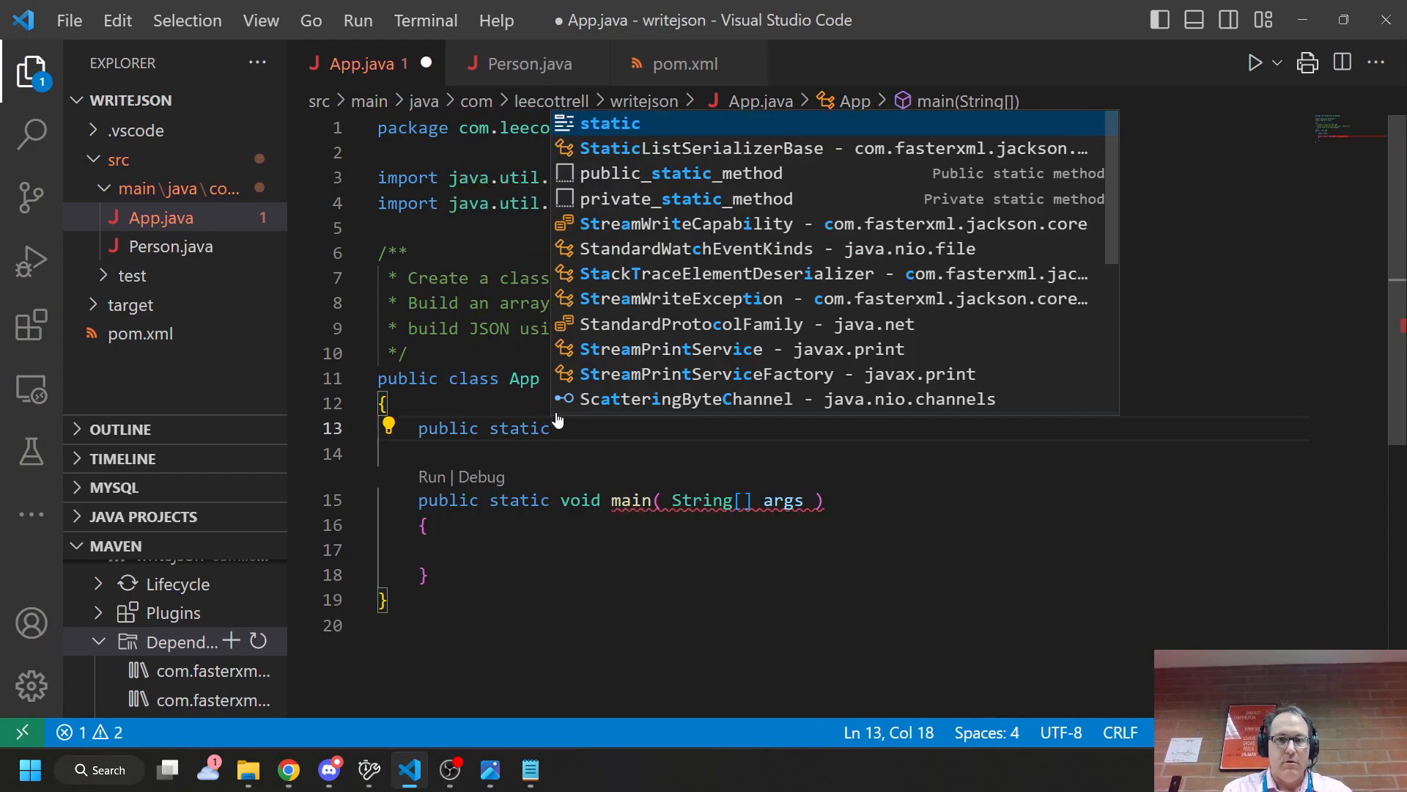
type("L")
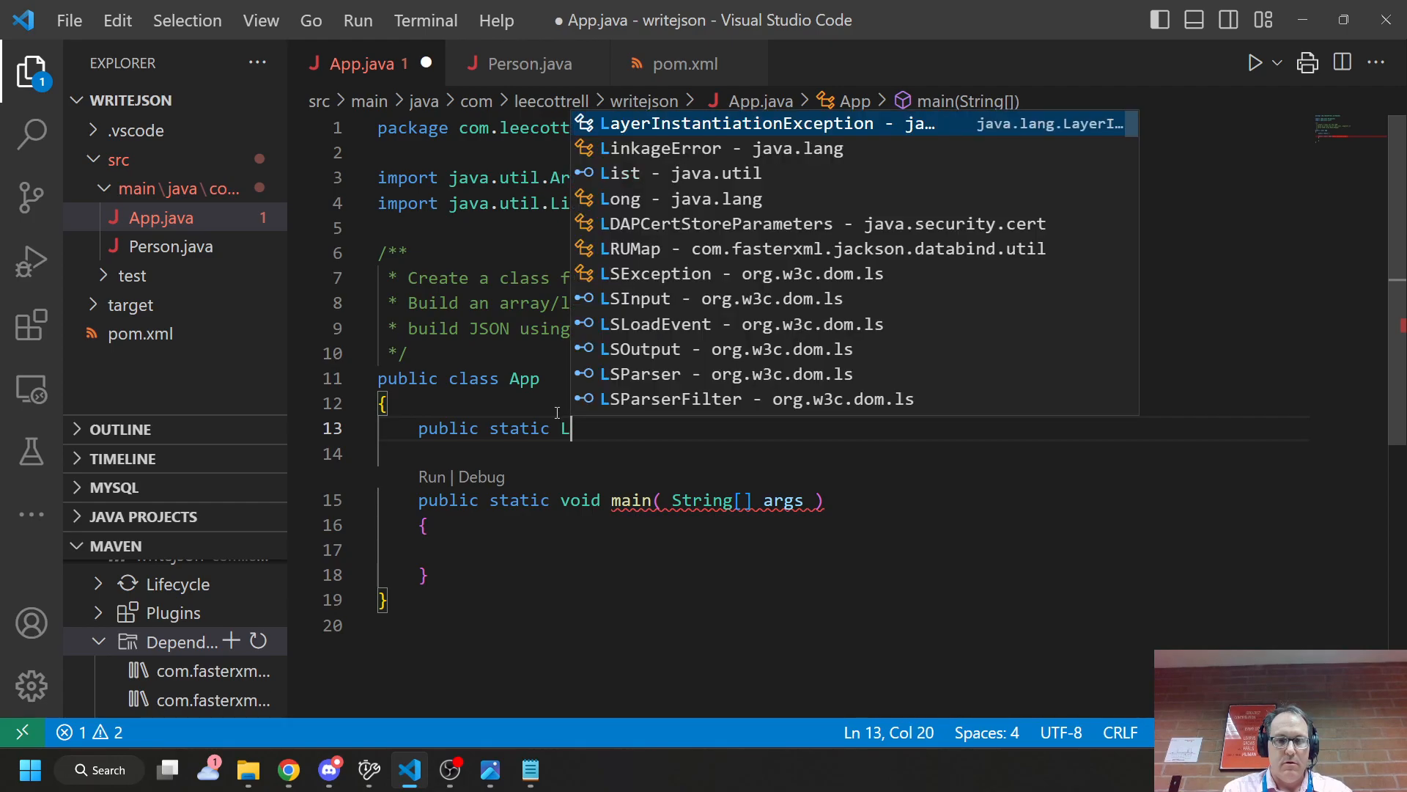
type("Ist<Person>")
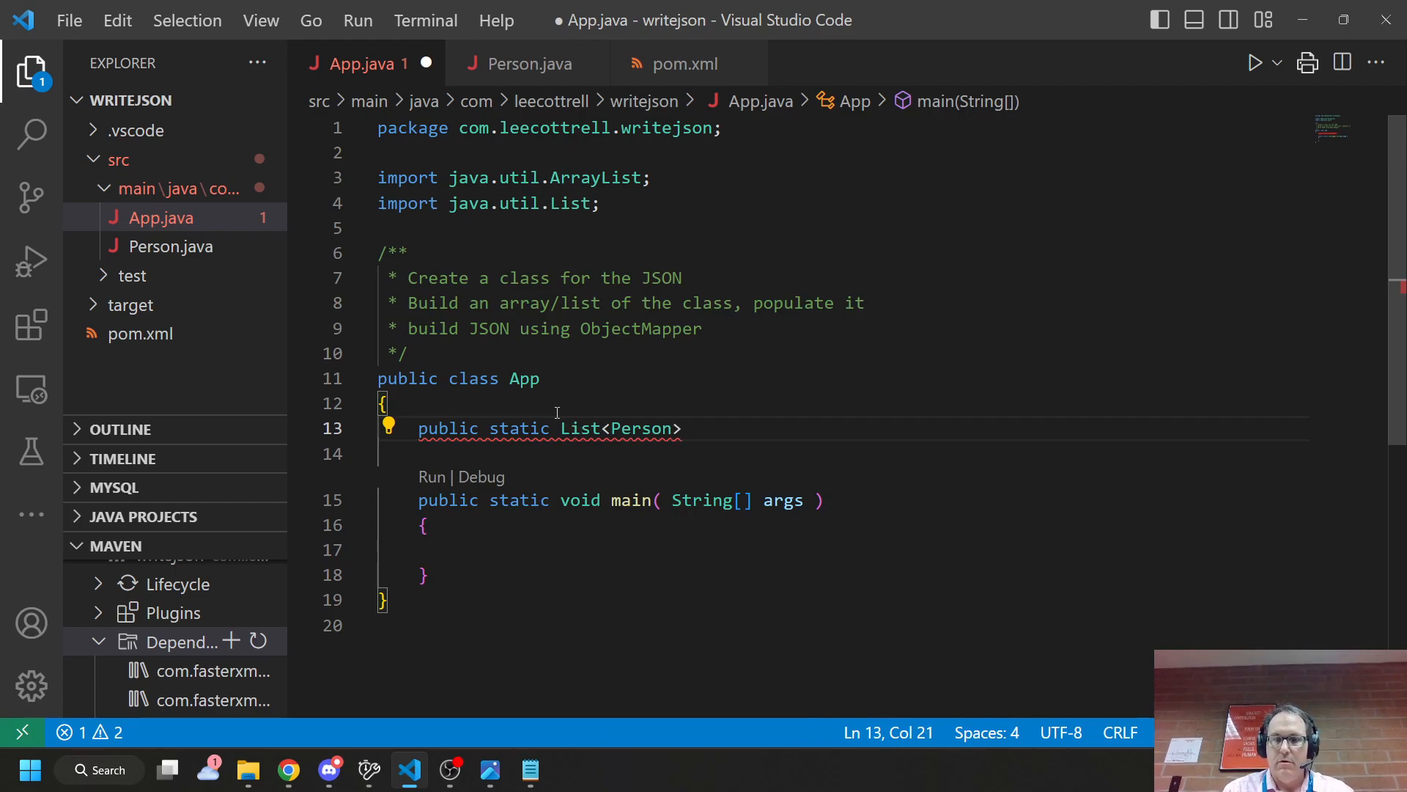
type("people")
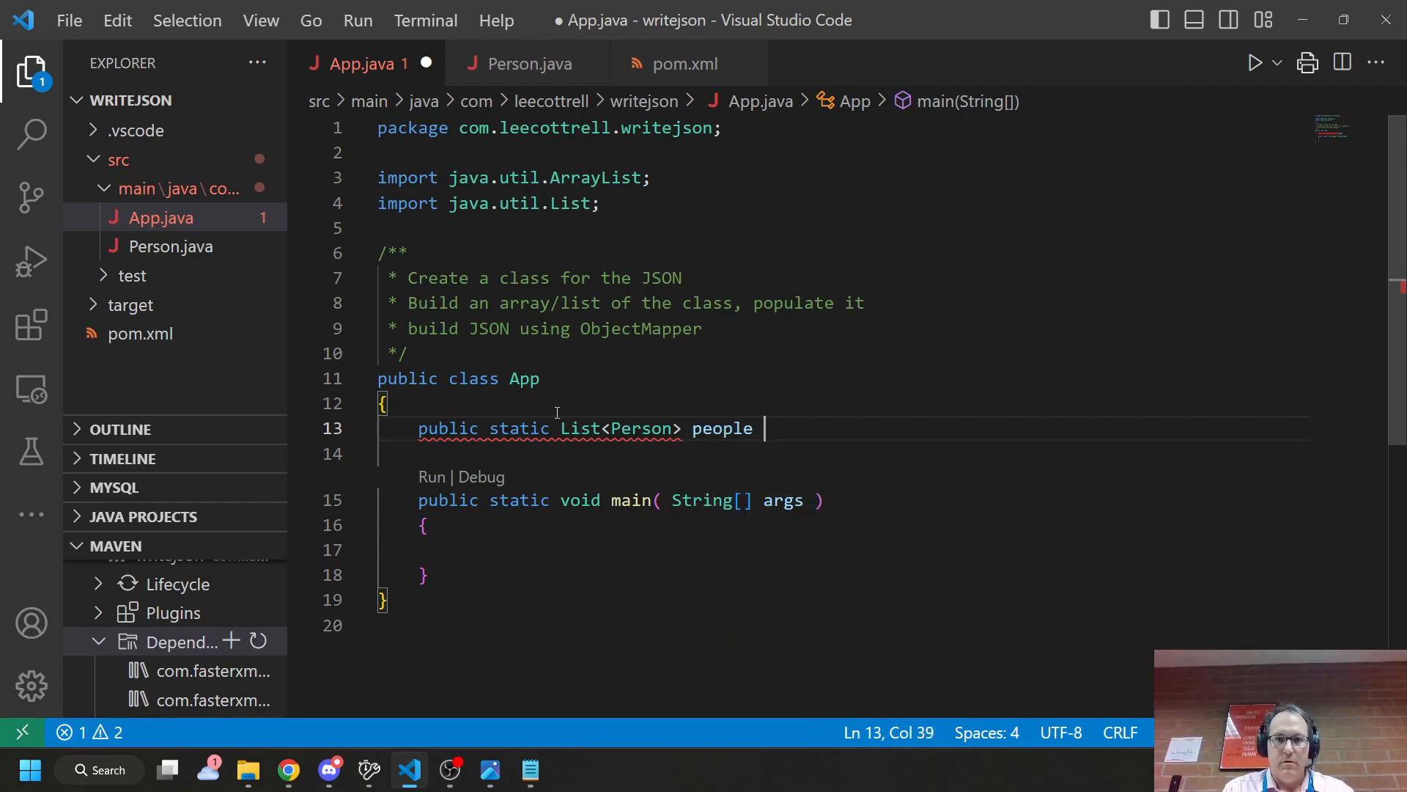
type("= new Arra")
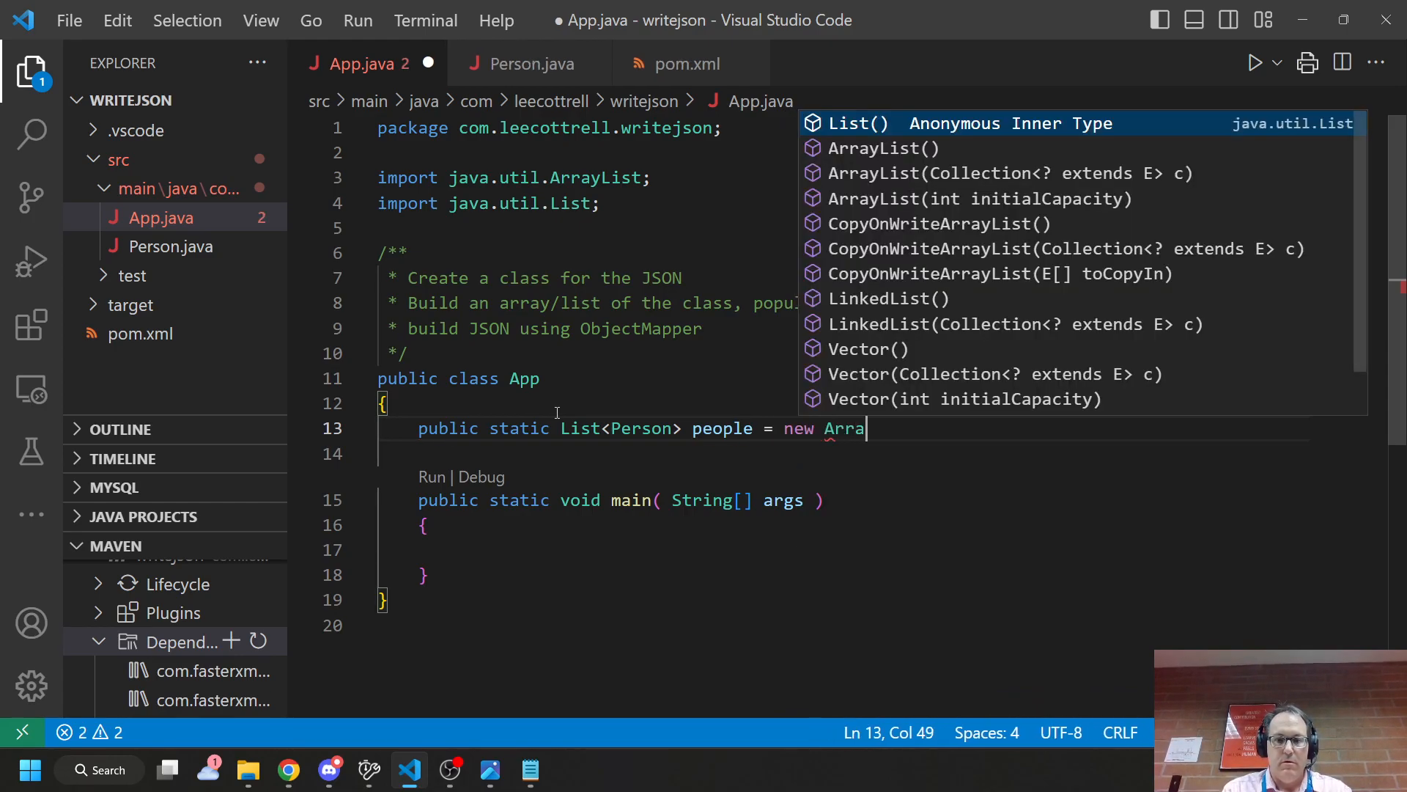
type("yList<Person>();")
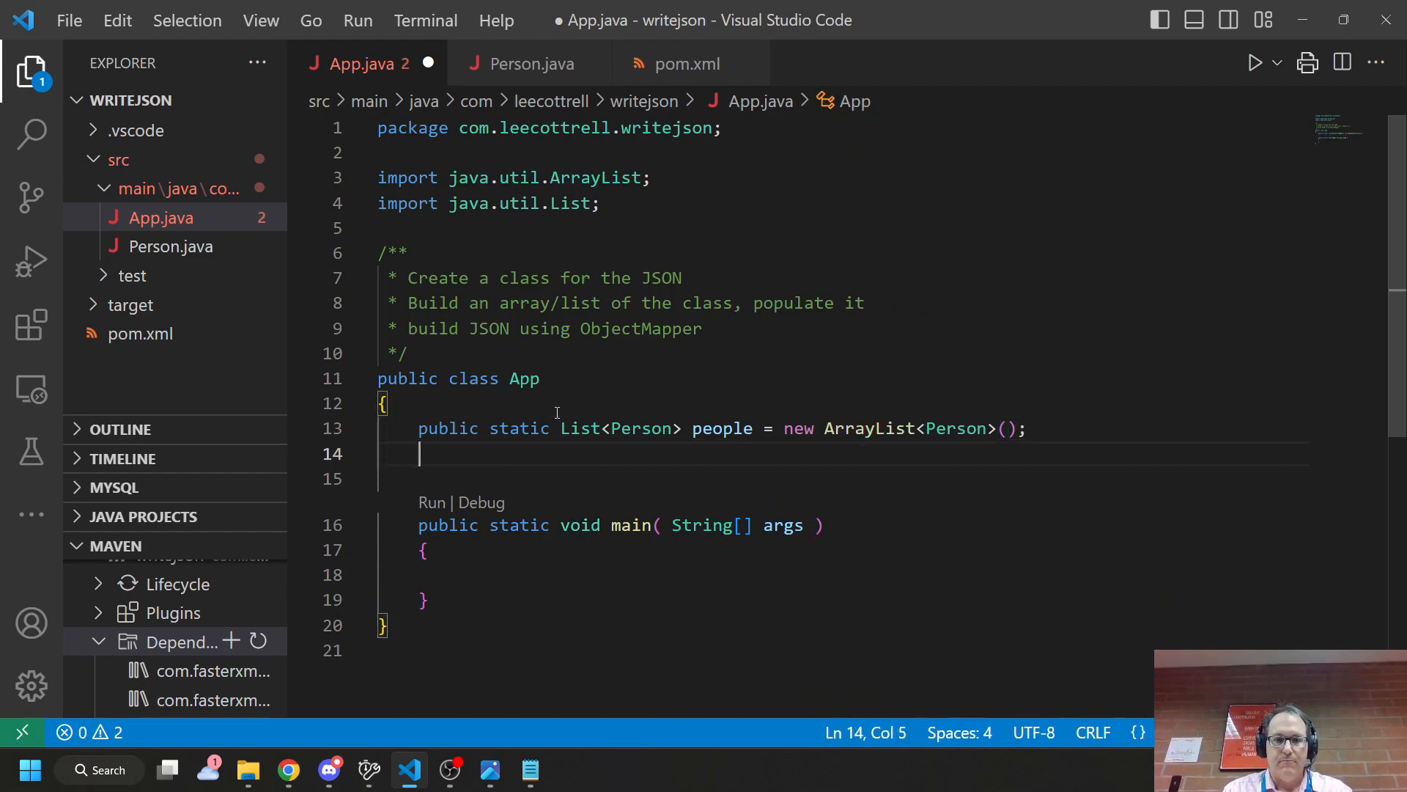
- Add an empty public static void fillPeople() method below the people list
type("public")
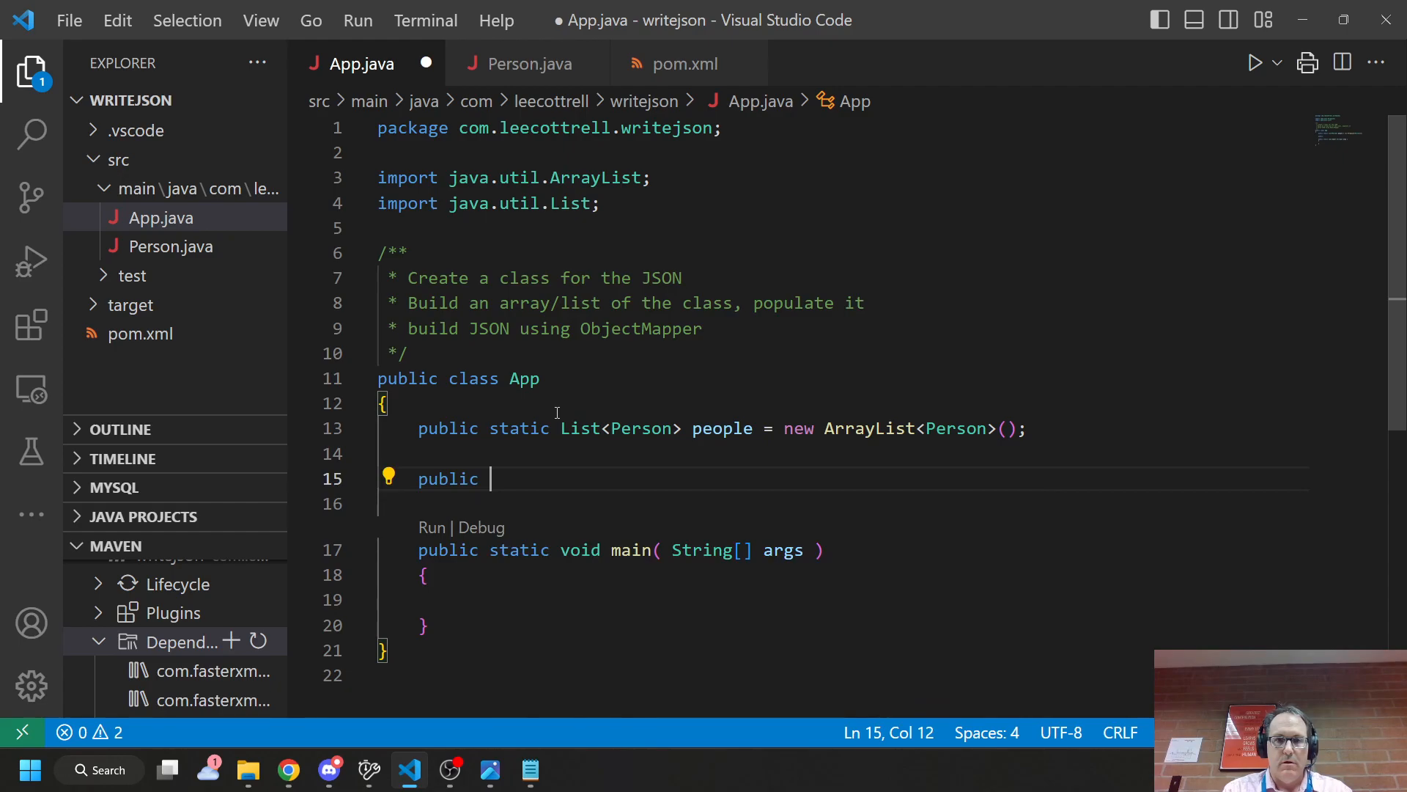
type("static void fillPeople")
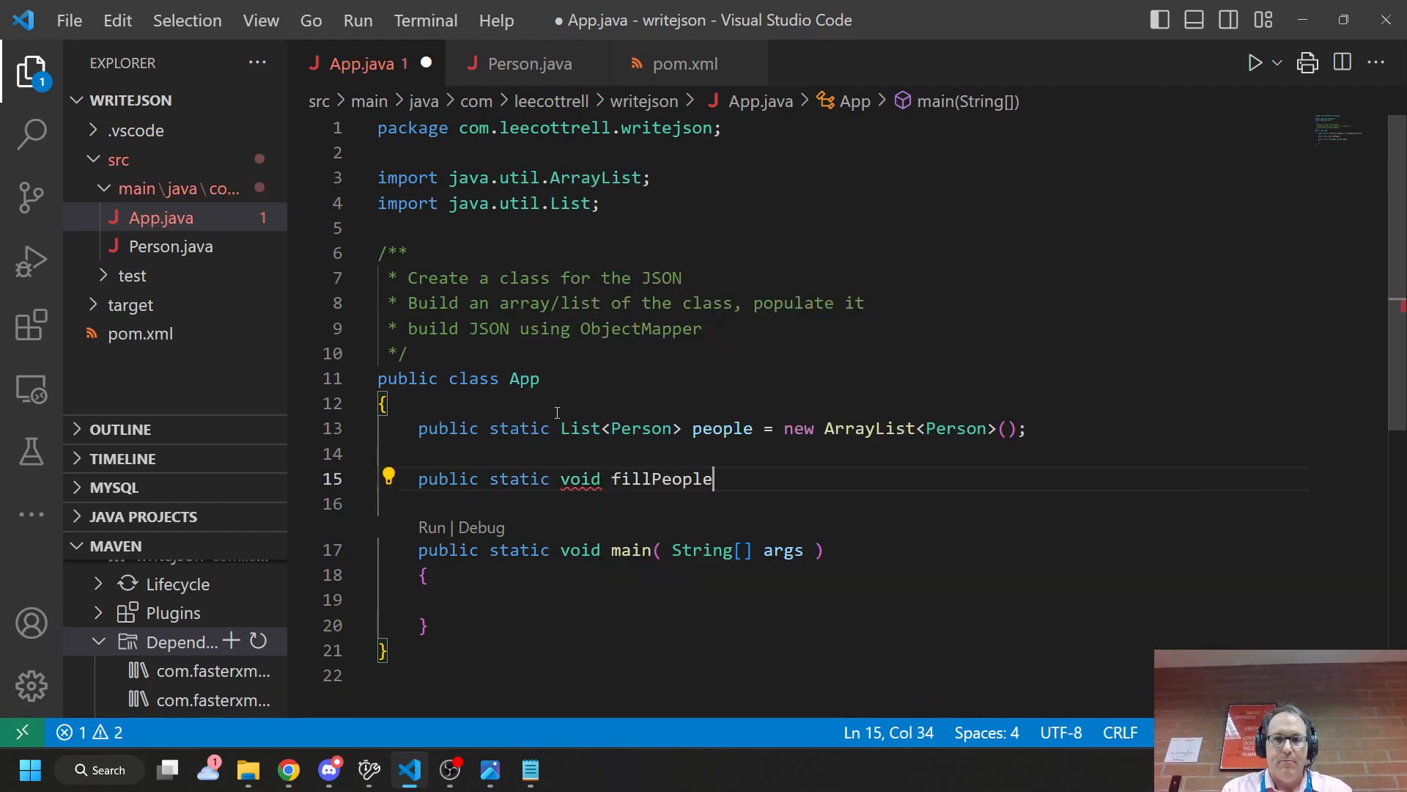
type("(){}")
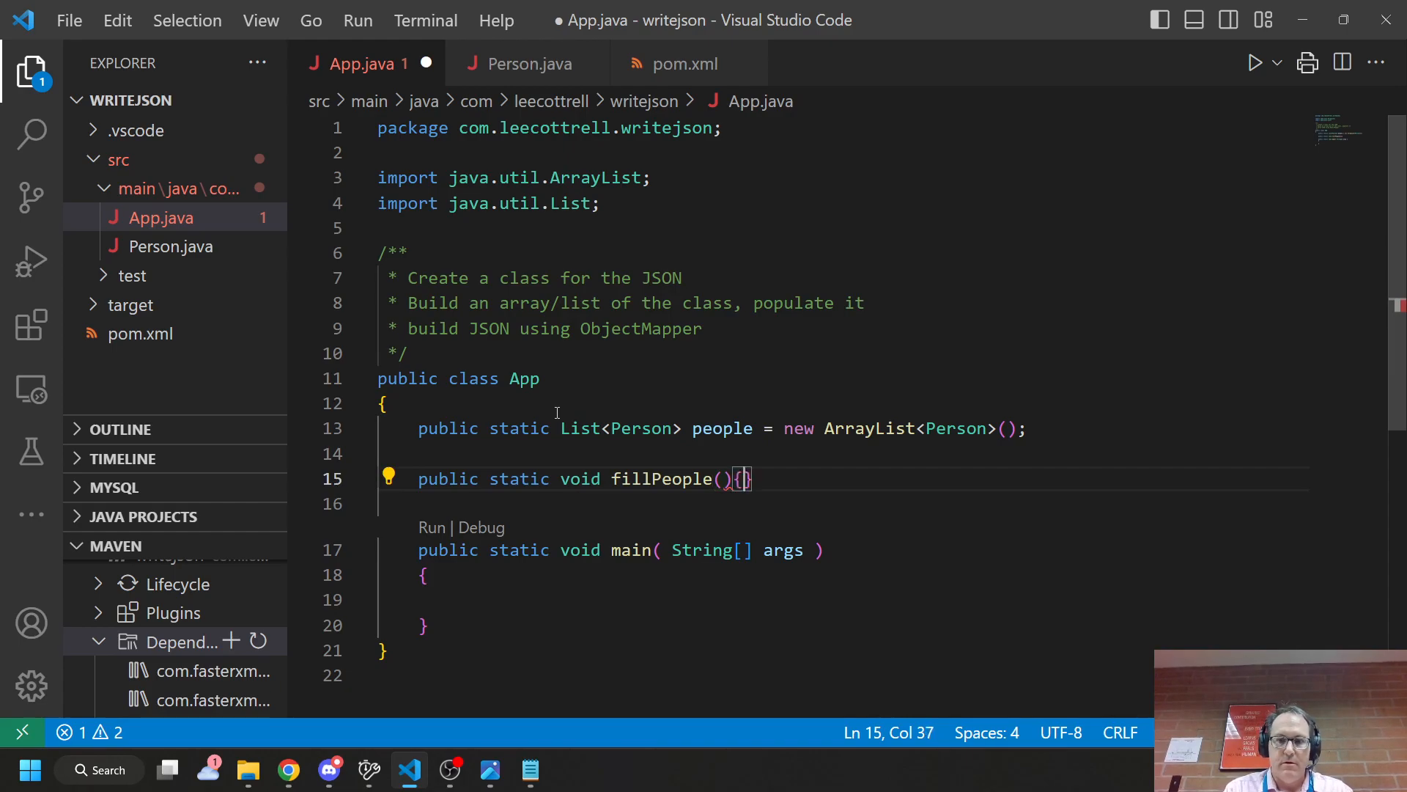
key("Enter")
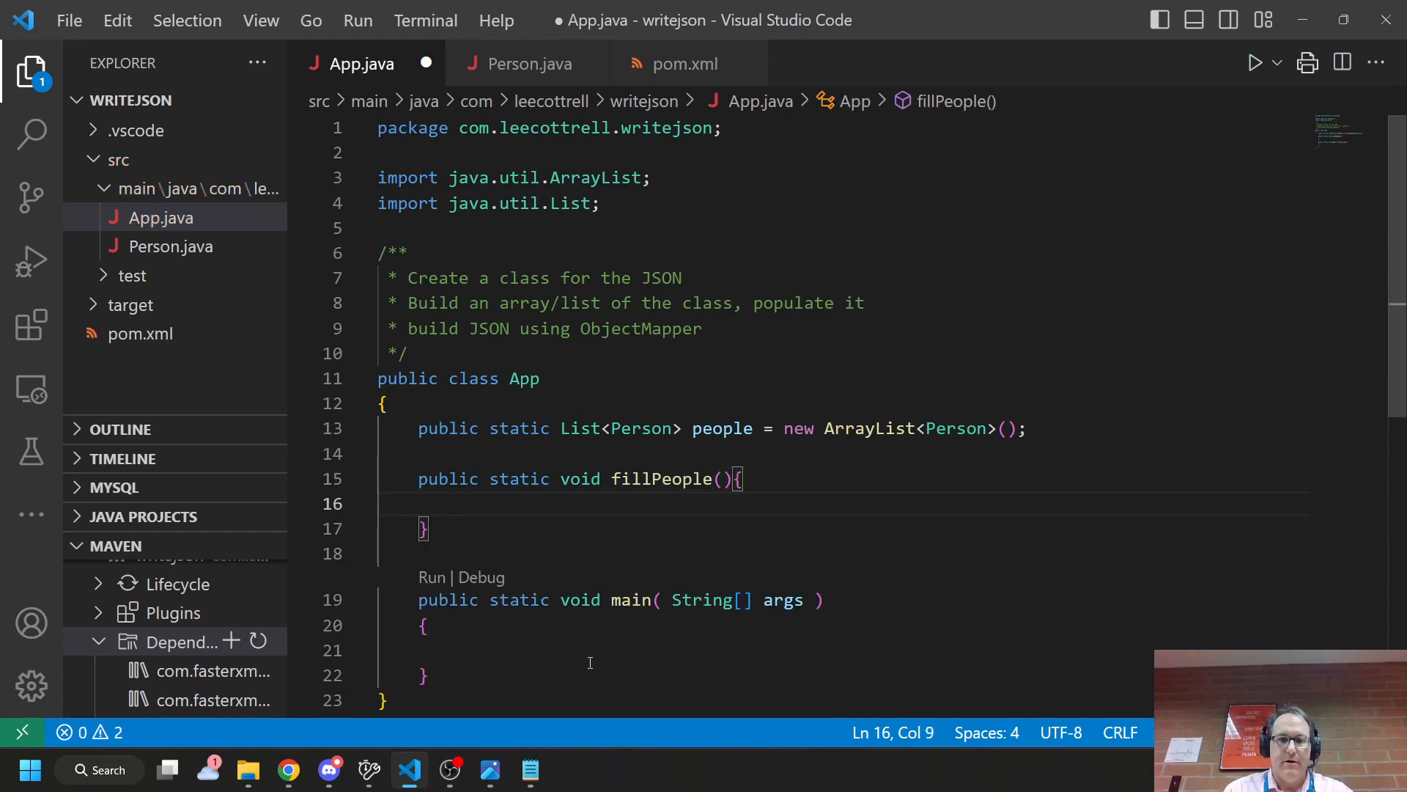
- Call fillPeople() with four Person objects and run App as Java, printing Liz, Chris, Lee, Laurie
type("fillPeople();")
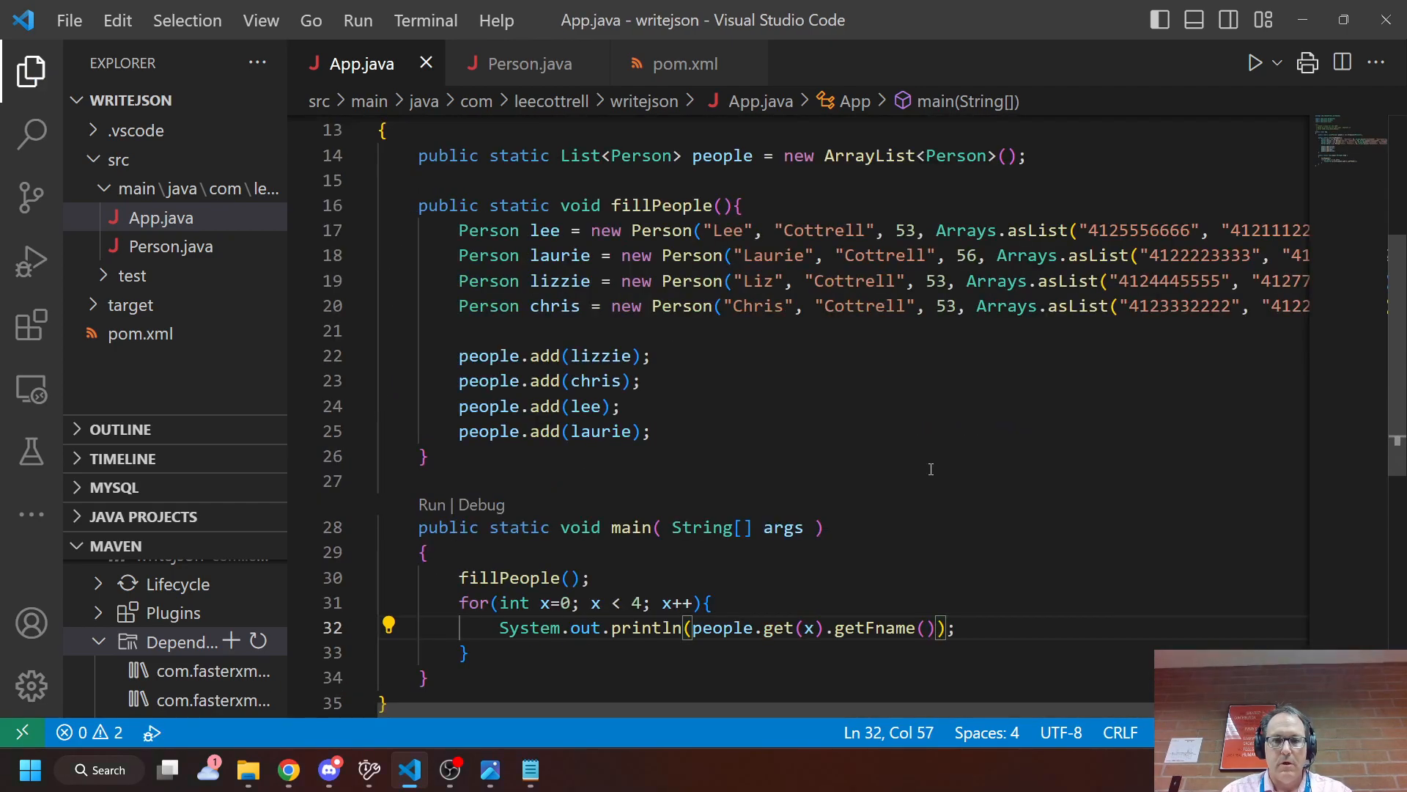
scroll("up", 3)
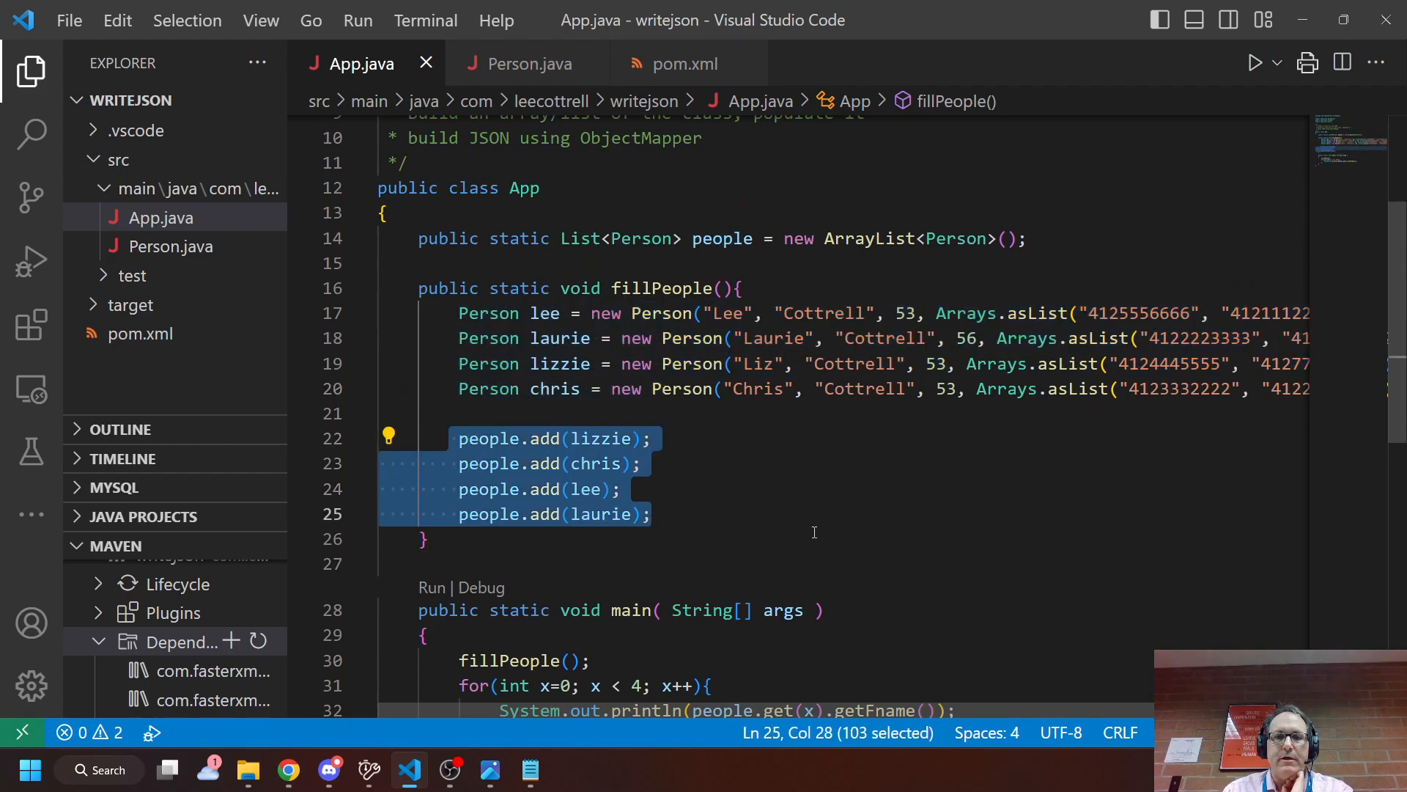
left_click(1277, 63)
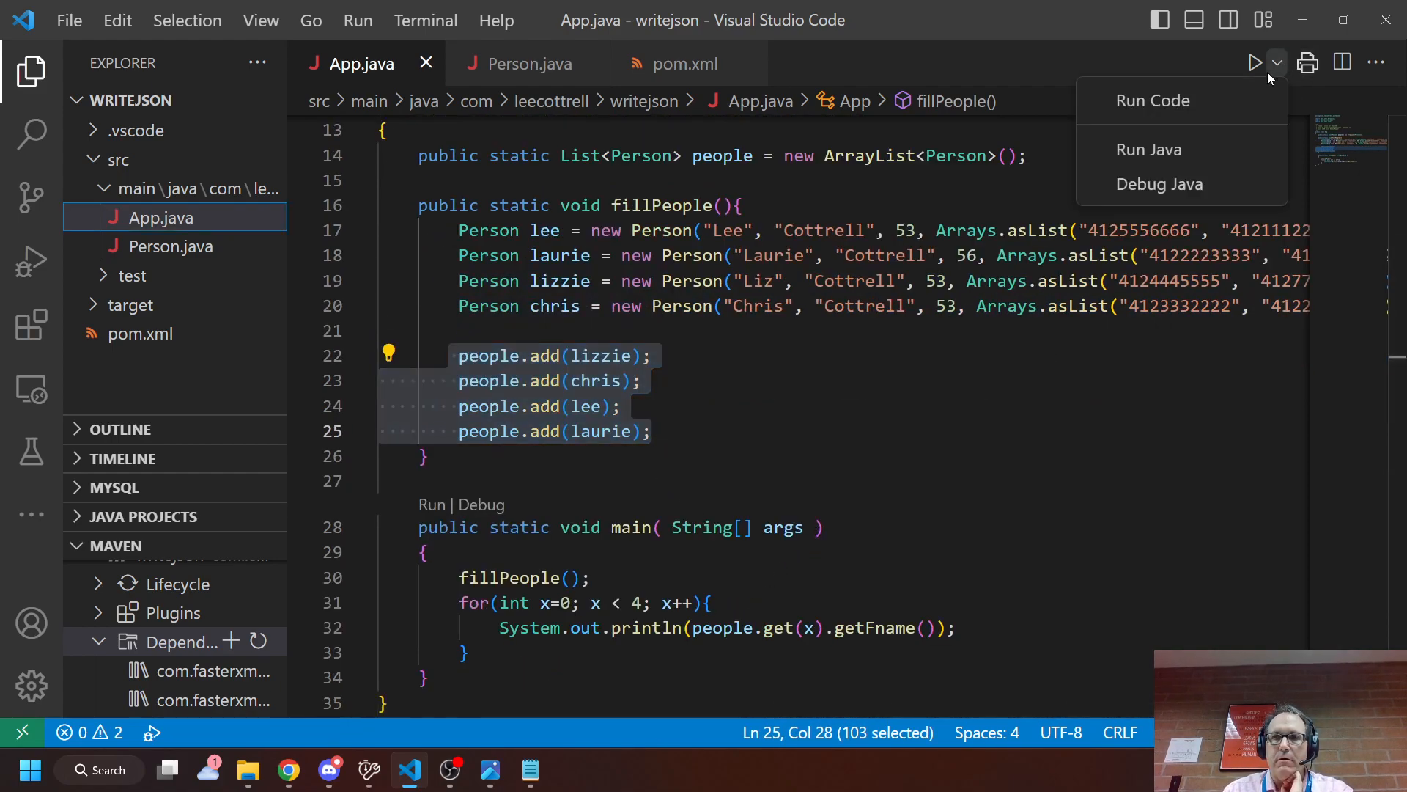
left_click(1150, 150)
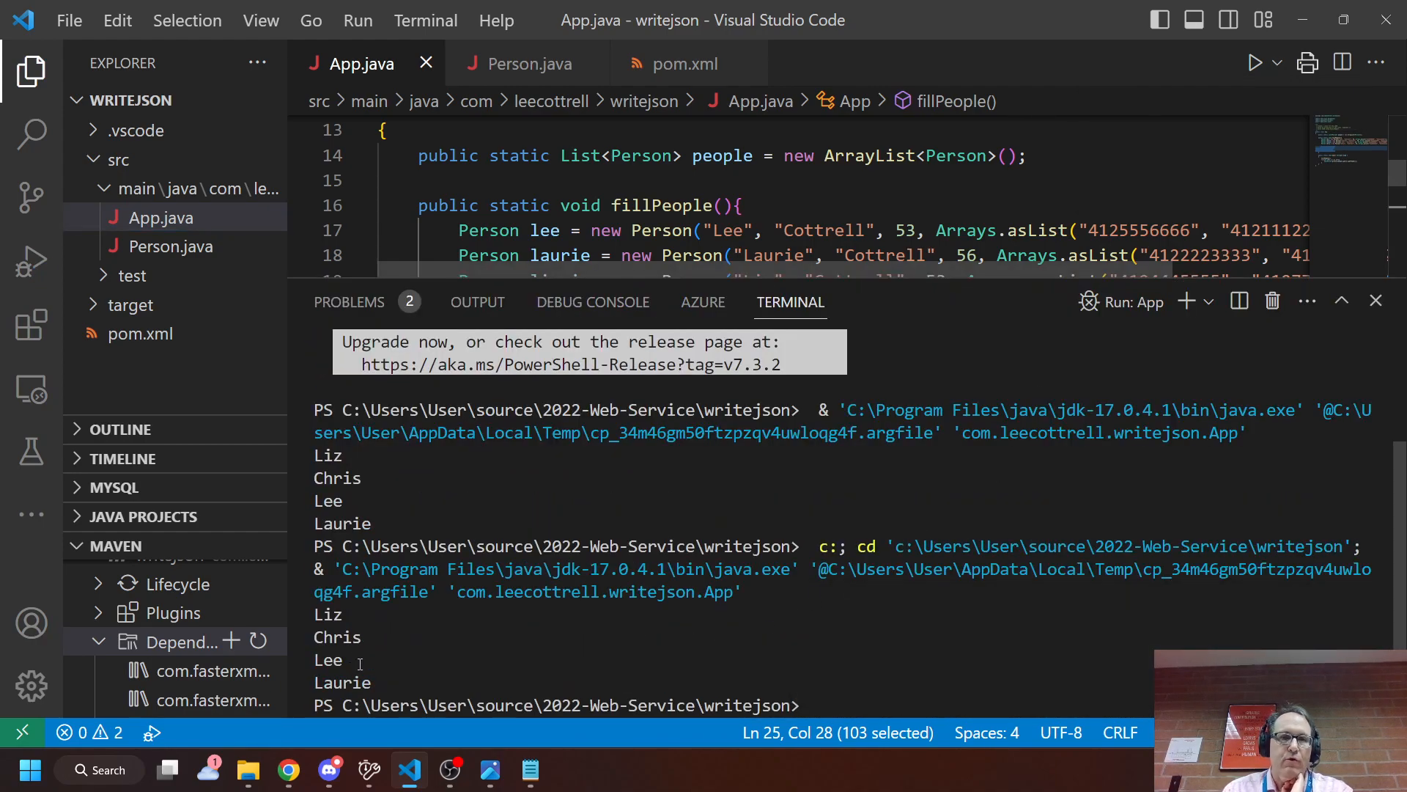
left_click(1375, 301)
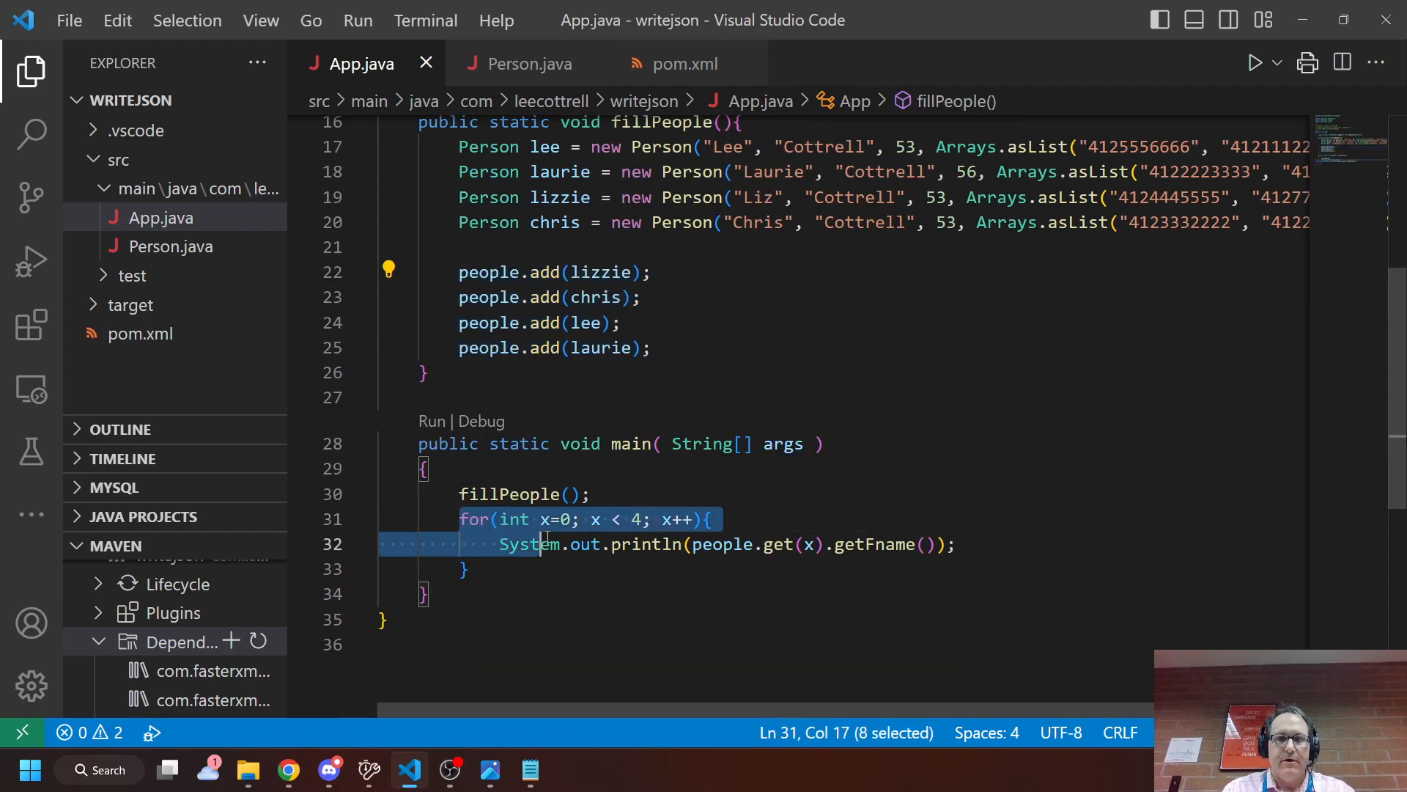
- Remove main's name-printing loop and start declaring ObjectMapper mapper = new ObjectMapper
key("Delete")
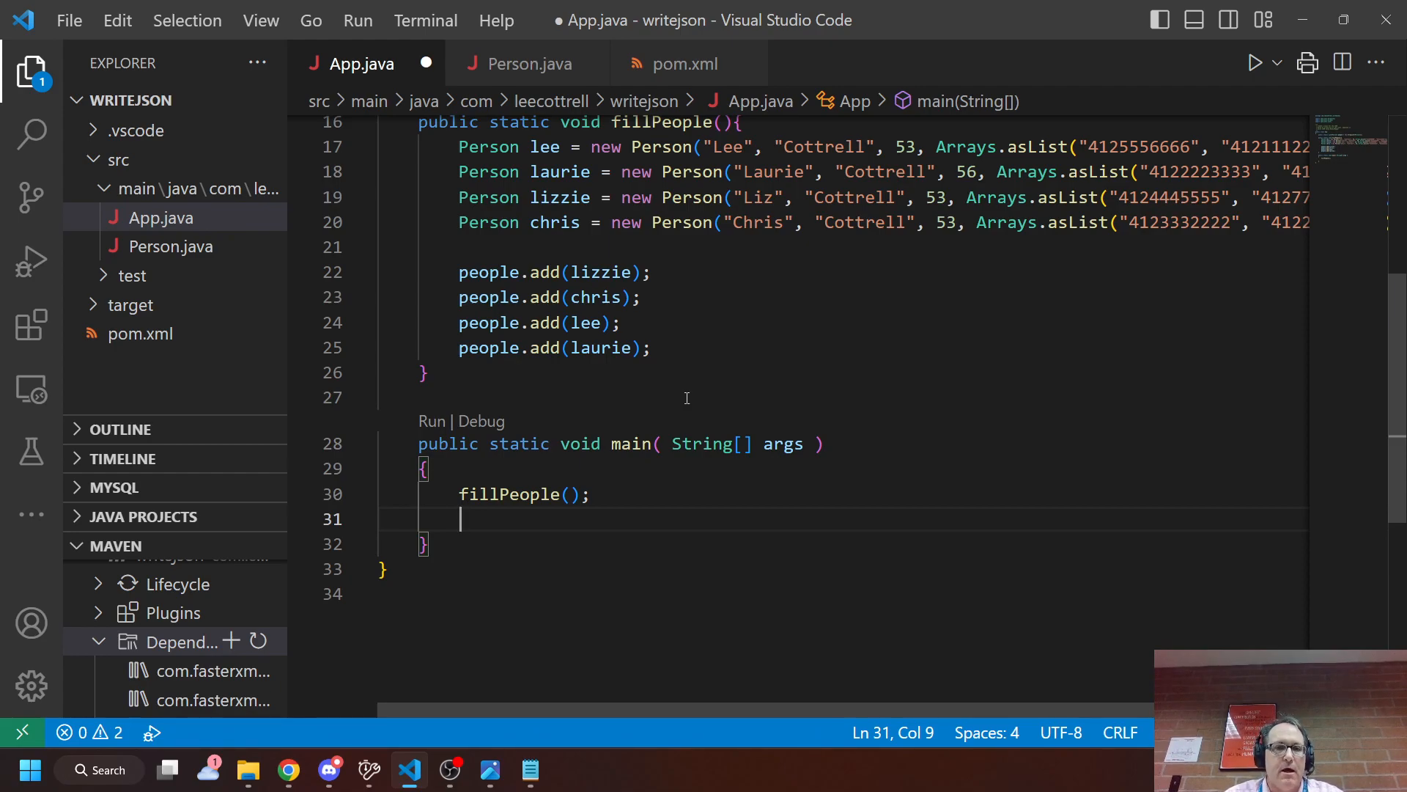
key("ctrl+s")
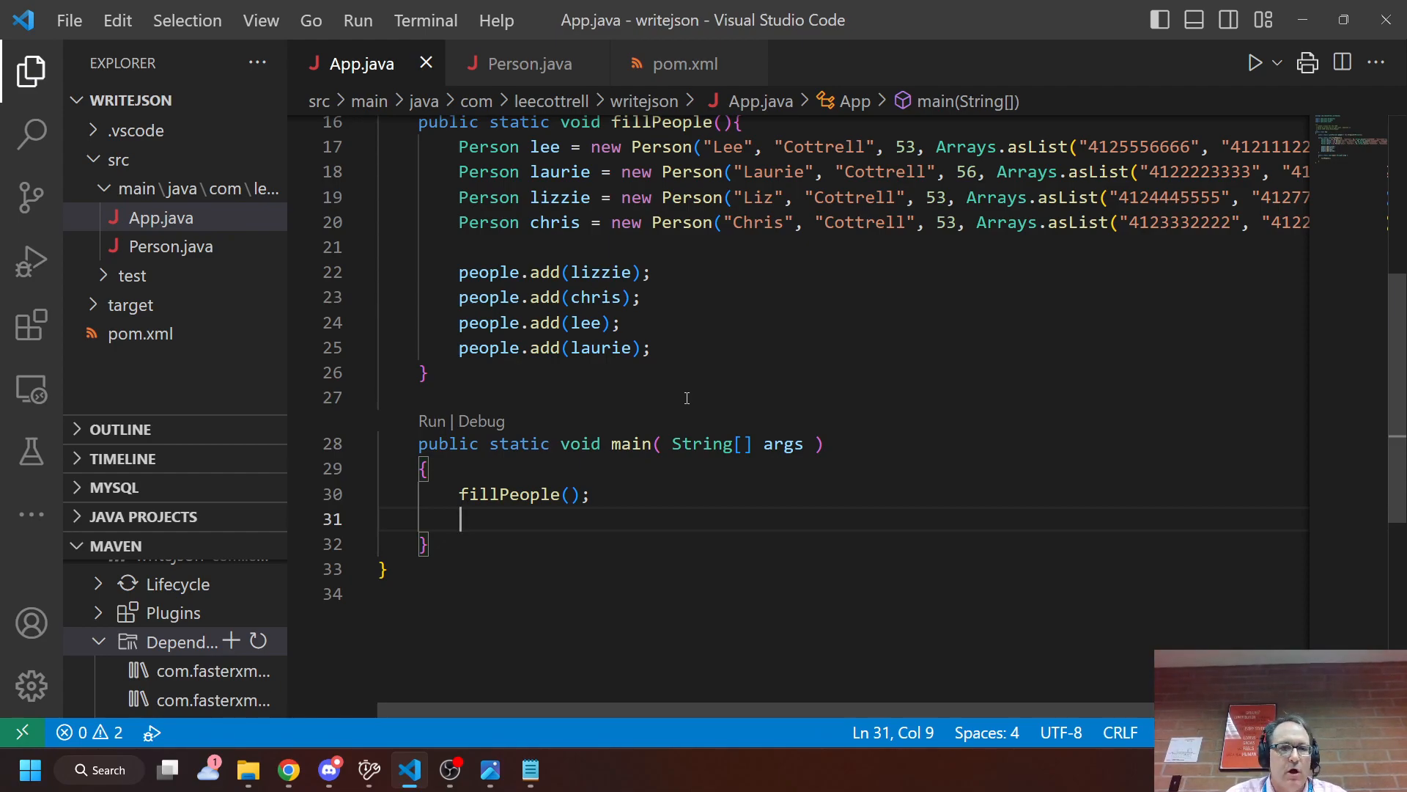
scroll("up", 3)
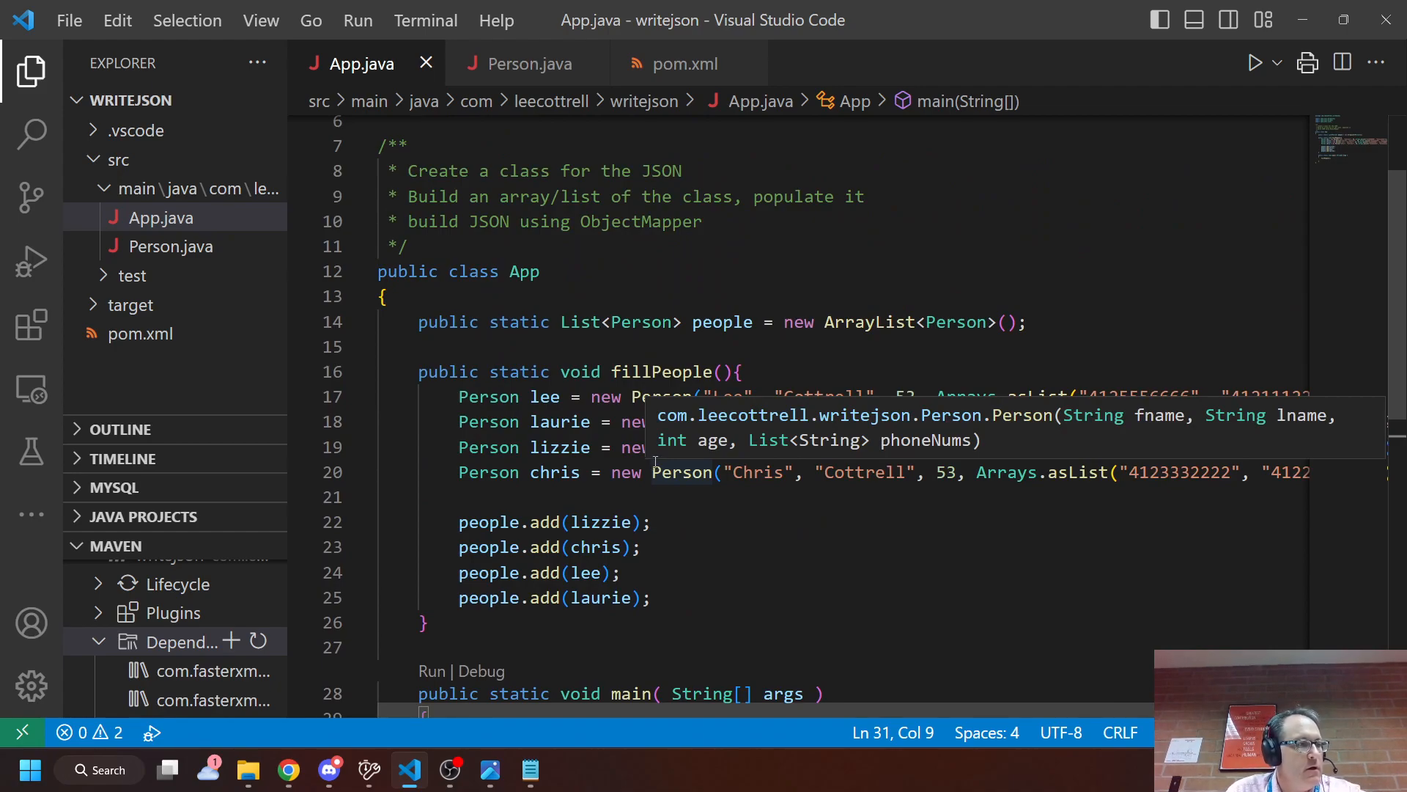
mouse_move(654, 465)
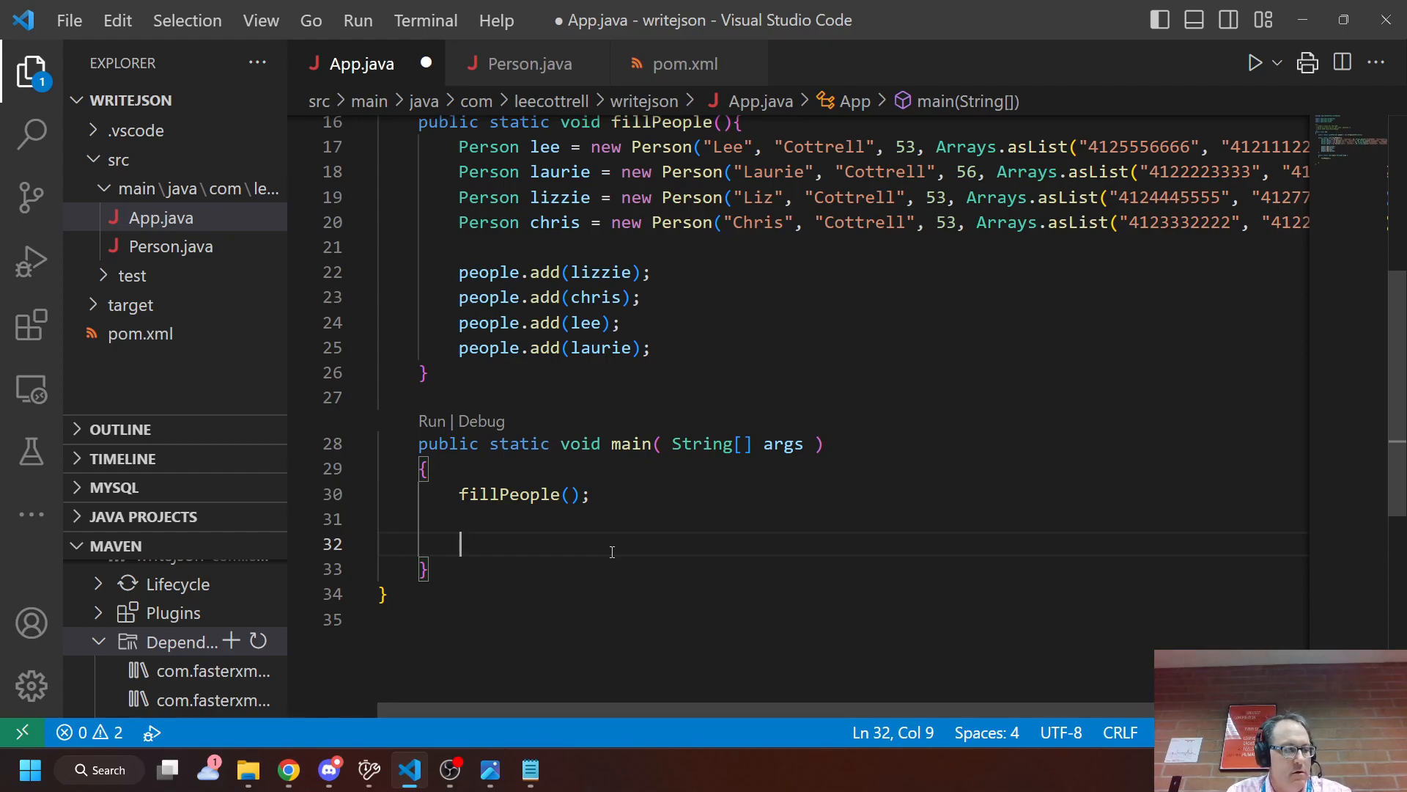
type("ObjectMapper")
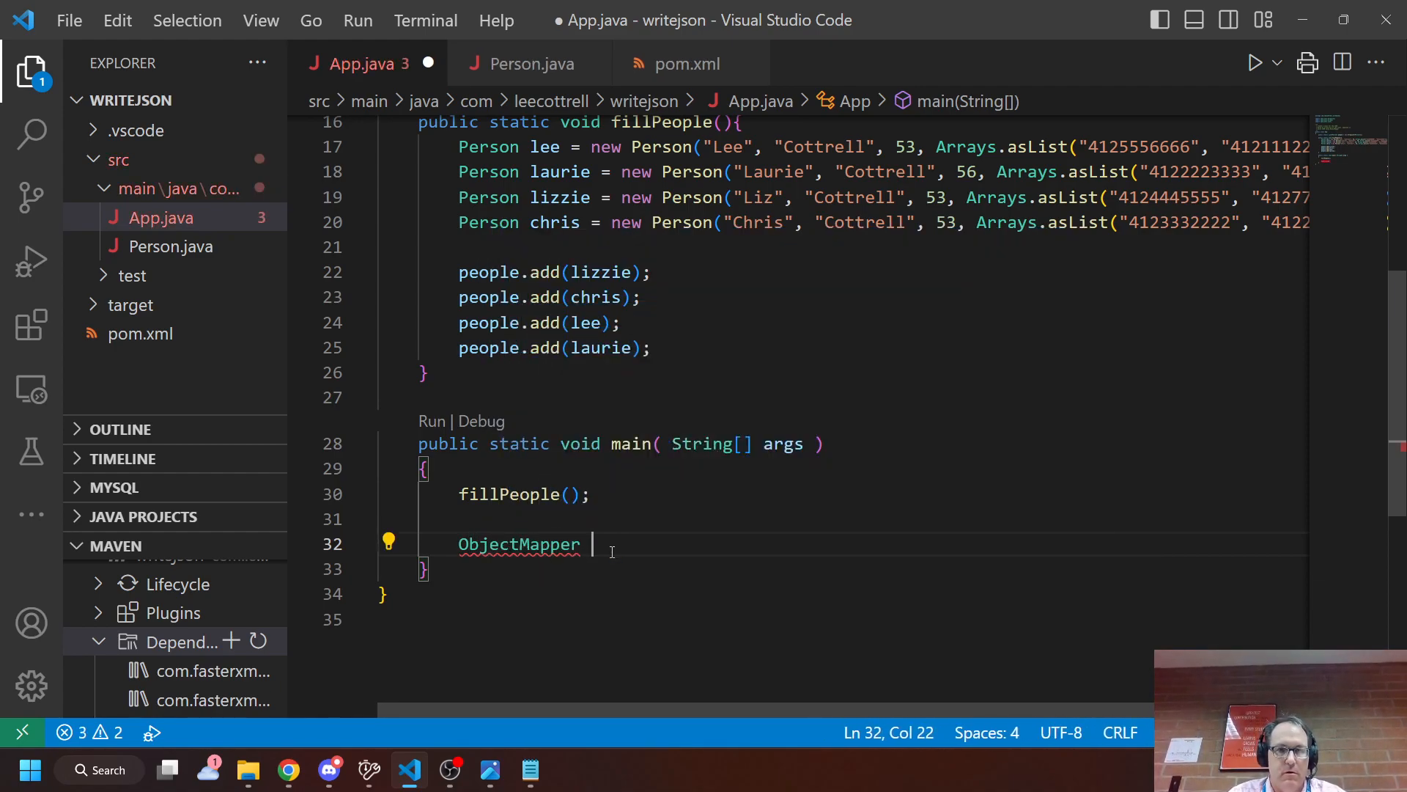
type("mapper")
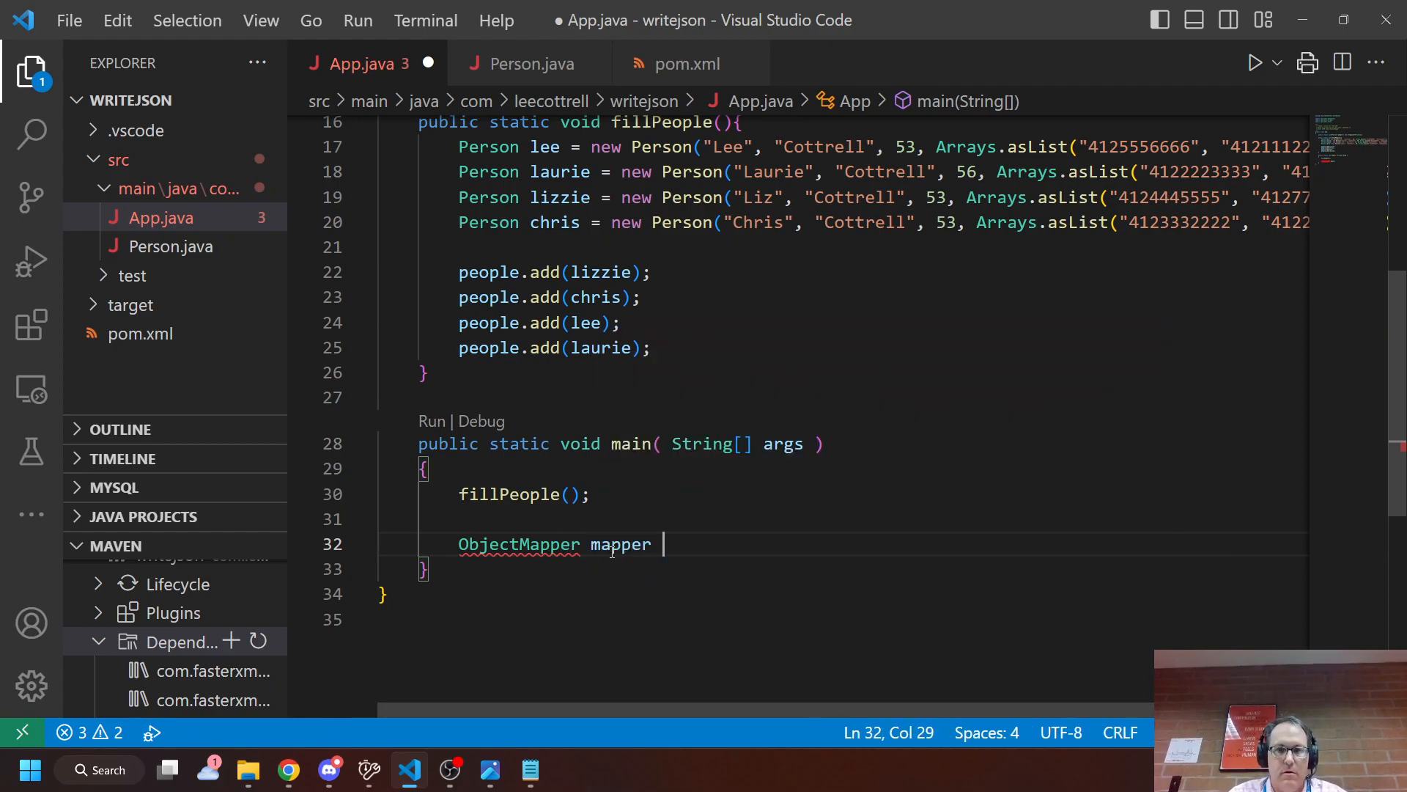
type("= new Object")
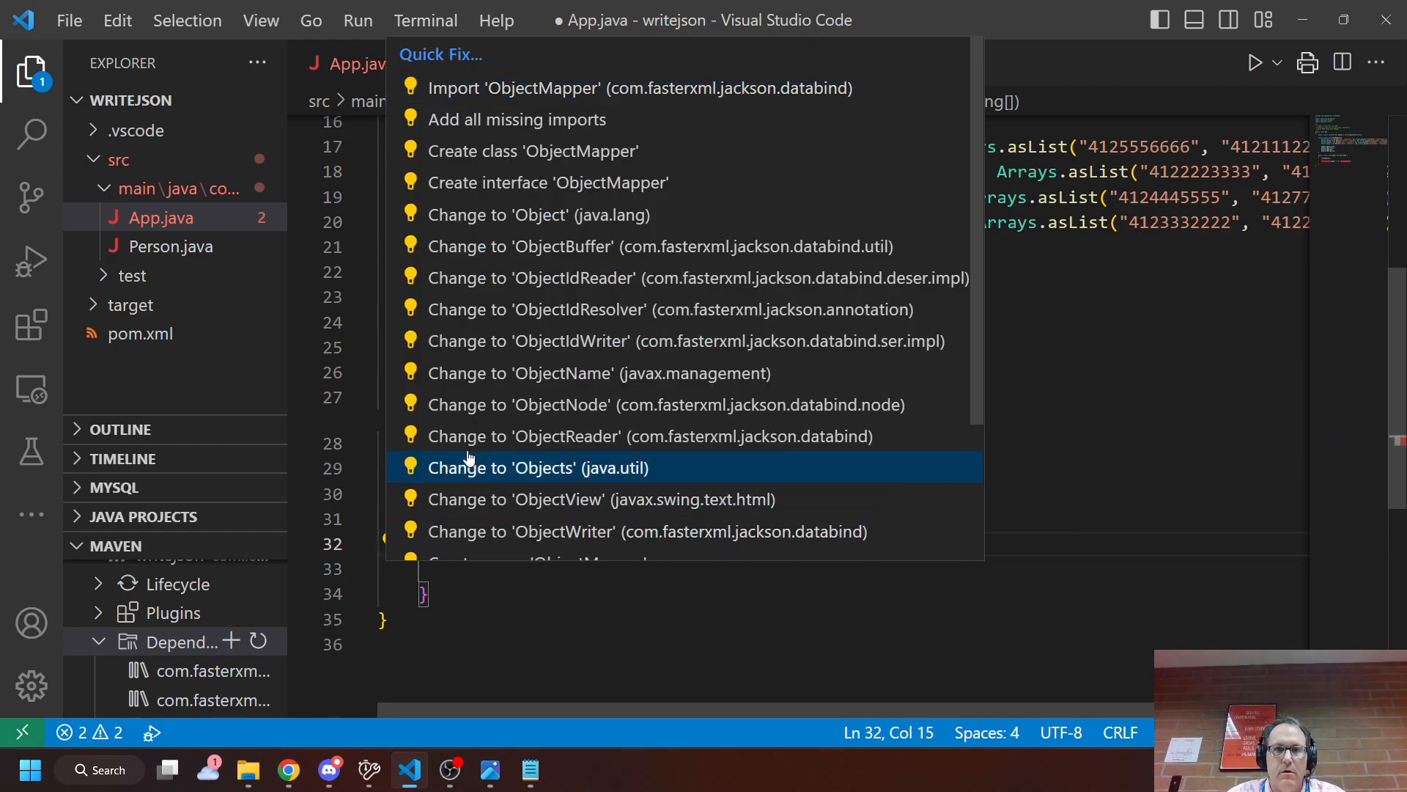
- Import com.fasterxml.jackson.databind.ObjectMapper via Quick Fix so the mapper declaration compiles, and save
left_click(637, 87)
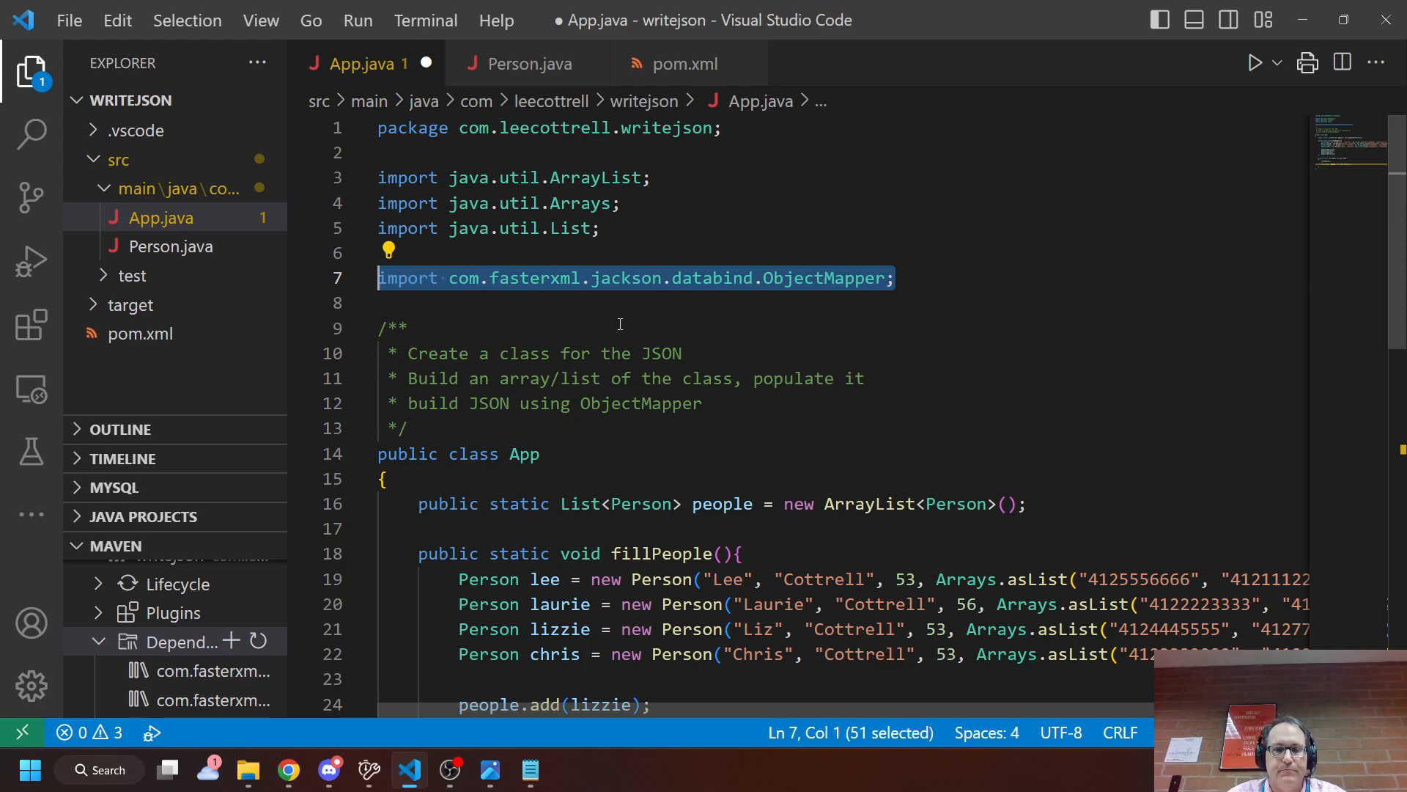
scroll("down", 3)
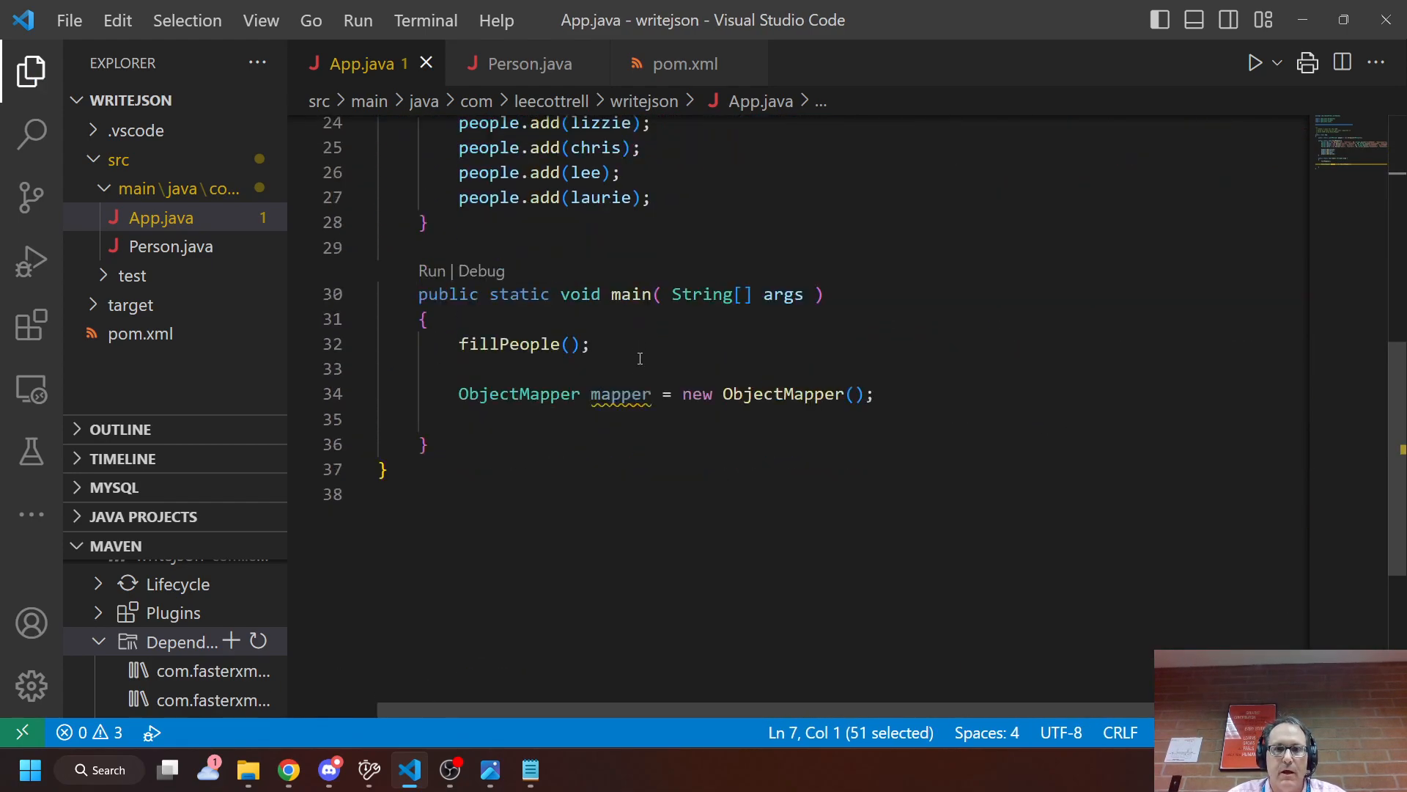
mouse_move(881, 404)
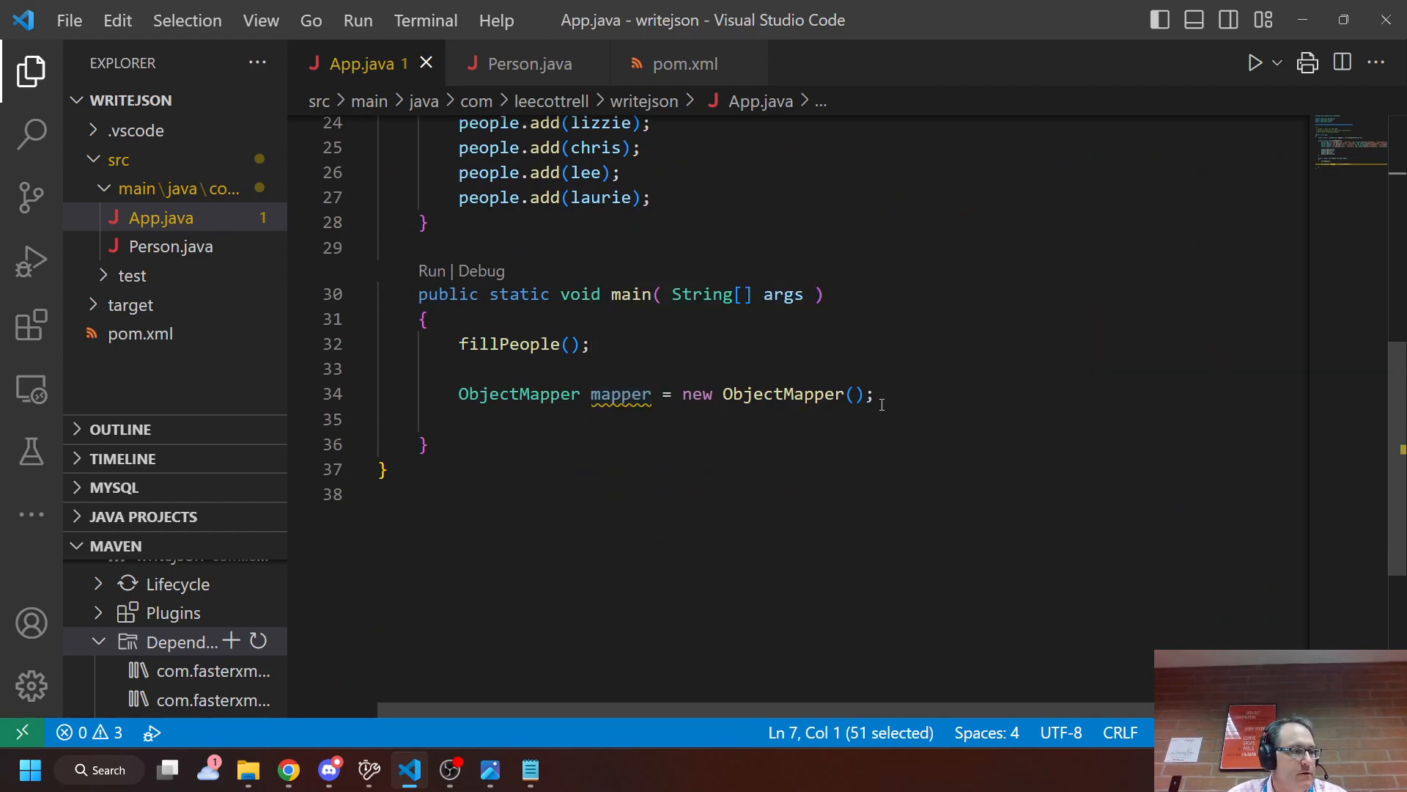
key("Enter")
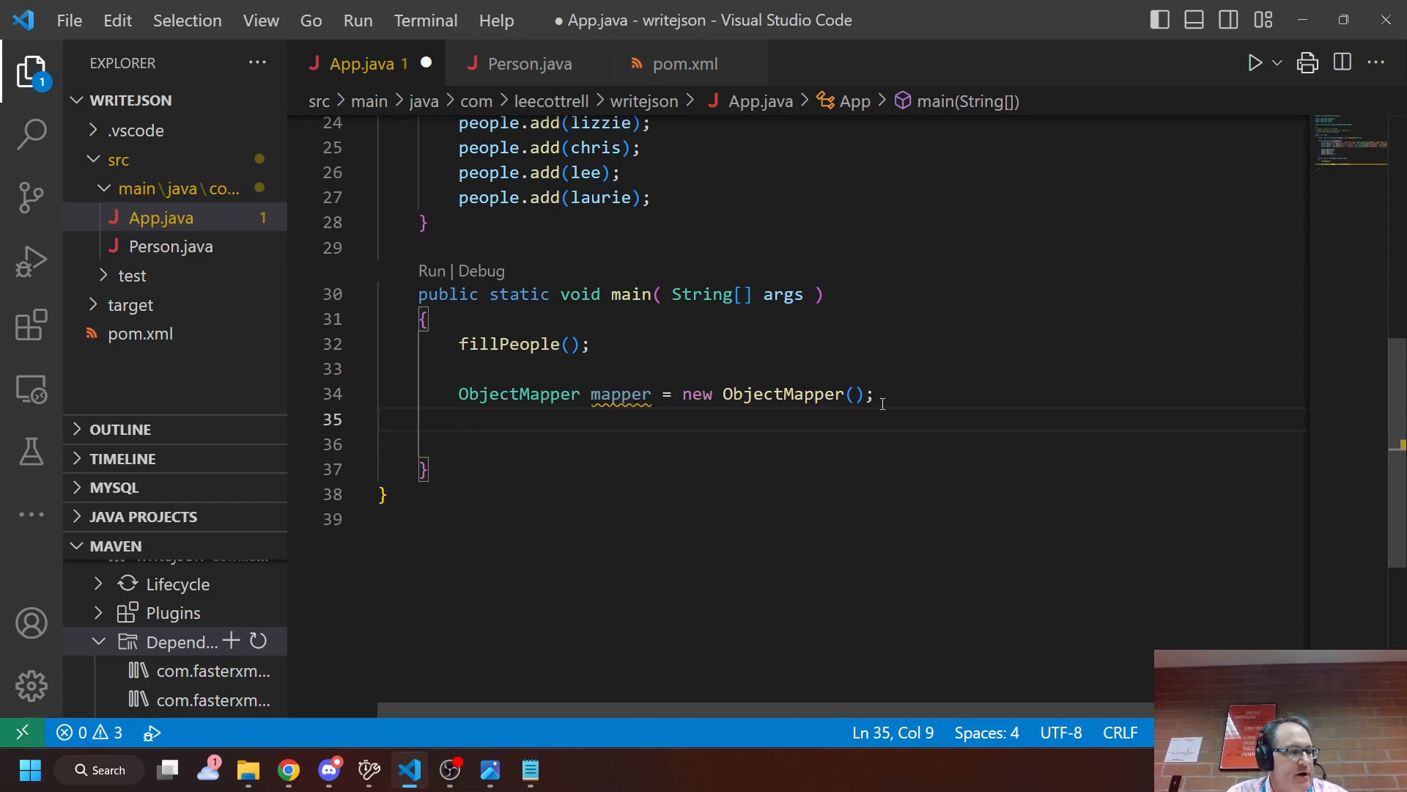
- Write a try block with catch(JsonProcessingException ex) that prints ex.toString() and returns
type("try{")
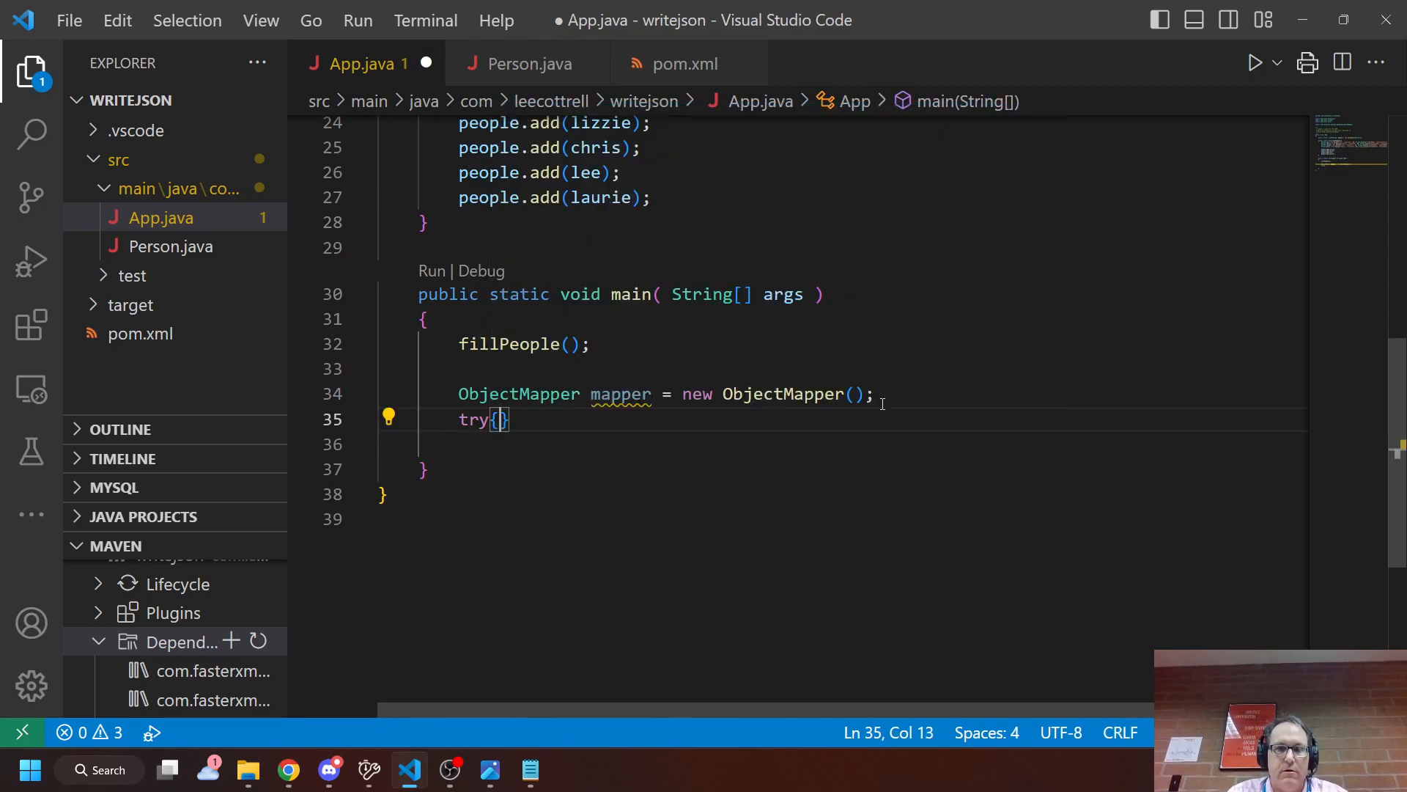
type("catch(Exception")
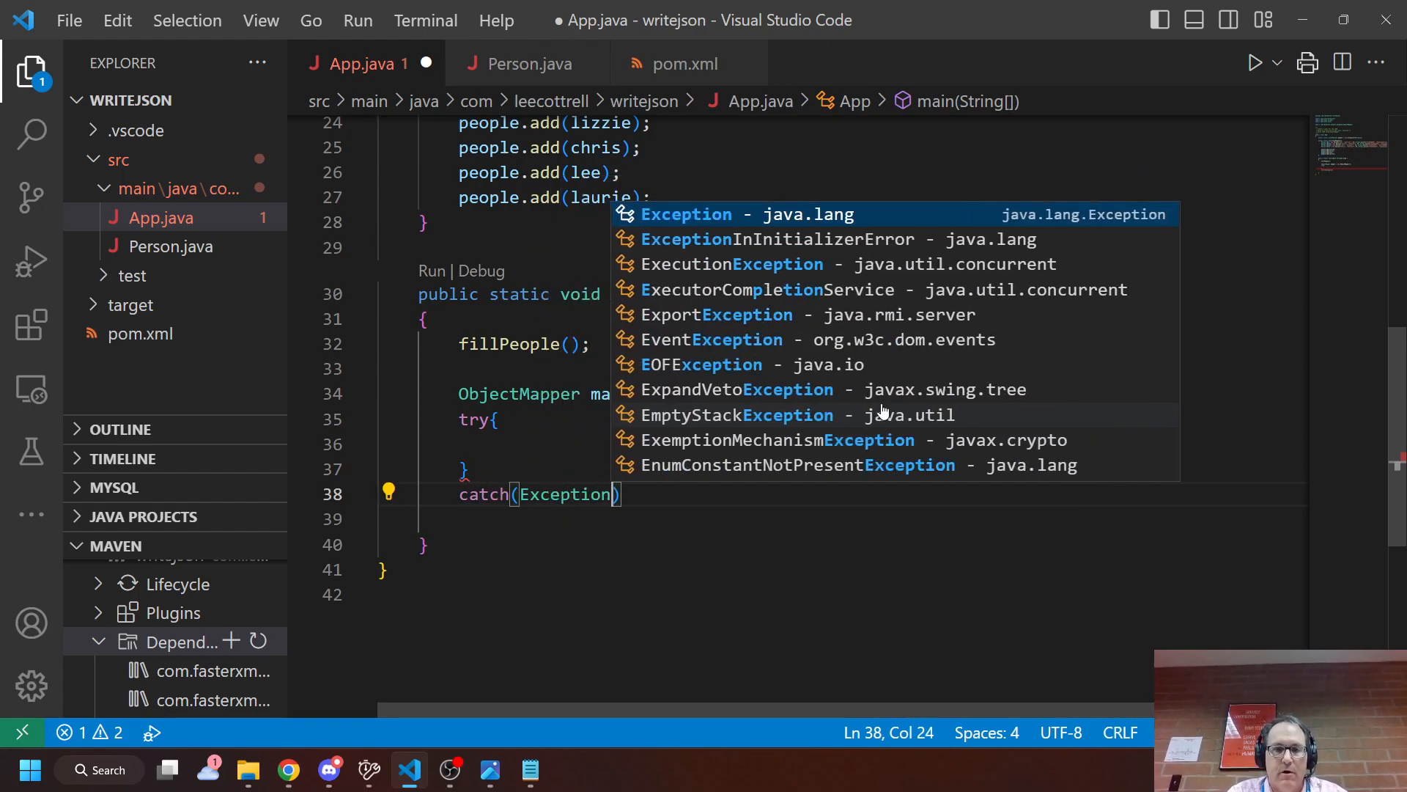
type("ex")
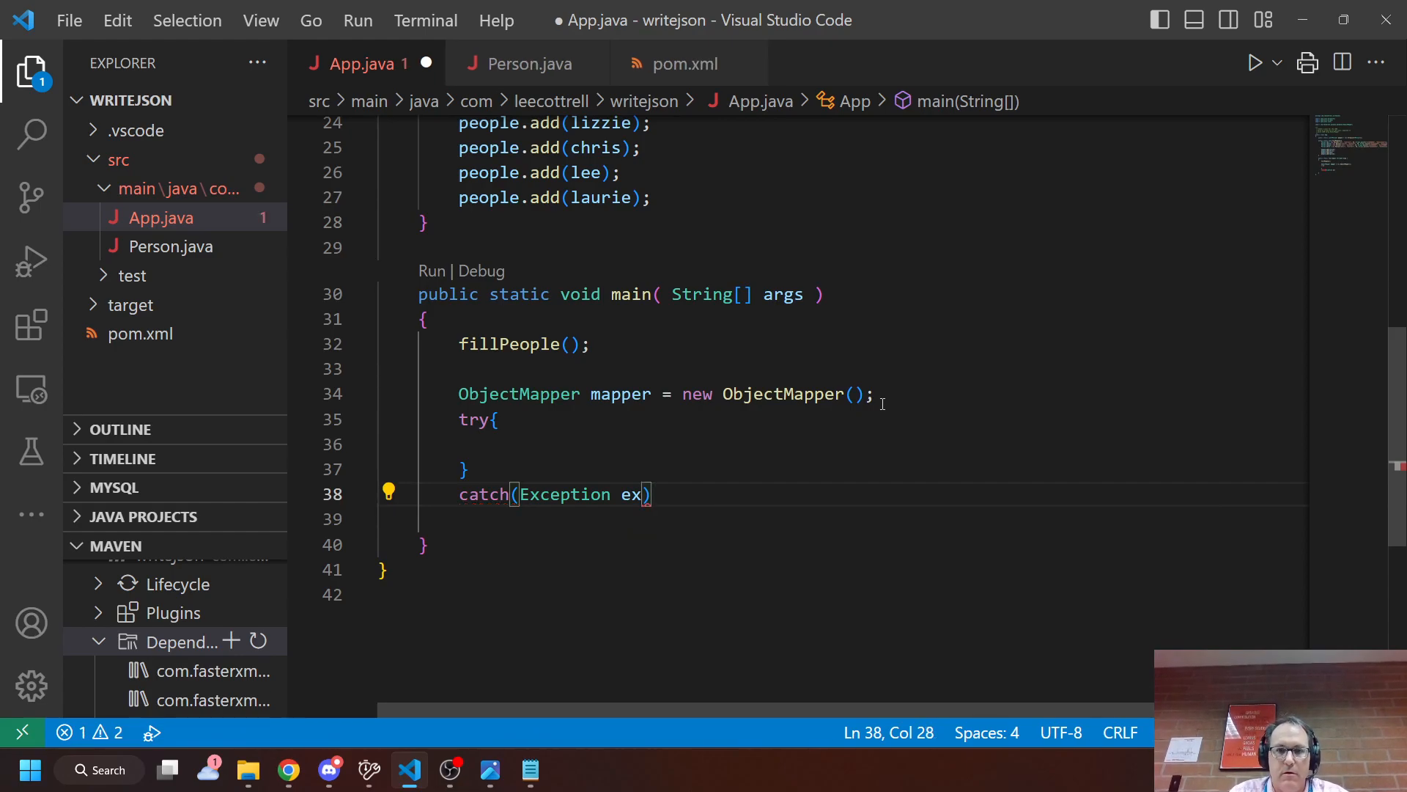
type("{")
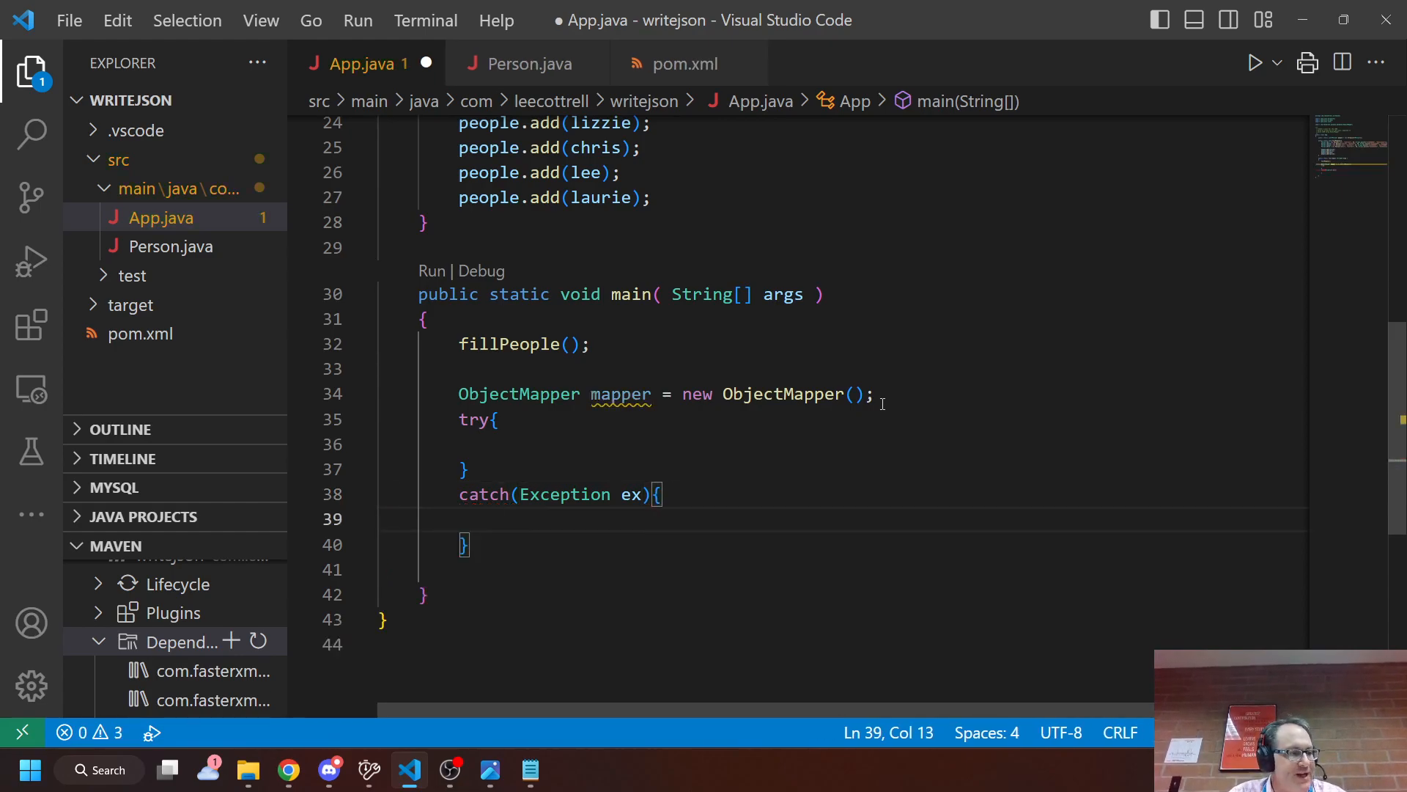
left_click(519, 494)
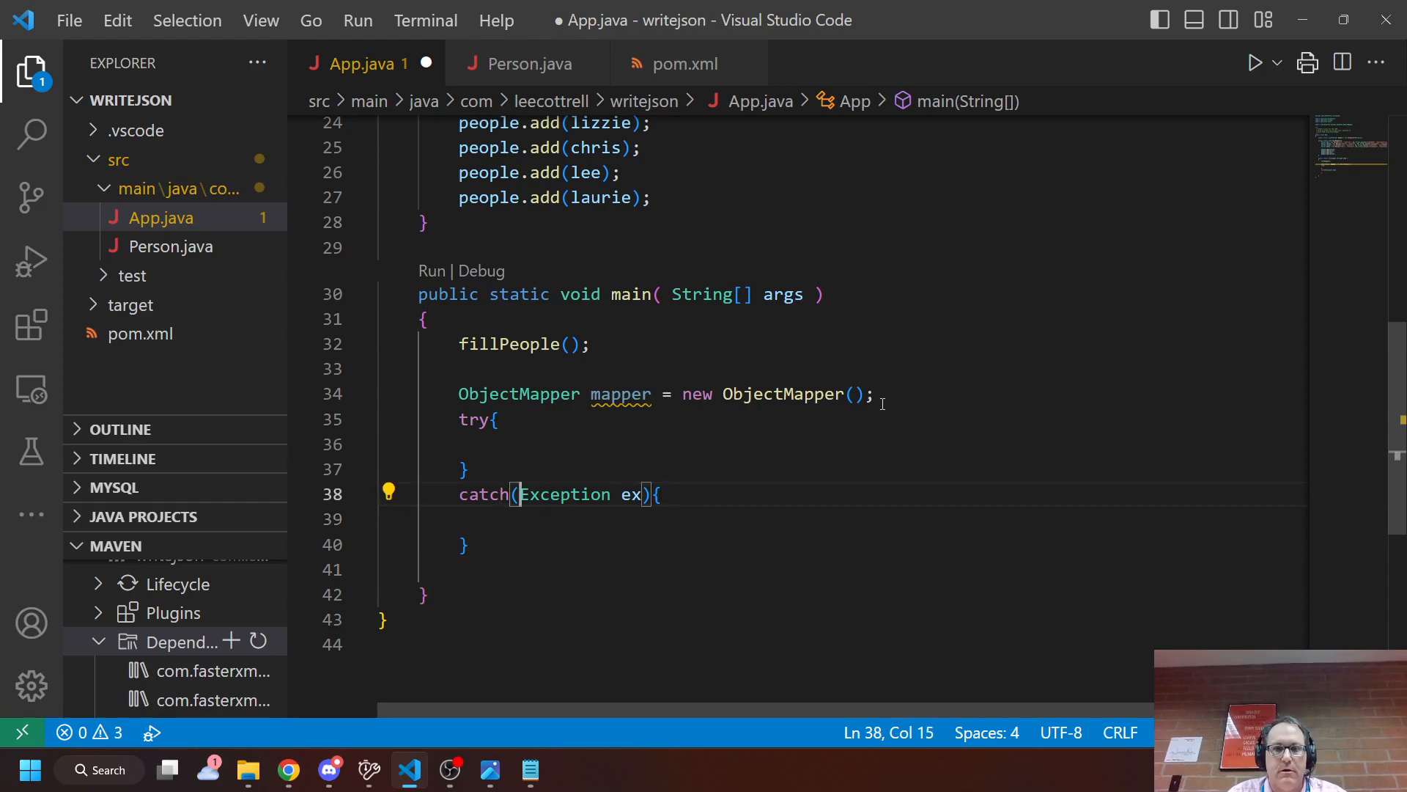
type("JsonProce")
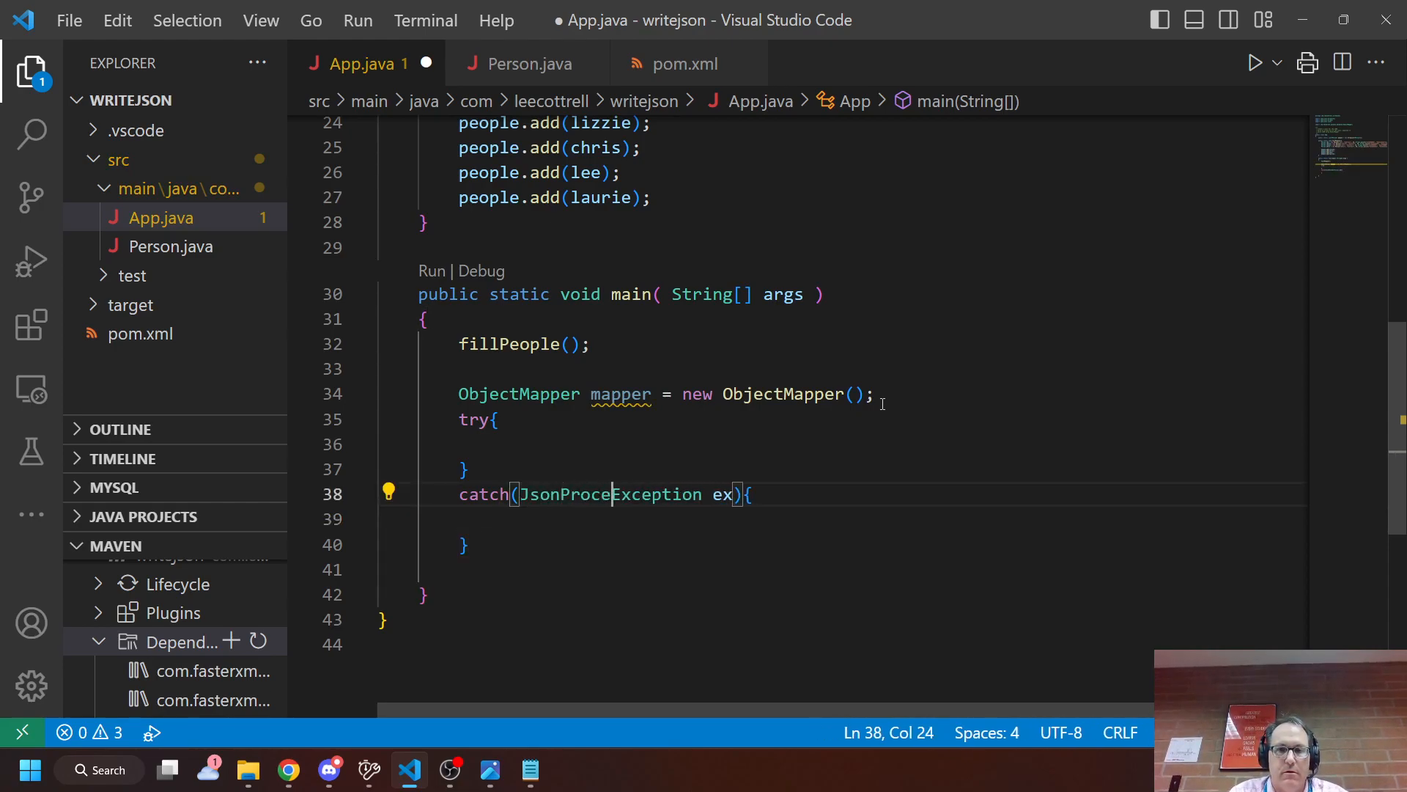
type("ssing")
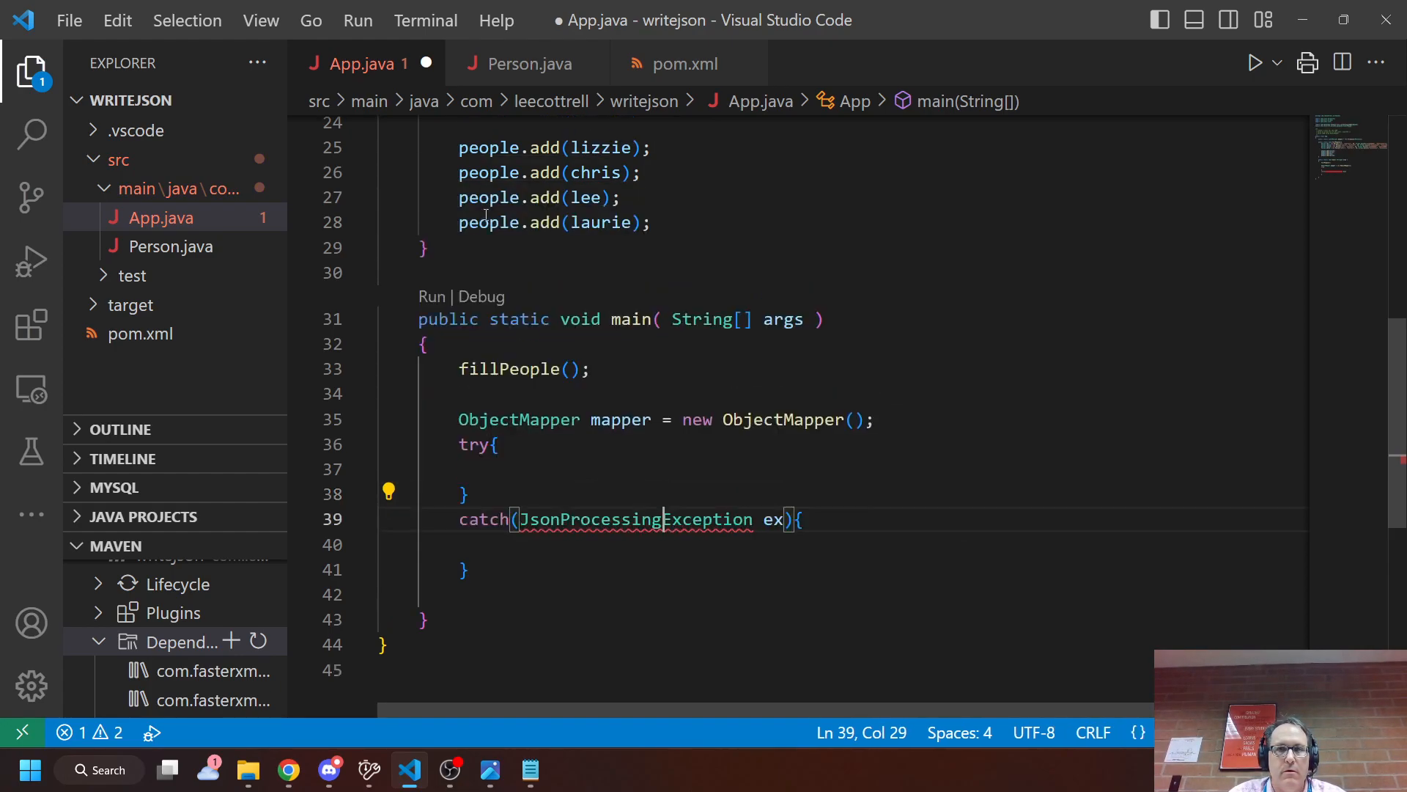
left_click(635, 542)
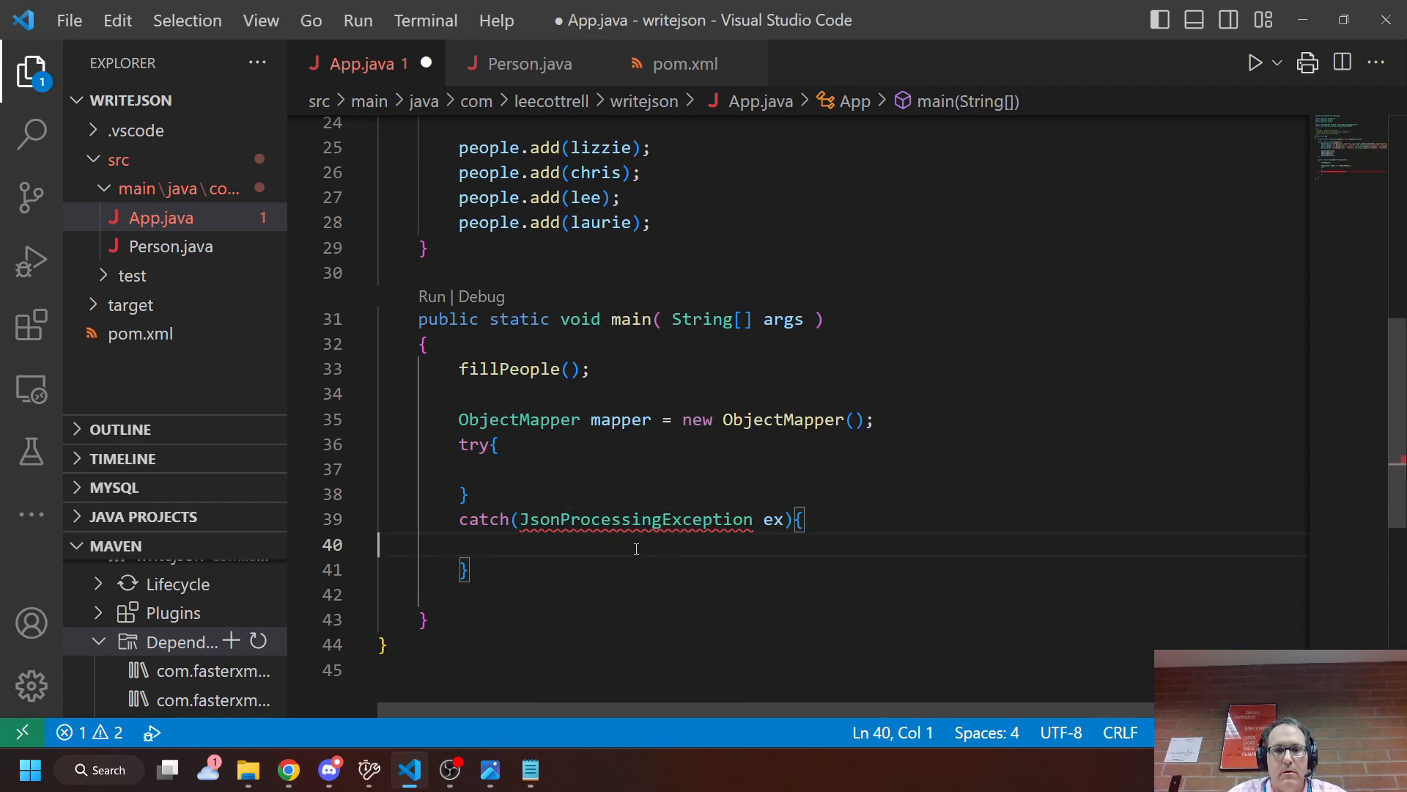
left_click(608, 544)
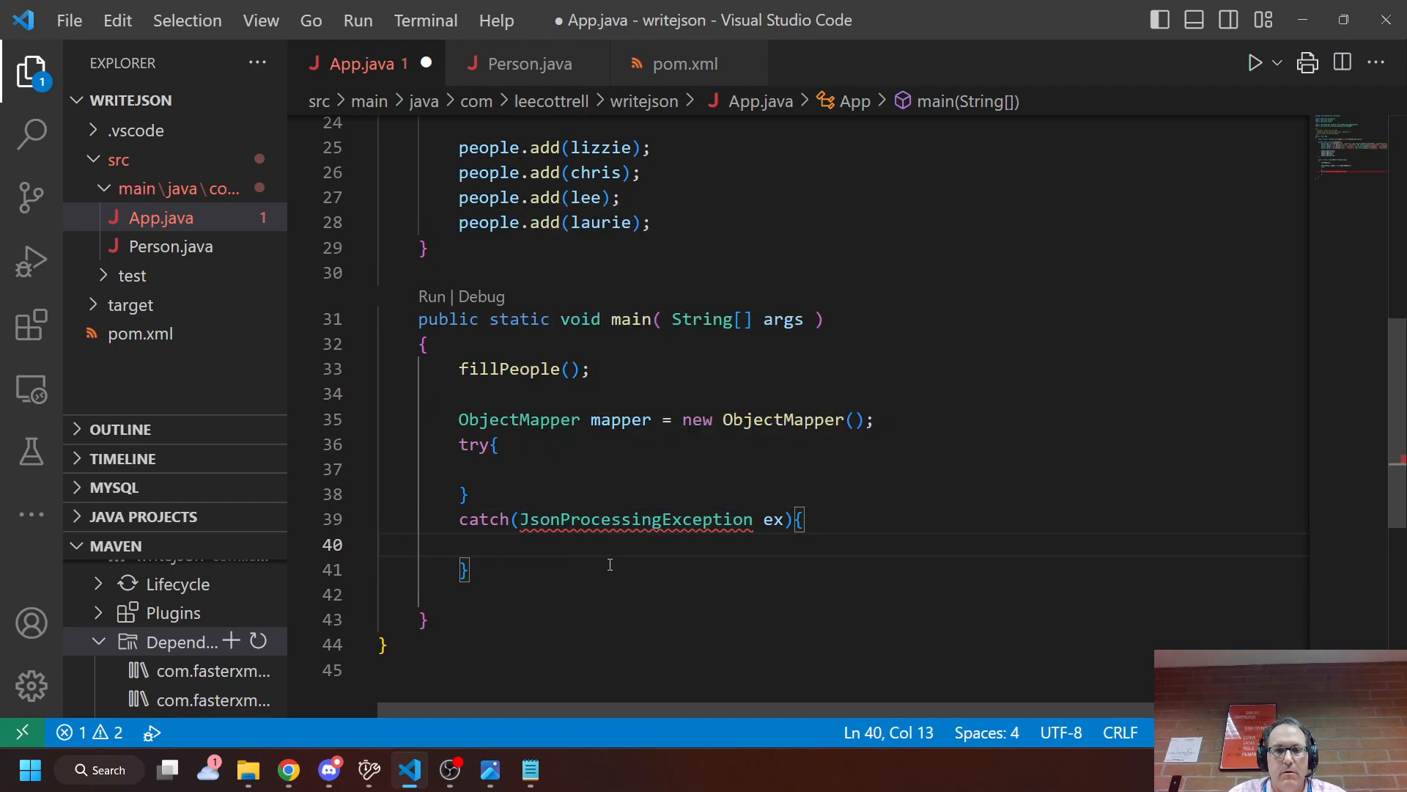
type("sou")
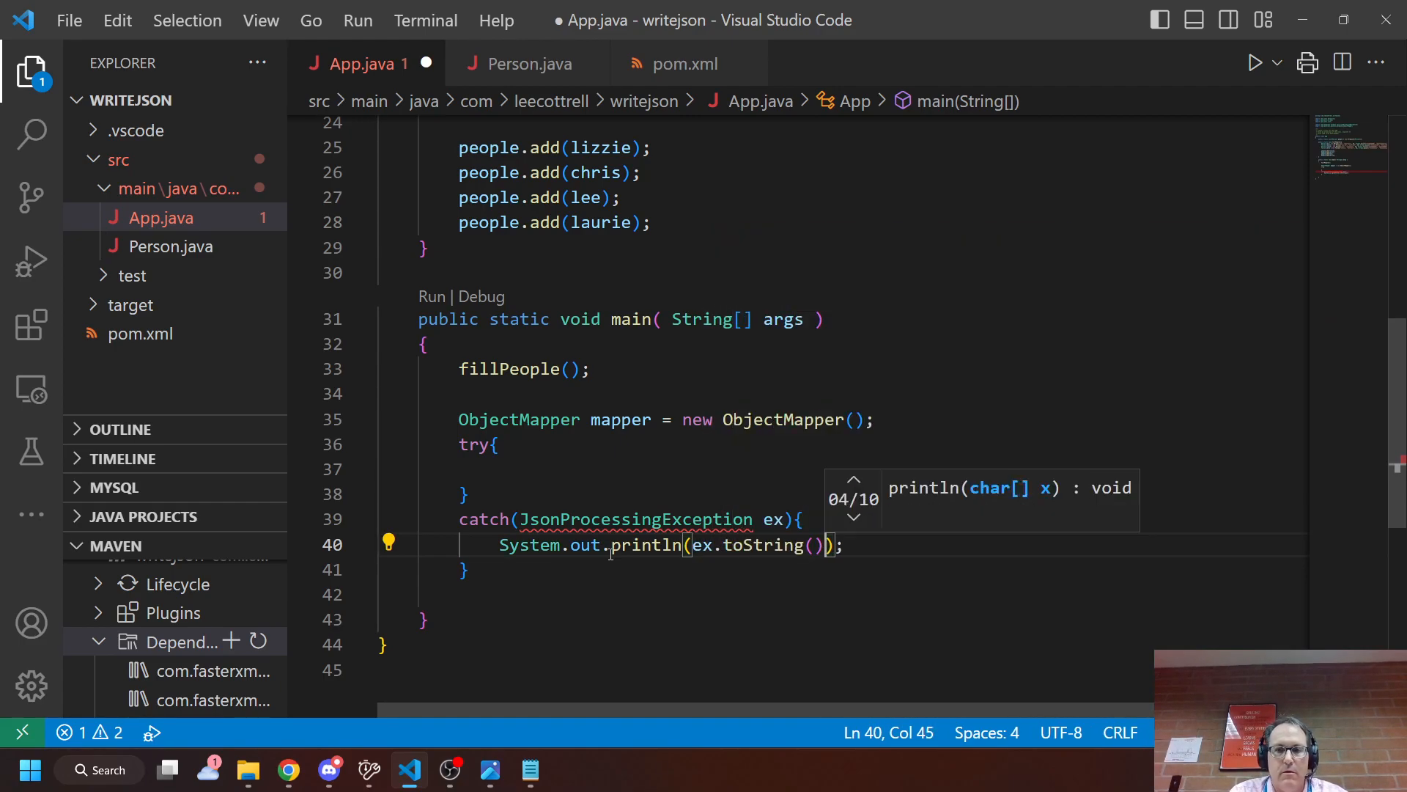
type("return;")
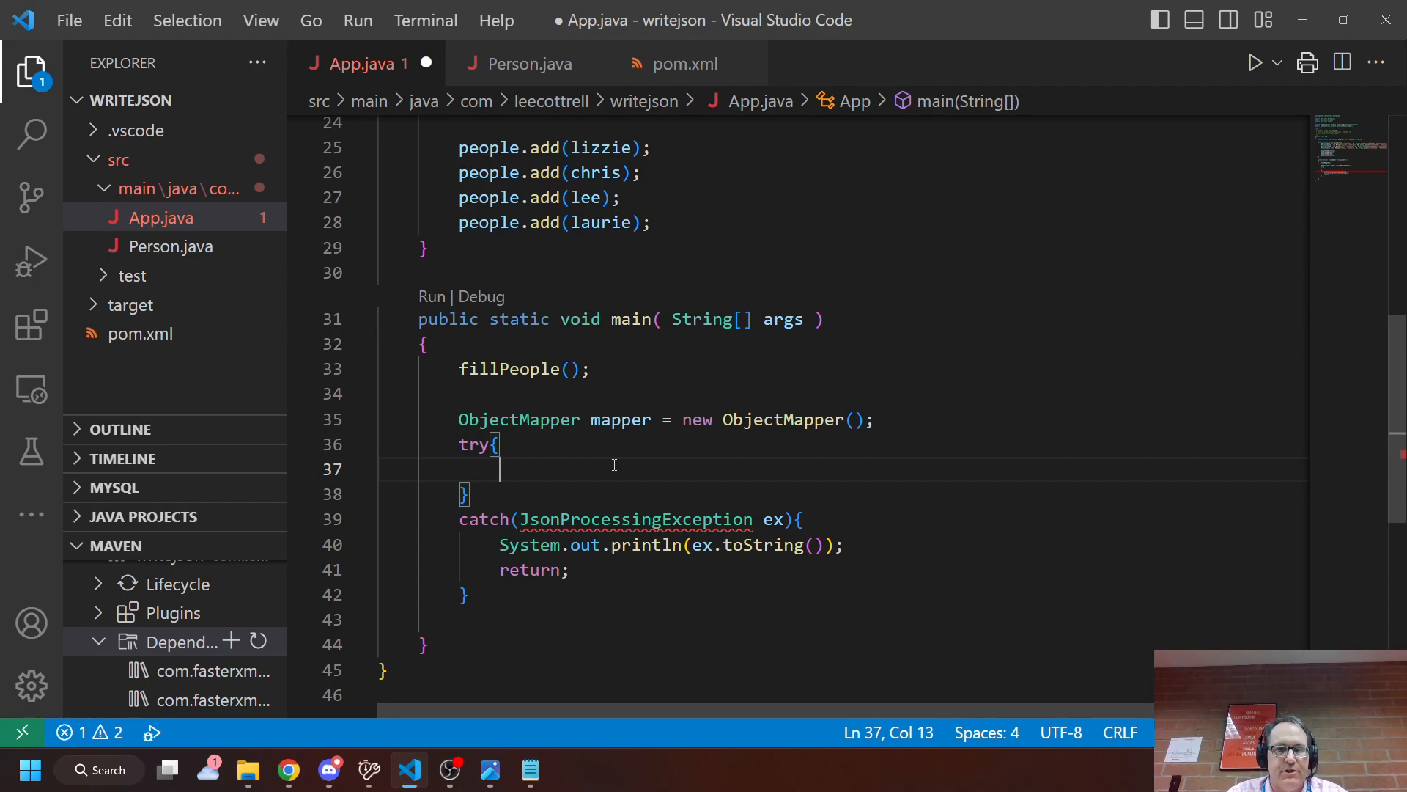
- Inside try, set String json = mapper.writeValueAsString(people) and print json
type("Stin")
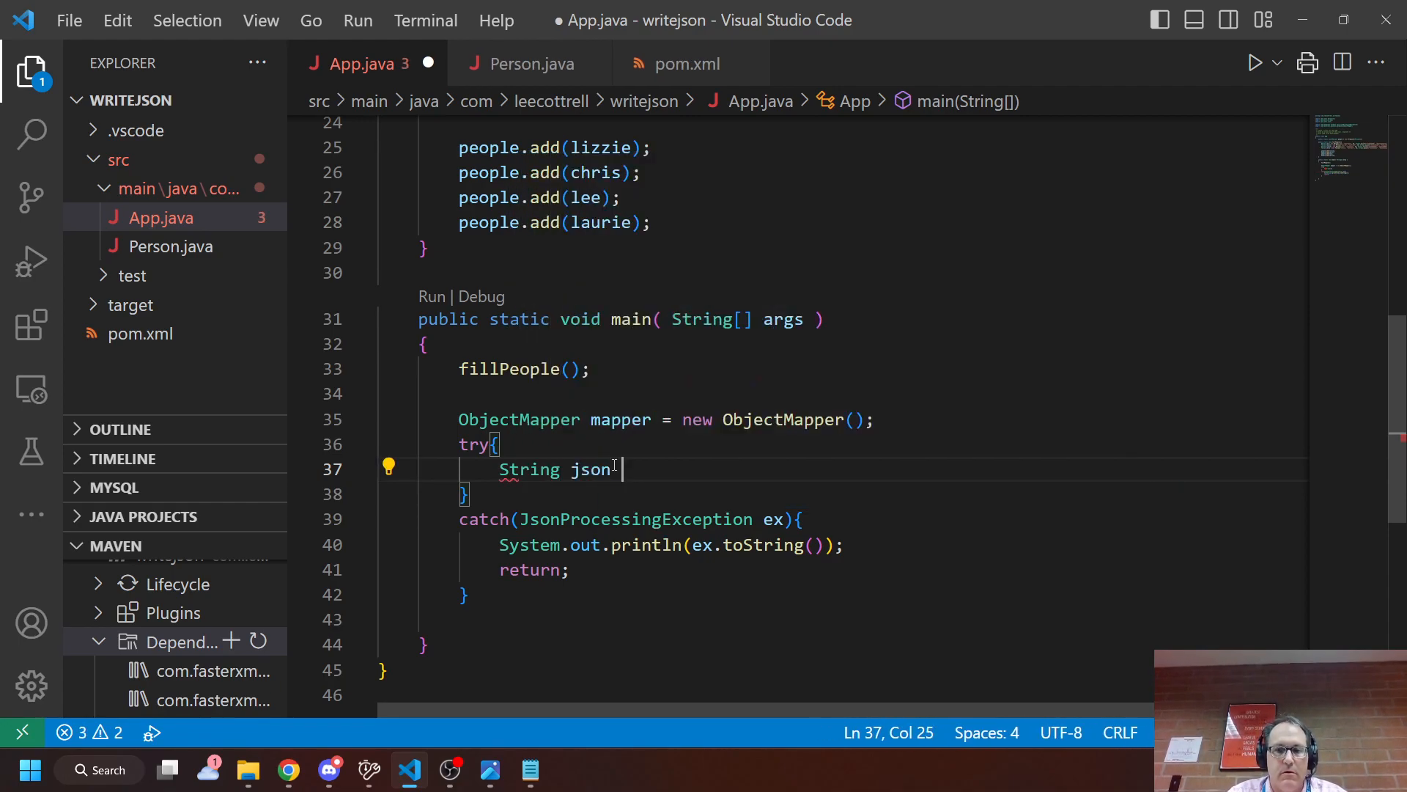
type("= mapper.")
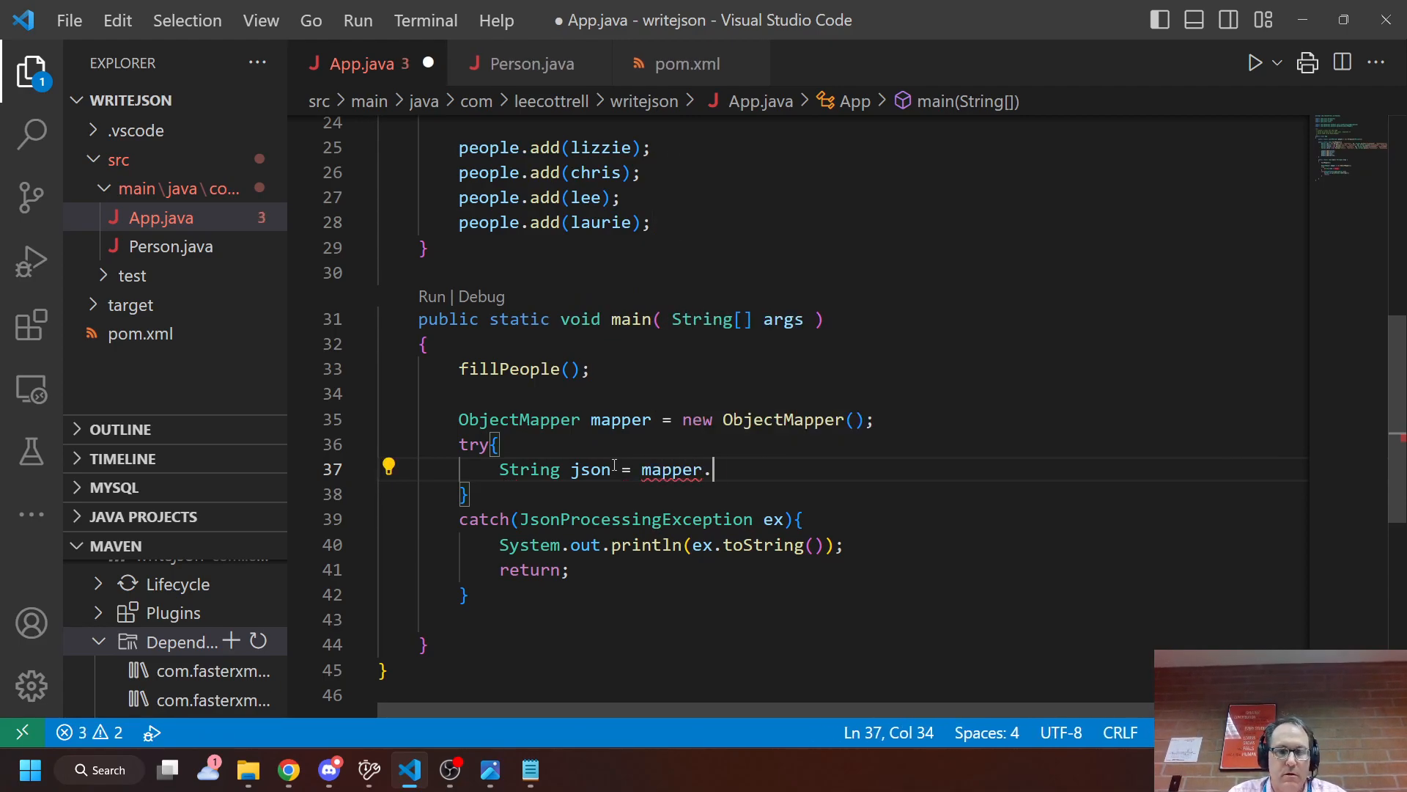
type("writeV")
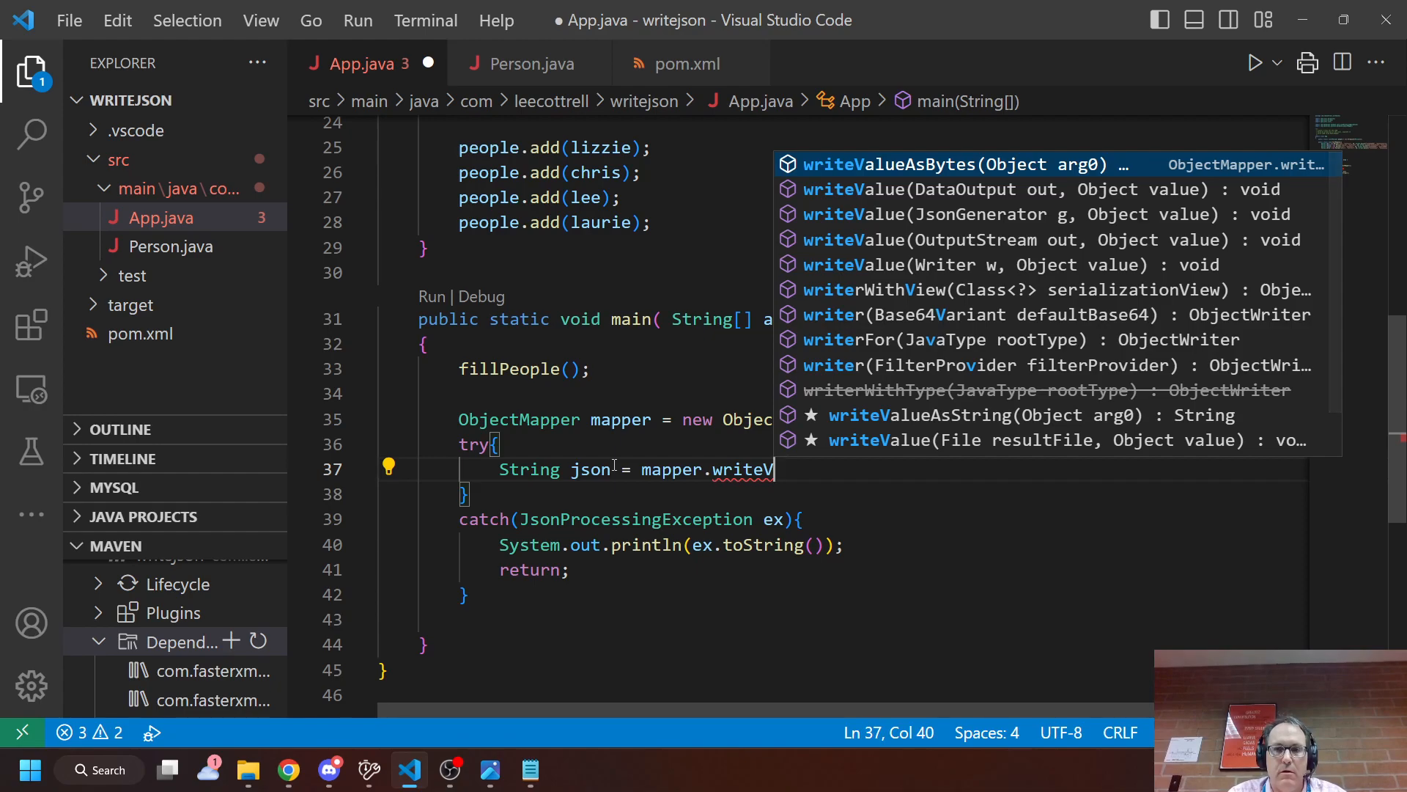
type("au")
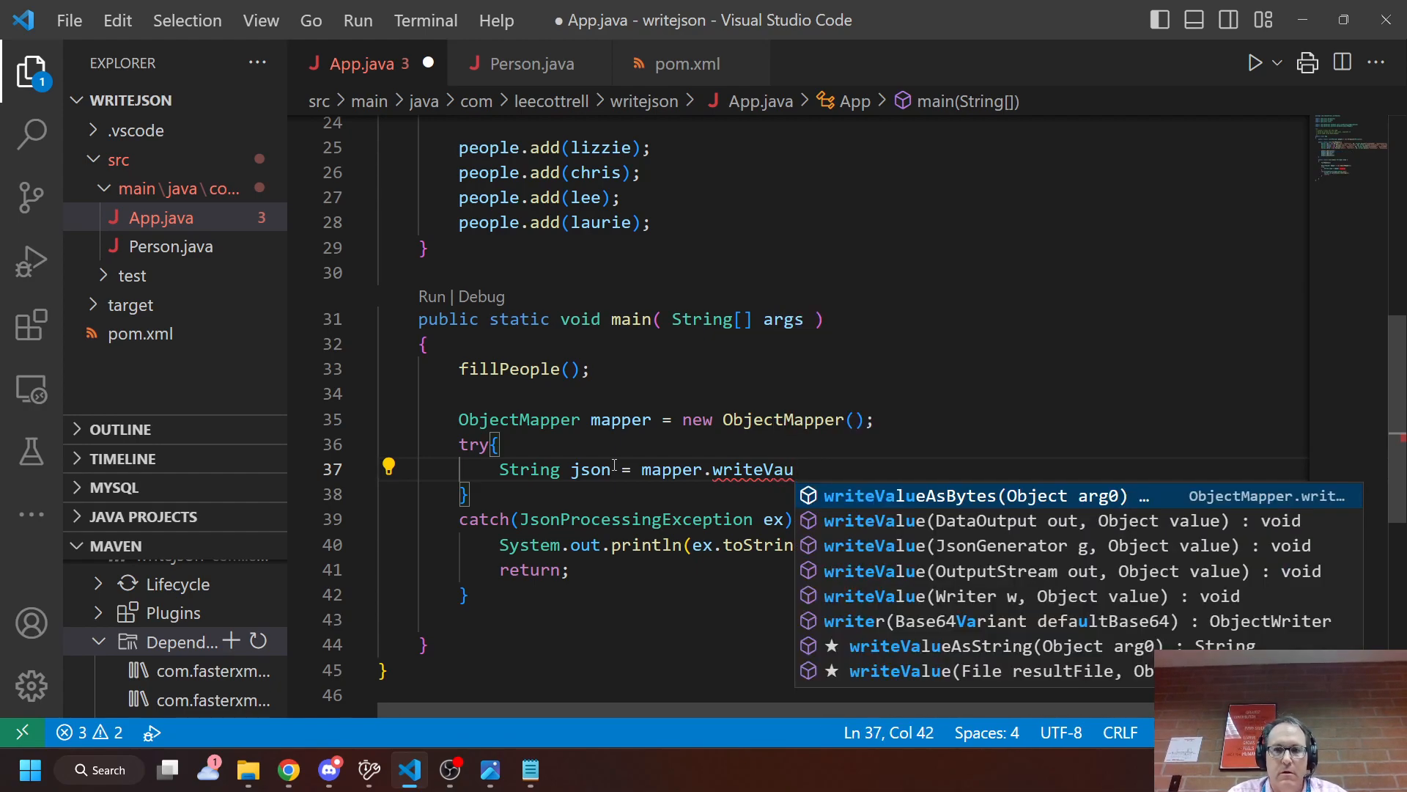
type("e")
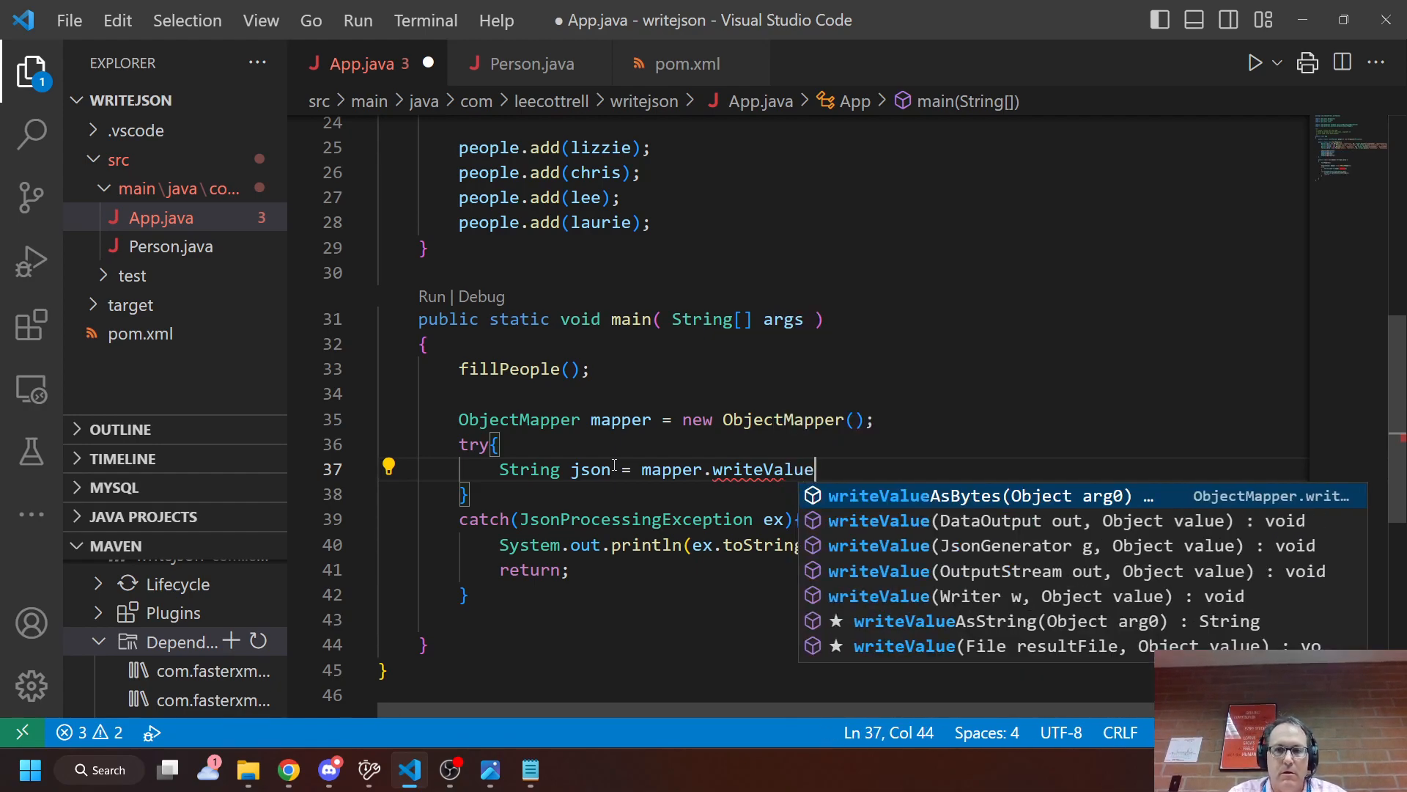
type("As")
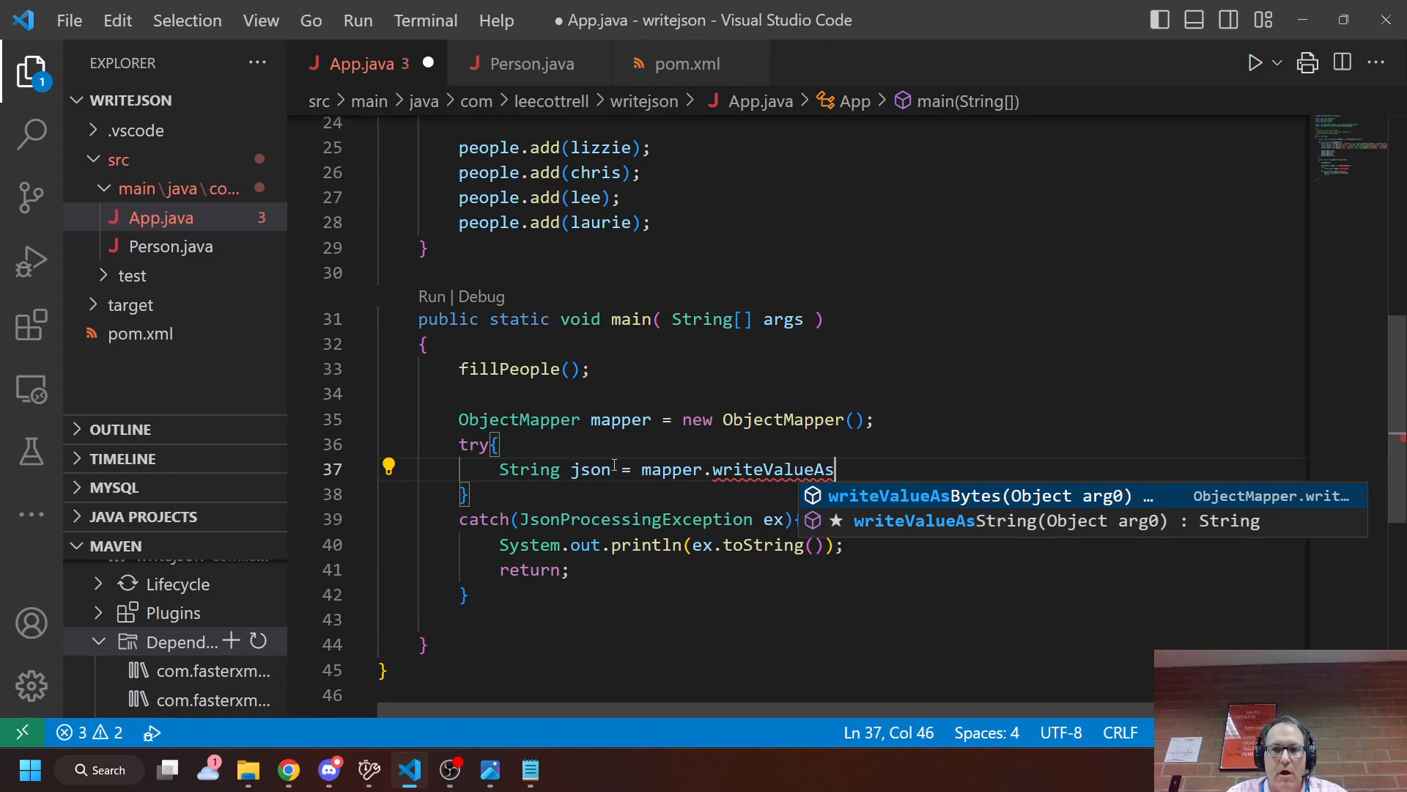
type("Stinr")
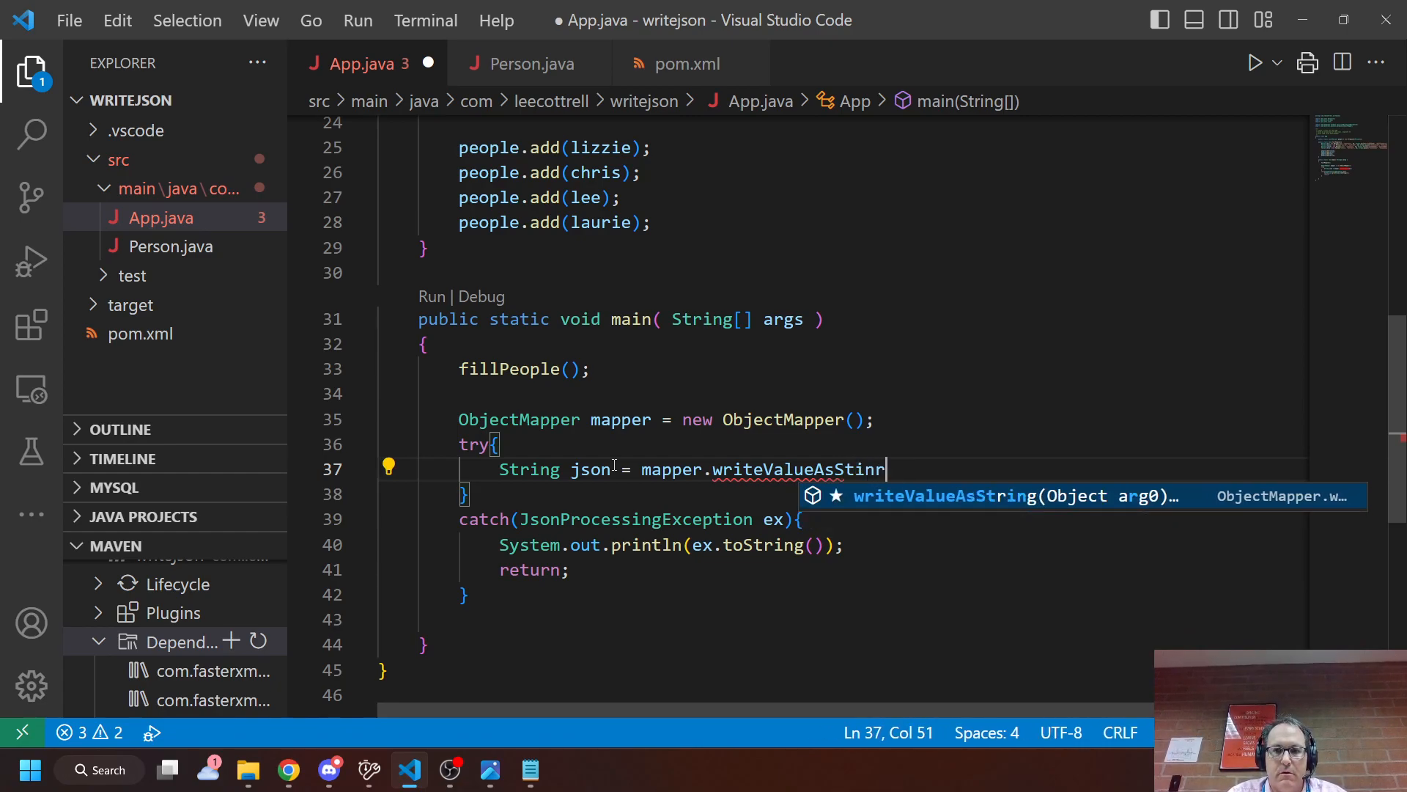
type("g")
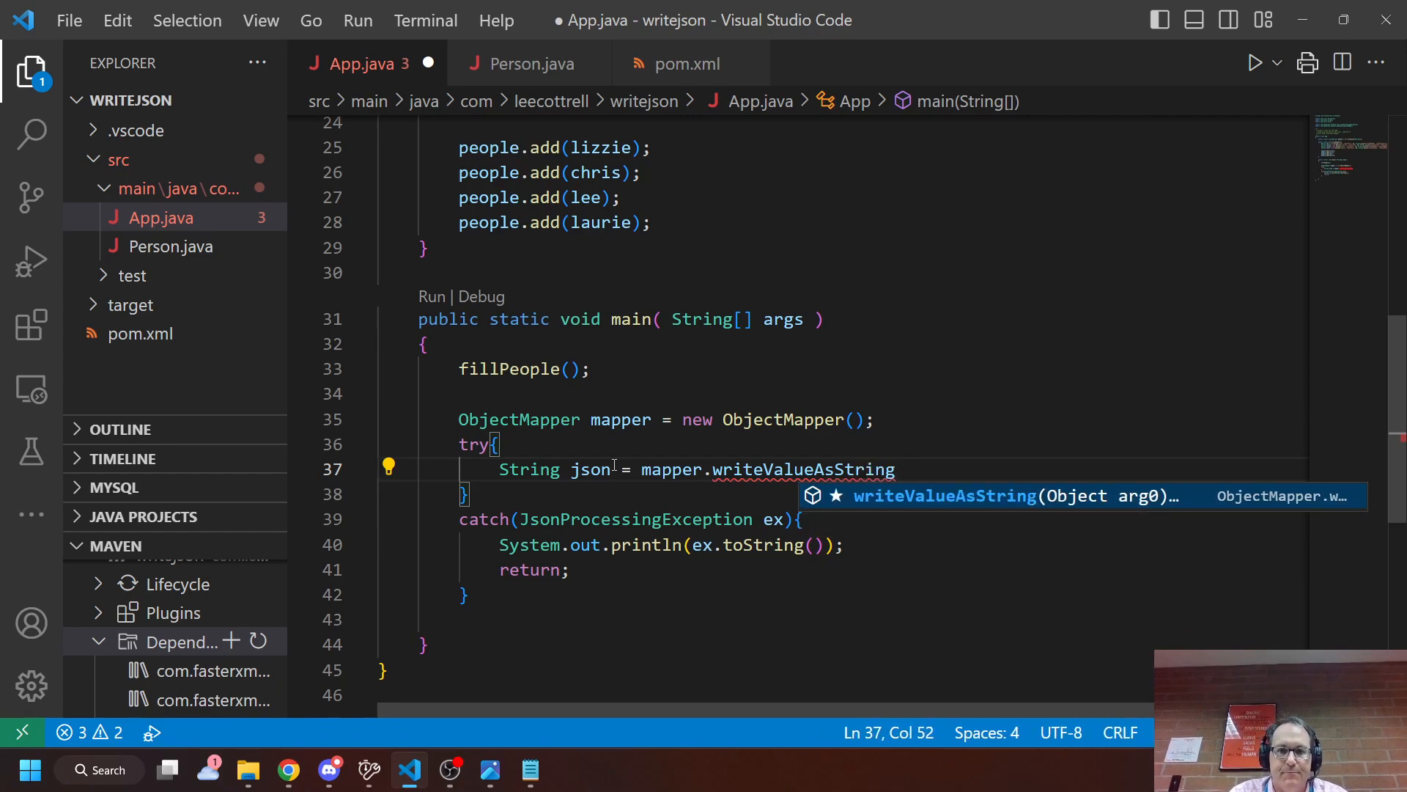
type("(")
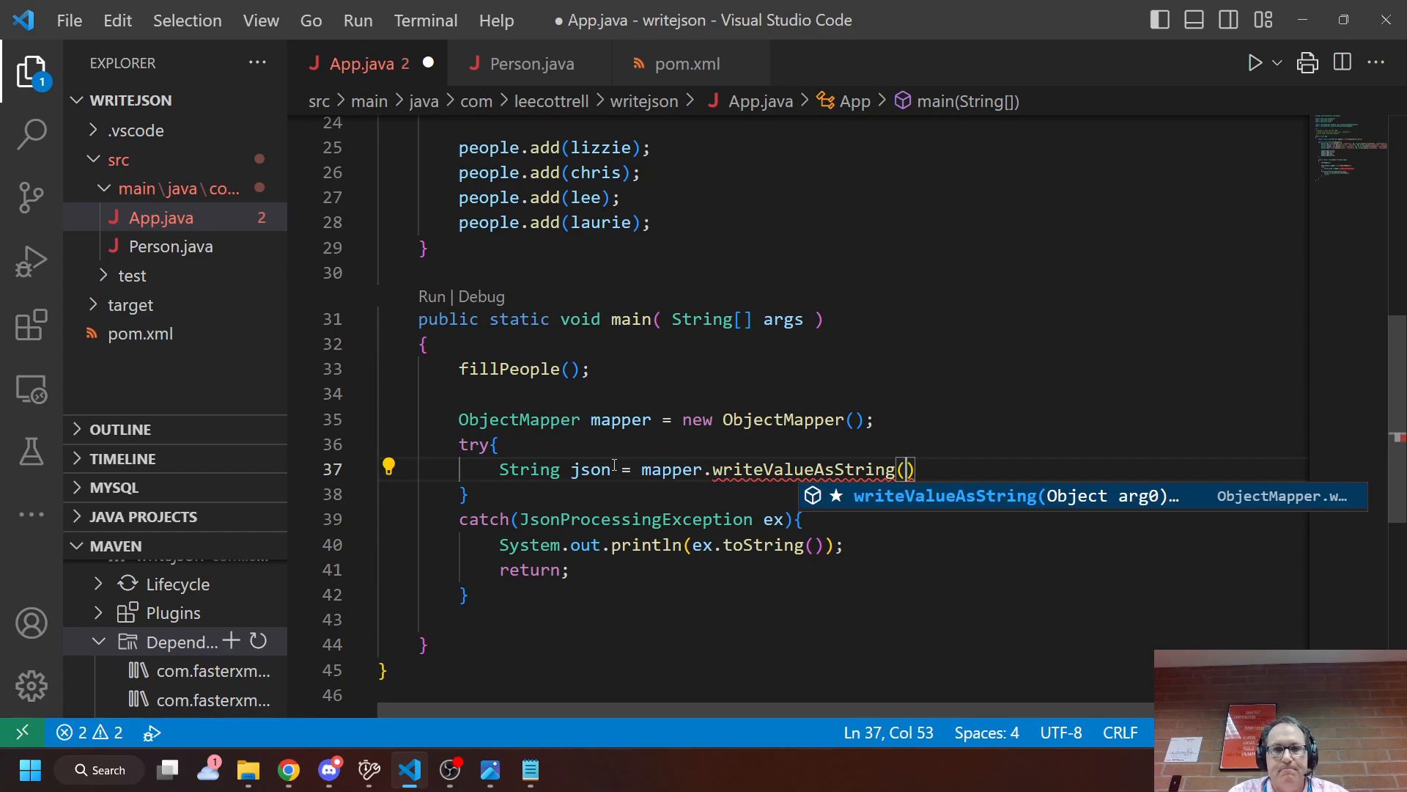
type("people")
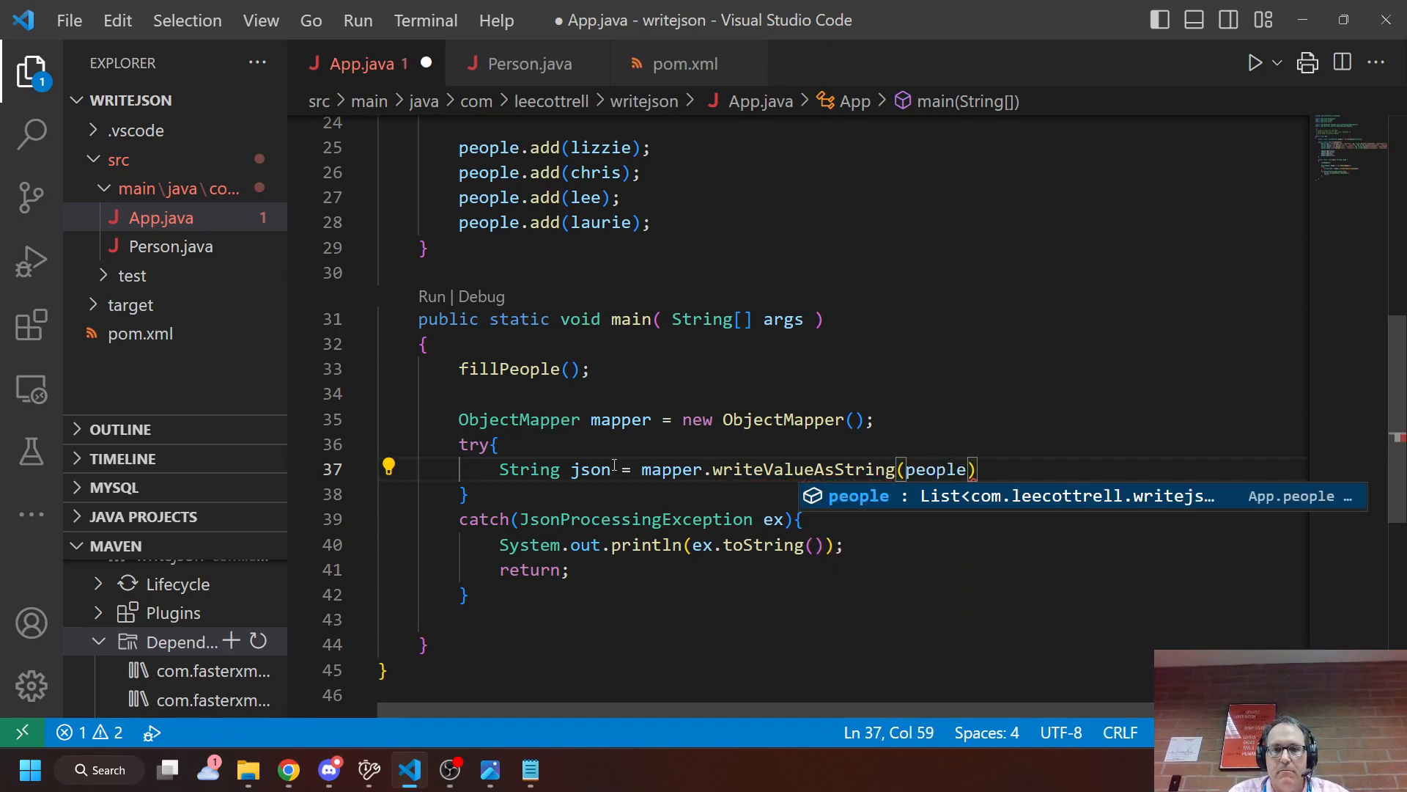
type(";")
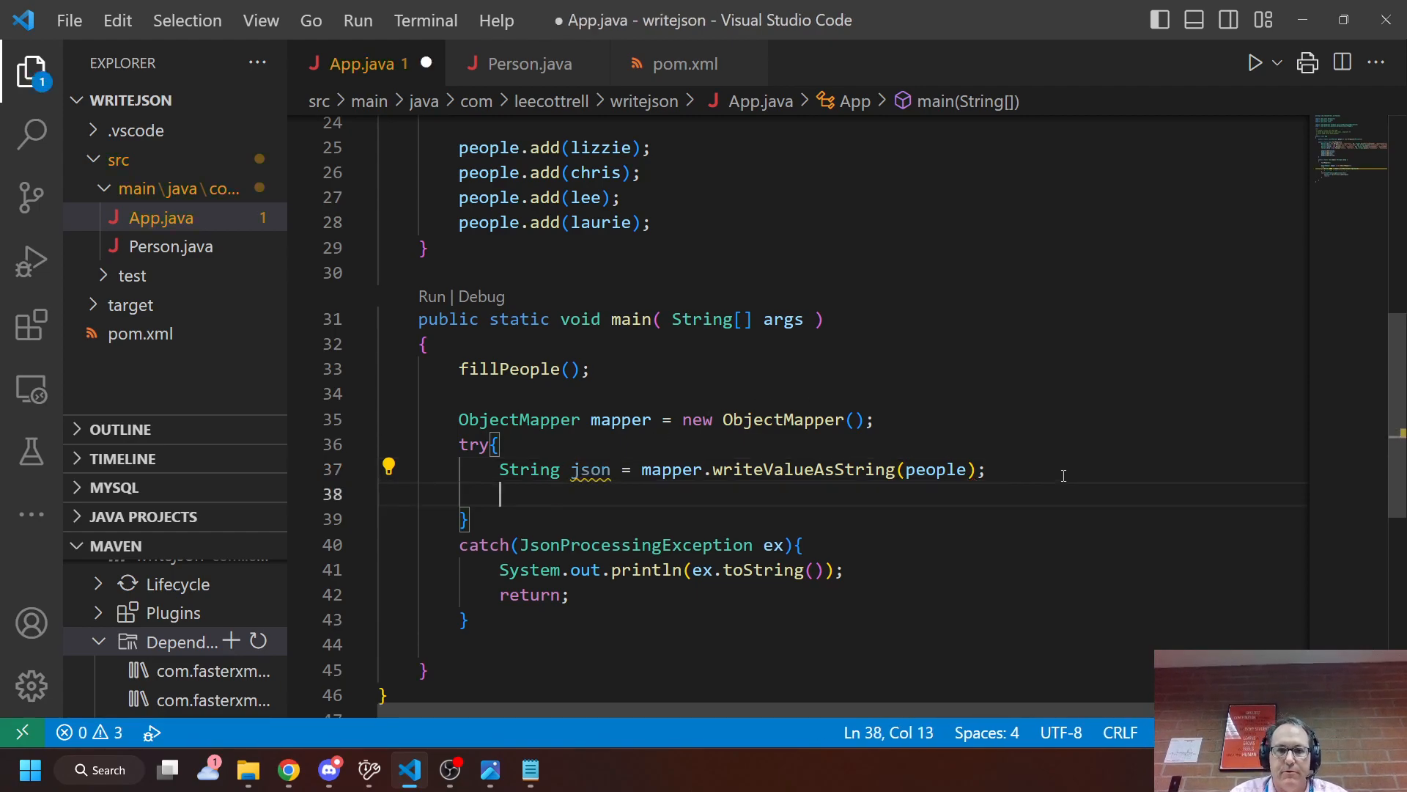
type("sout")
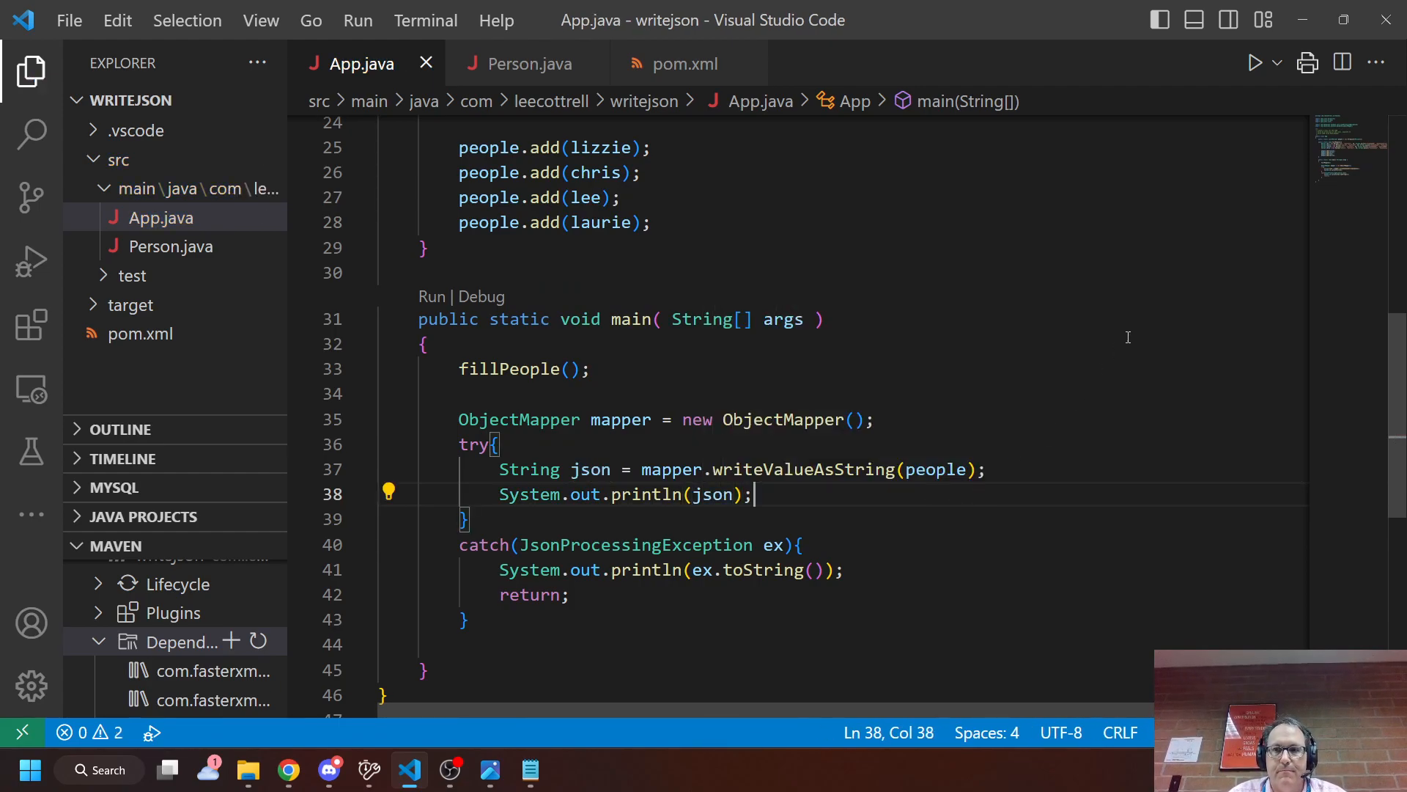
left_click(1254, 61)
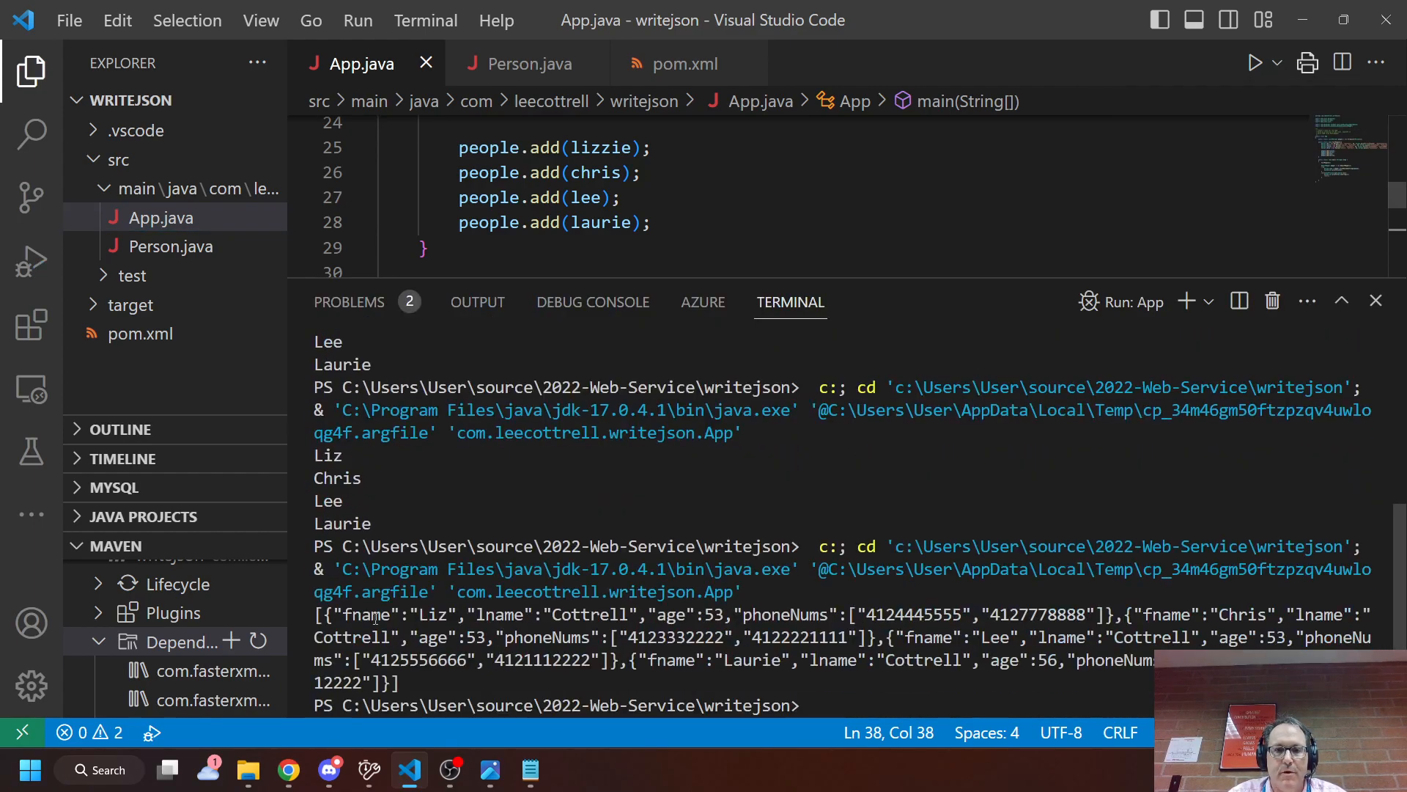
mouse_move(885, 270)
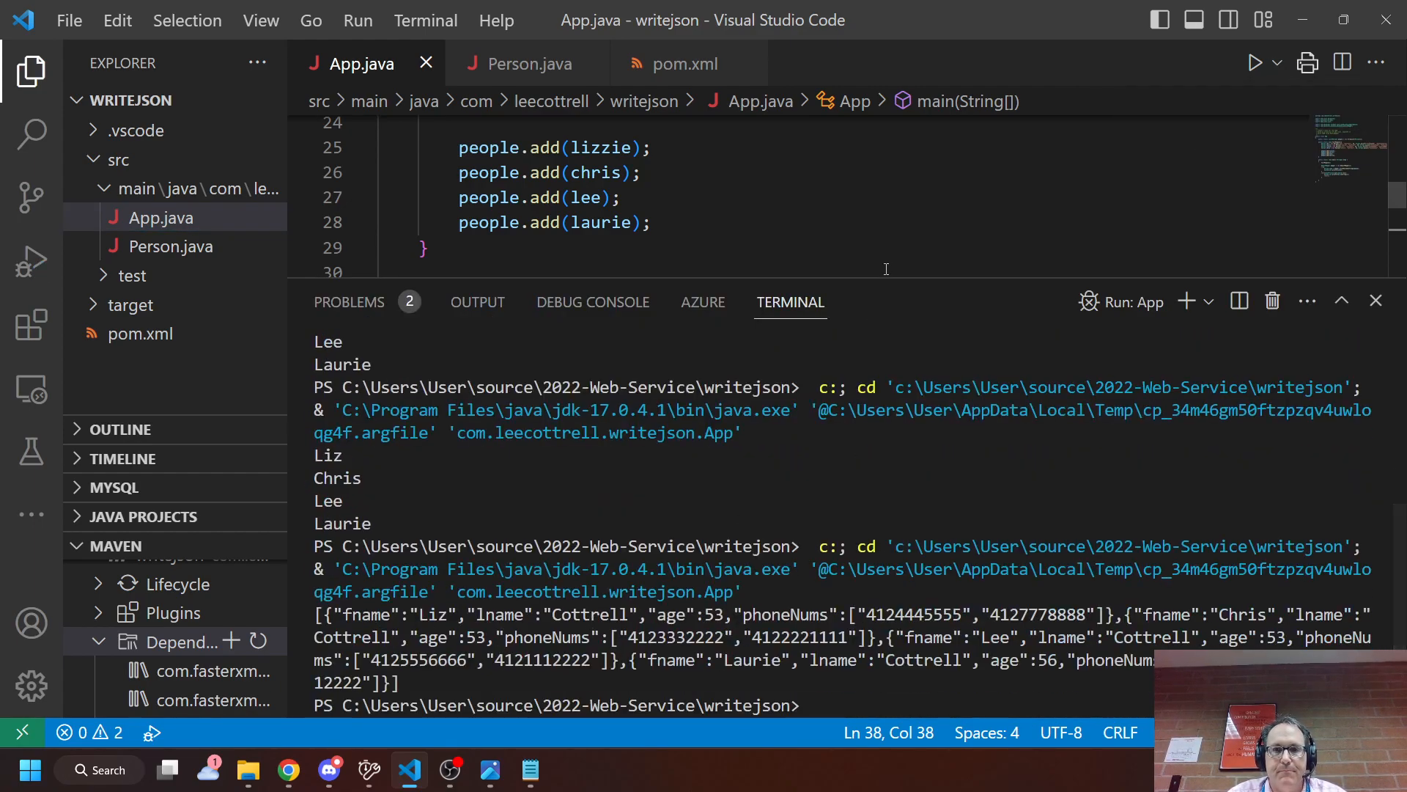
scroll("down", 3)
type("S")
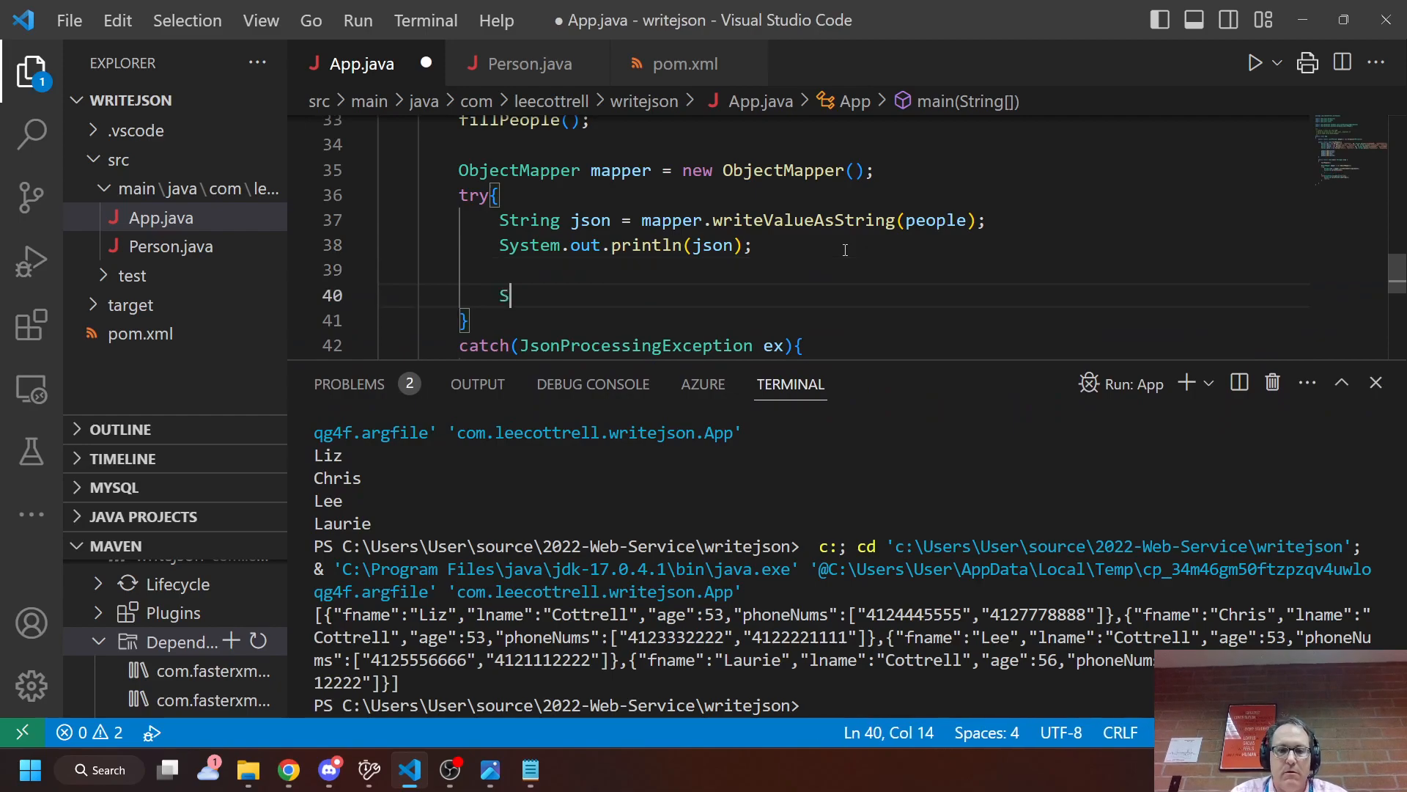
- Add String prettyJson = mapper.writerWithDefaultPrettyPrinter().writeValueAsString(people) in the try block
type("tring prettyJ")
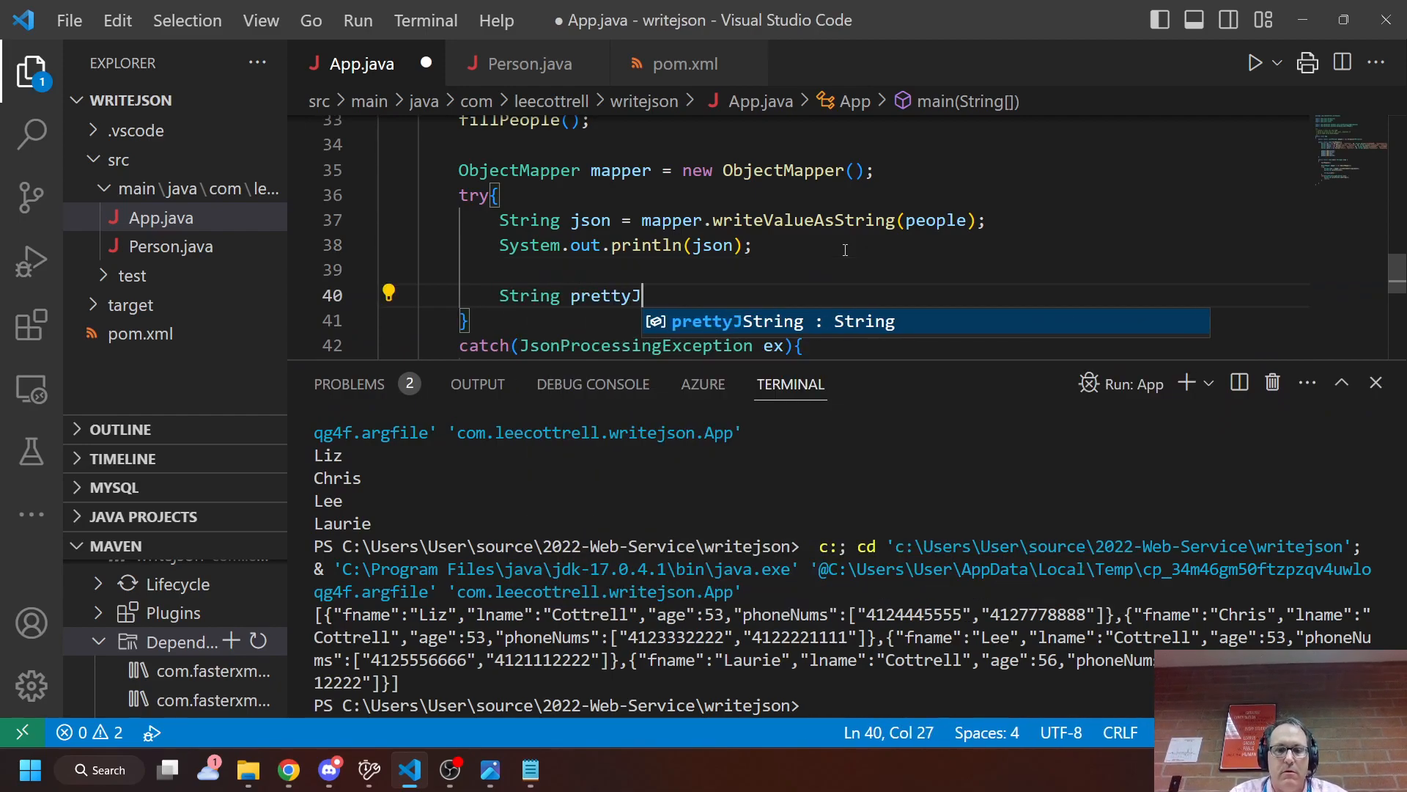
type("son = mpp")
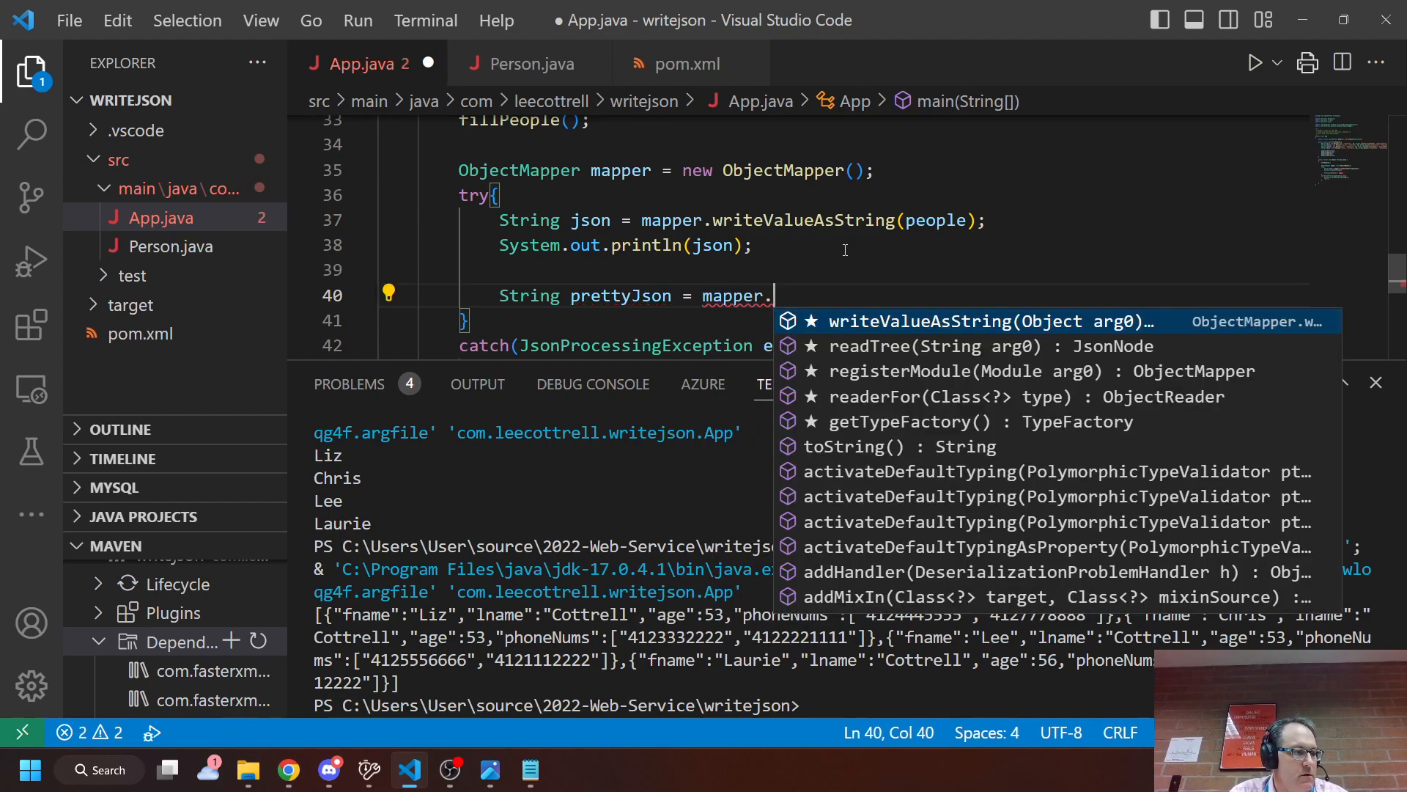
type("writer")
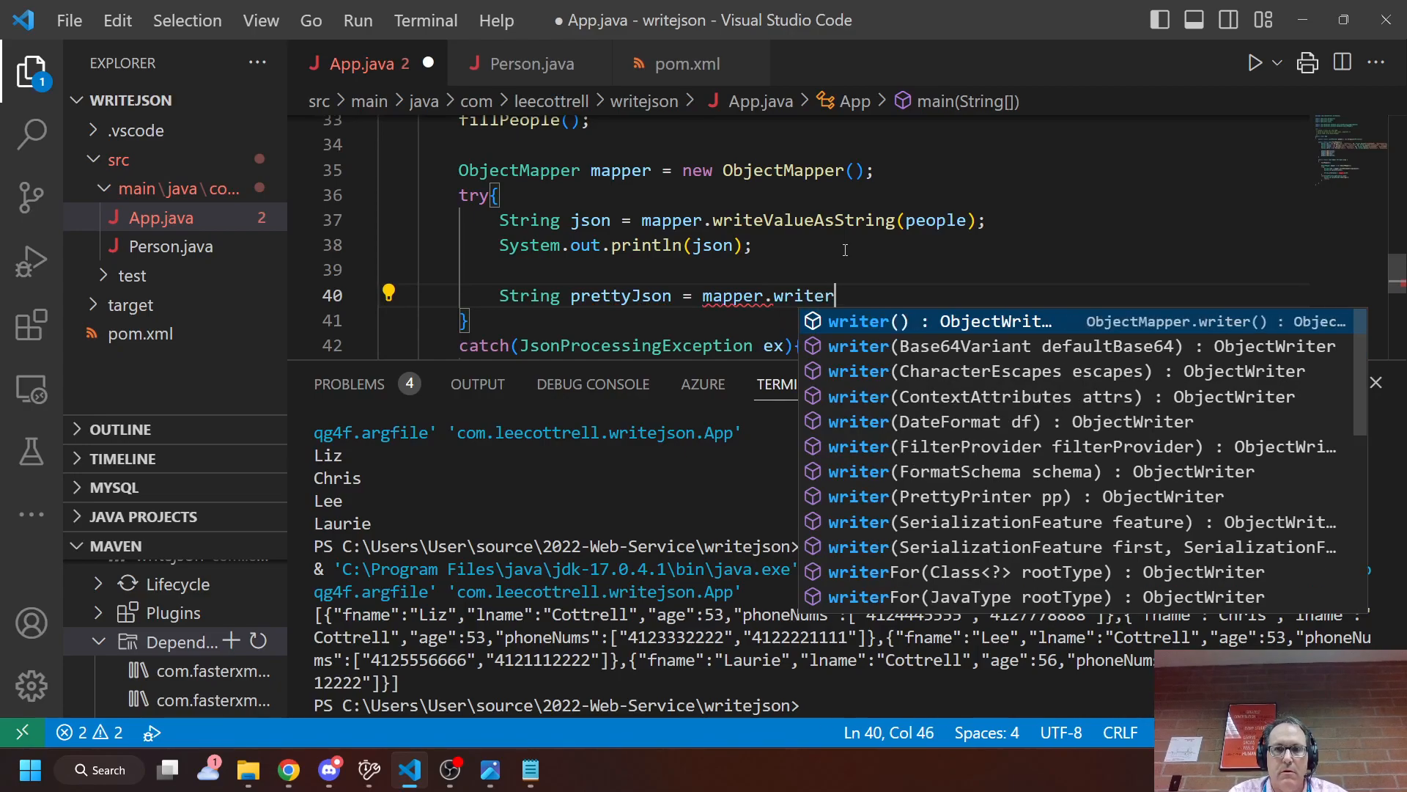
type("WIth")
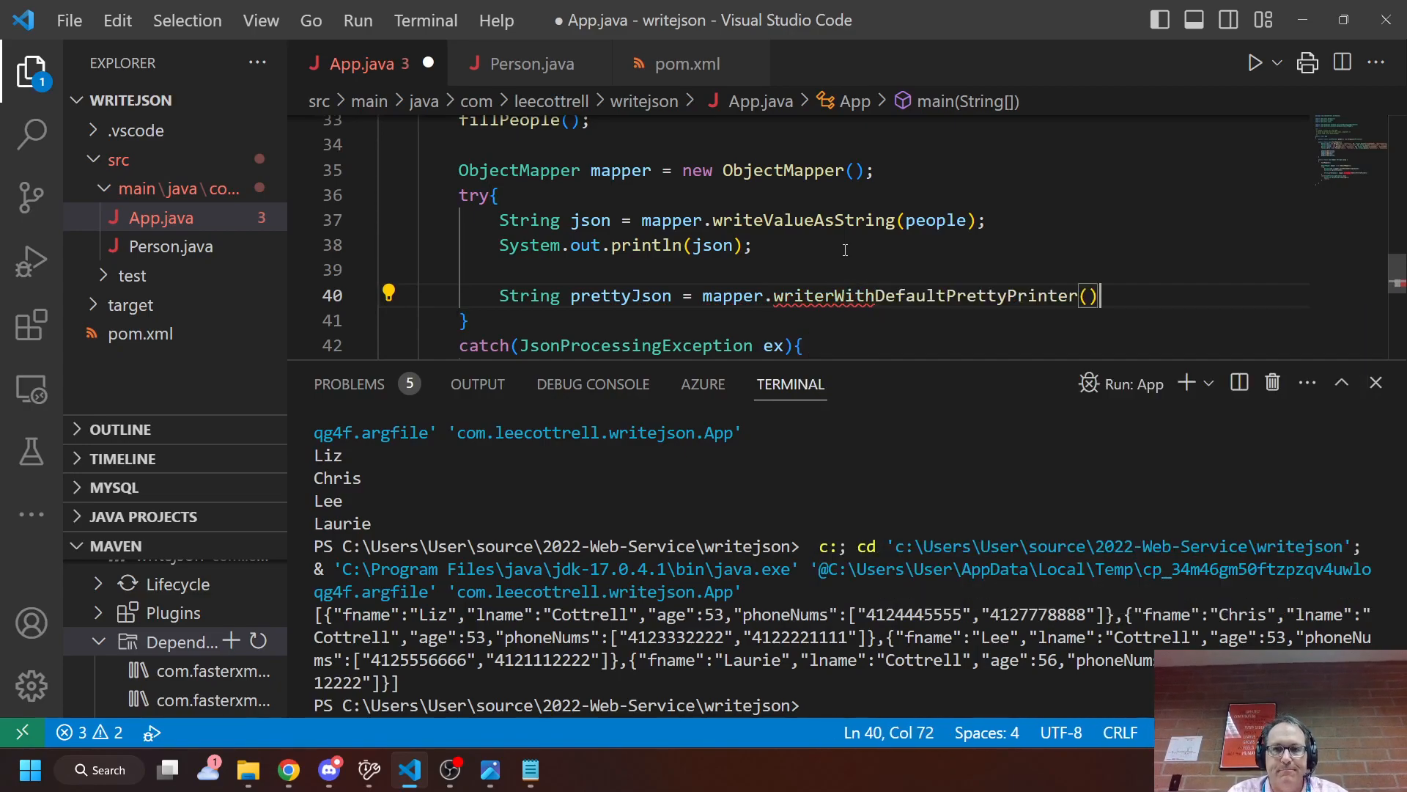
type(".wr")
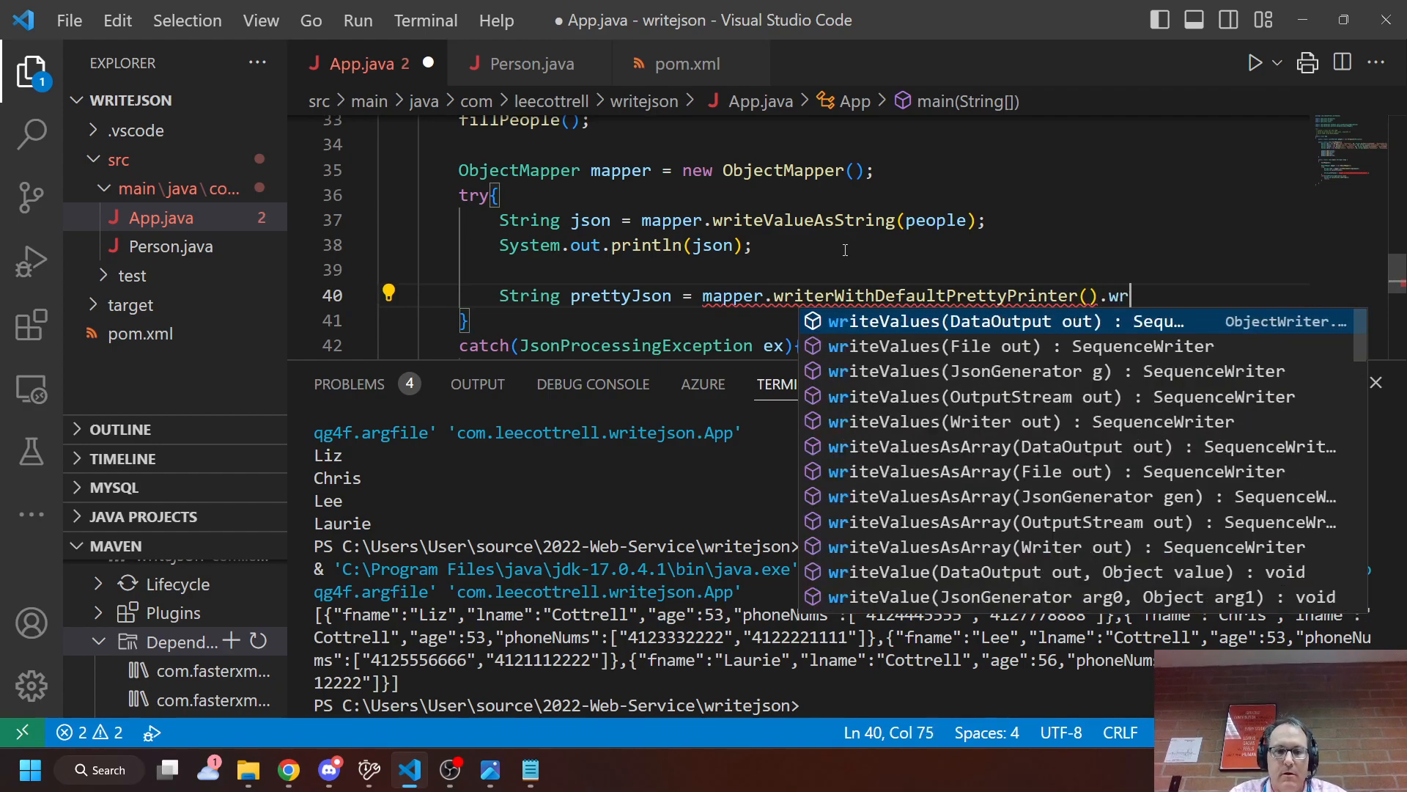
type("iteValueAsString")
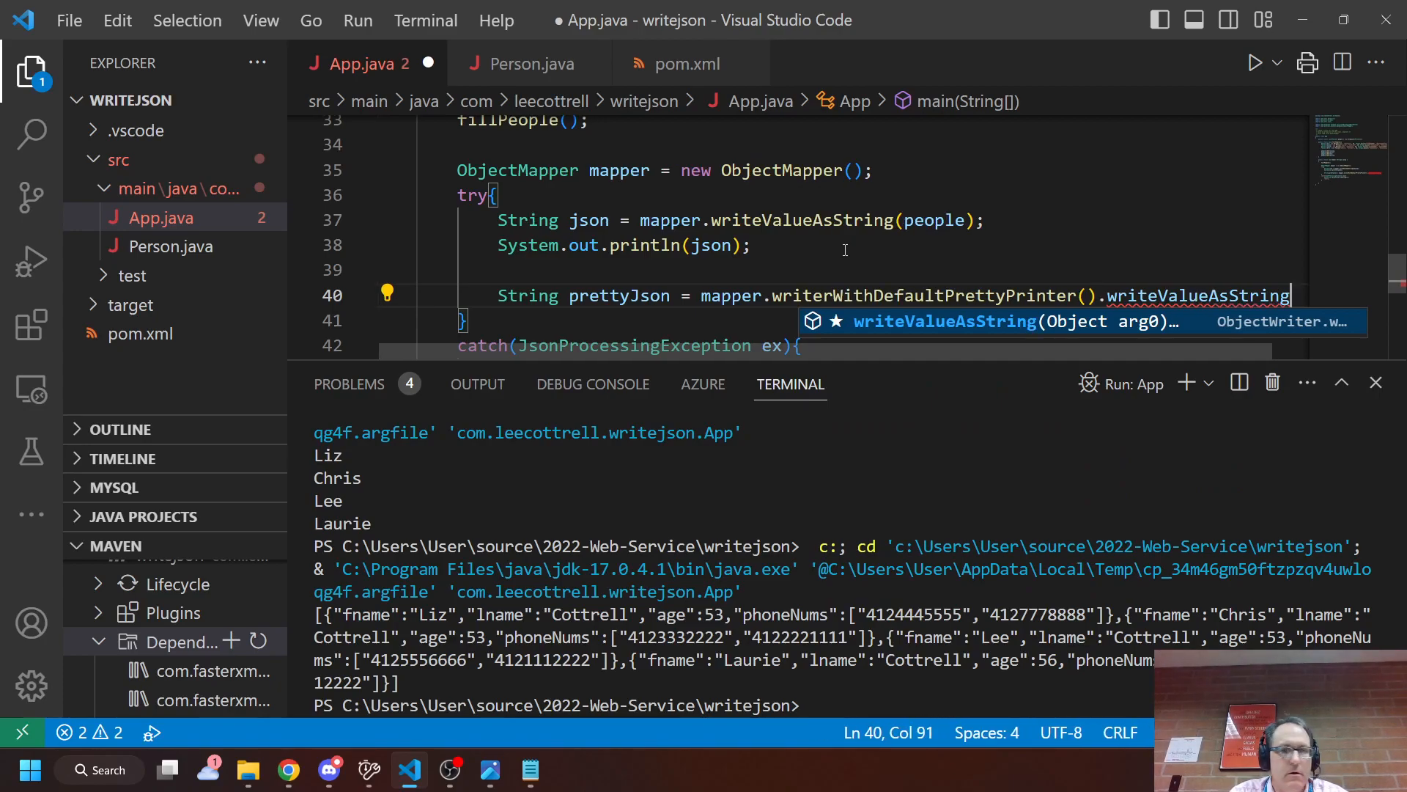
type("()")
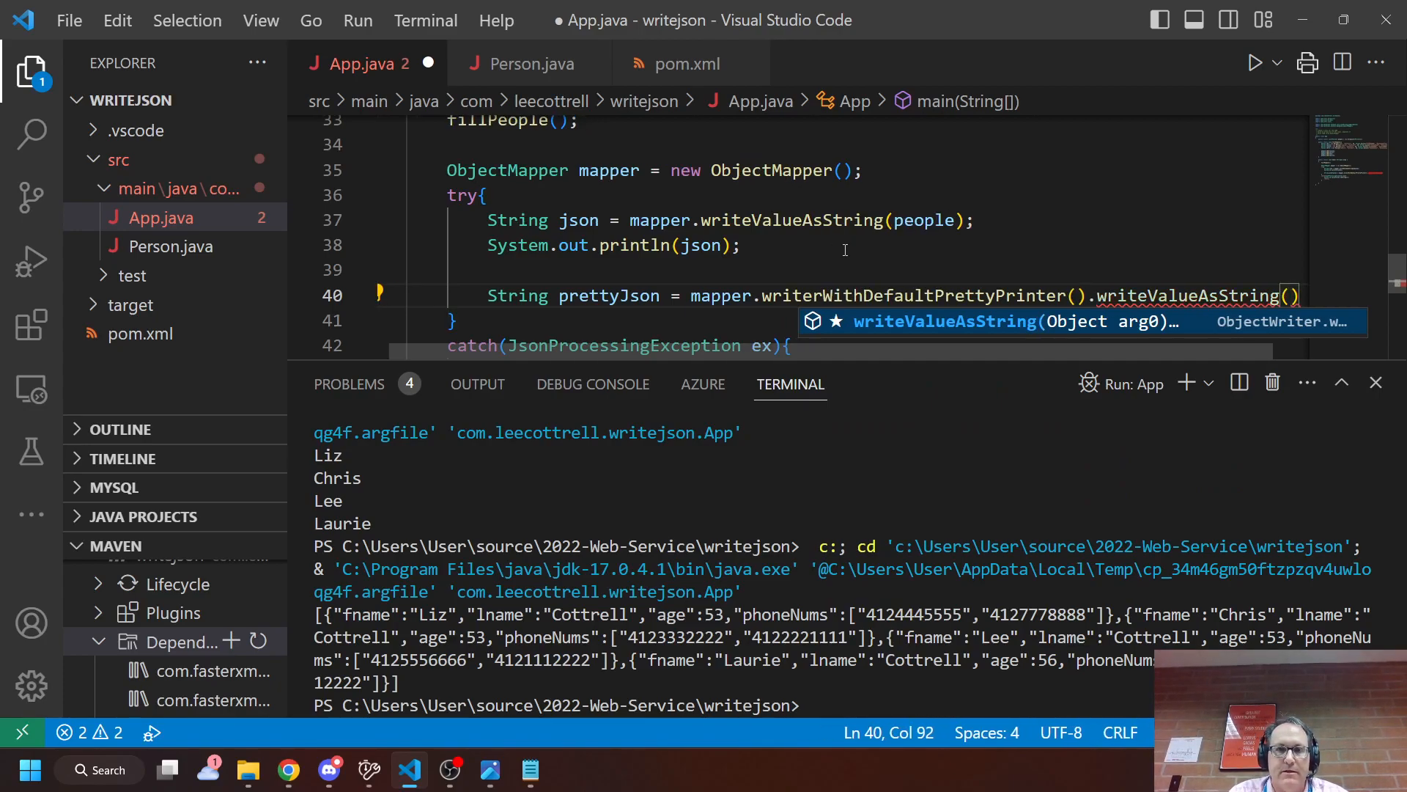
type("people")
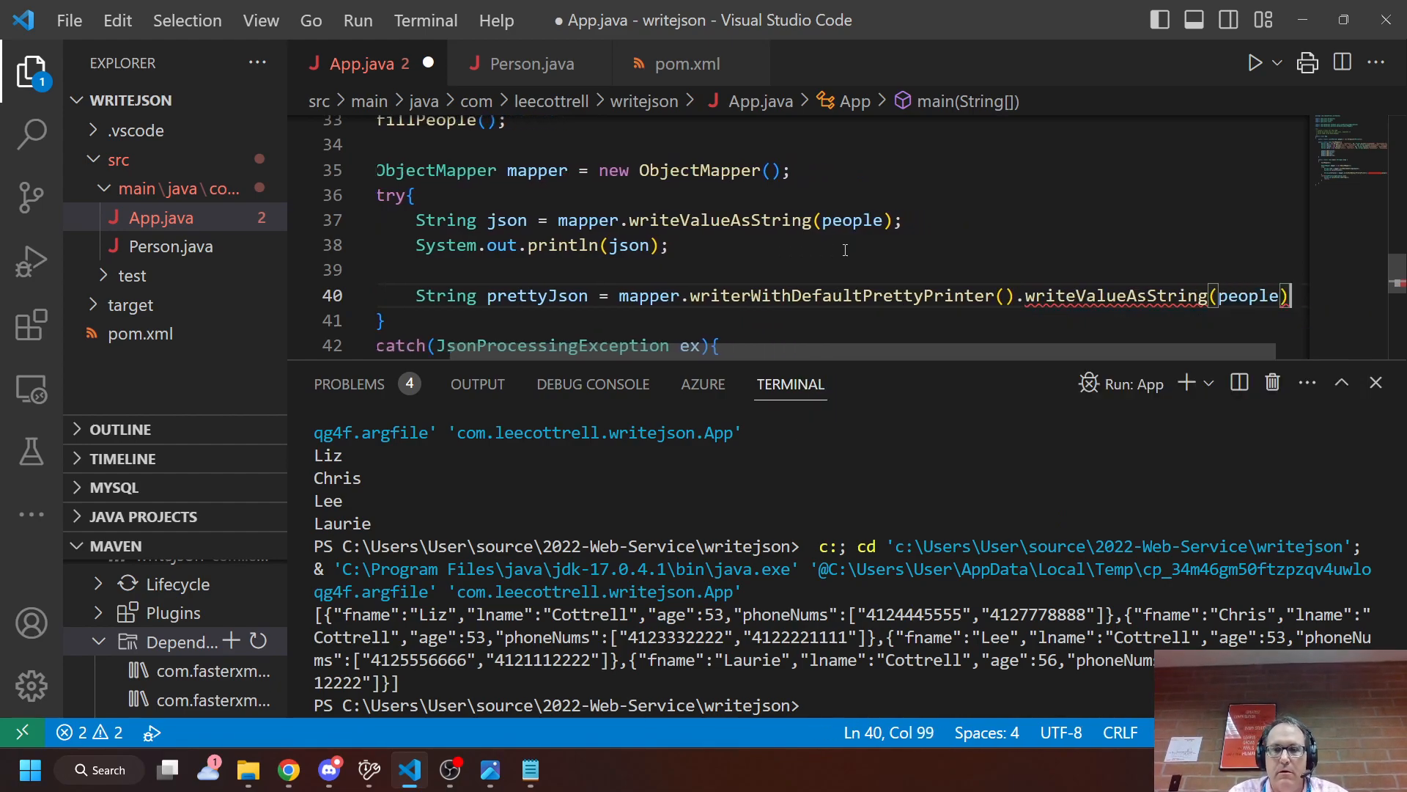
type(";")
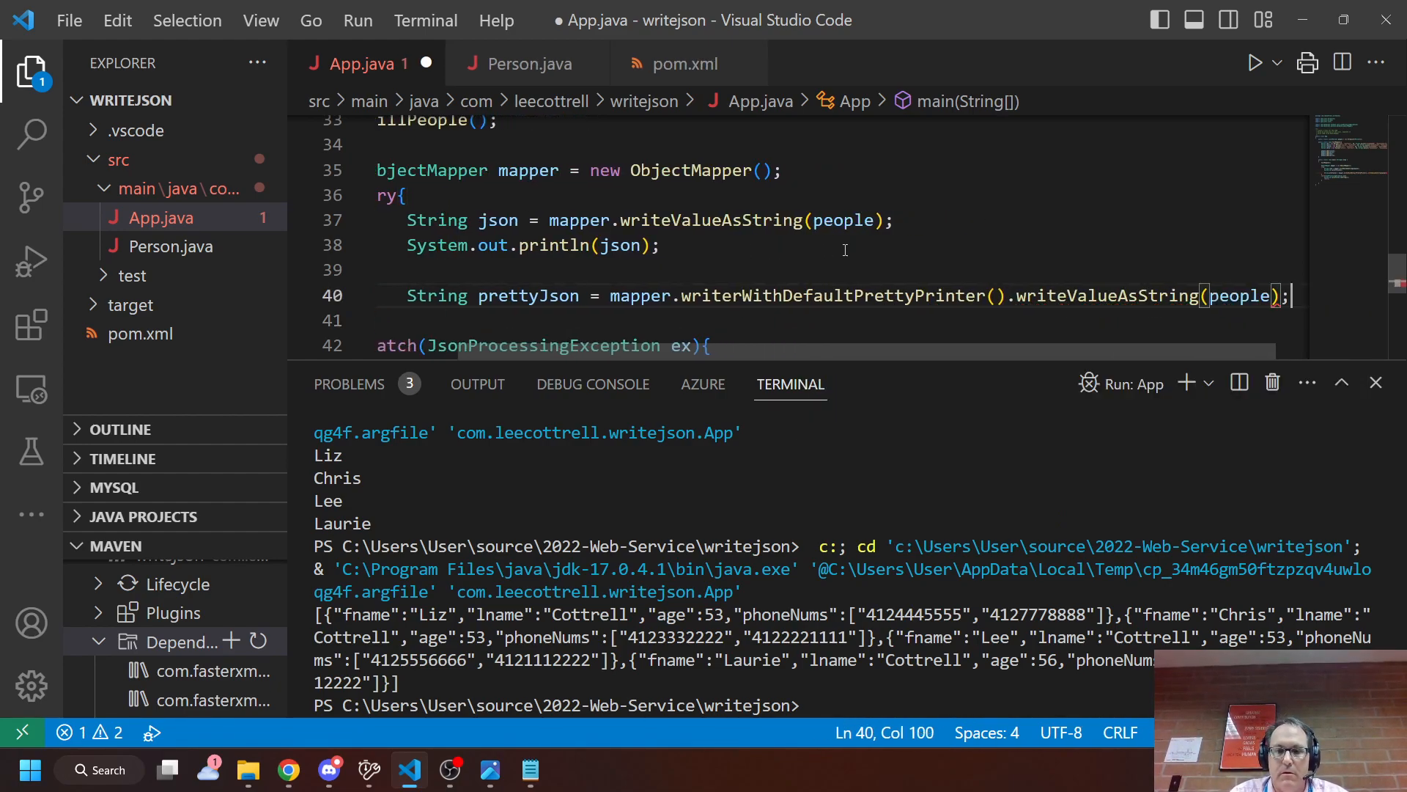
- Print a dashed separator line followed by prettyJson
type("sout")
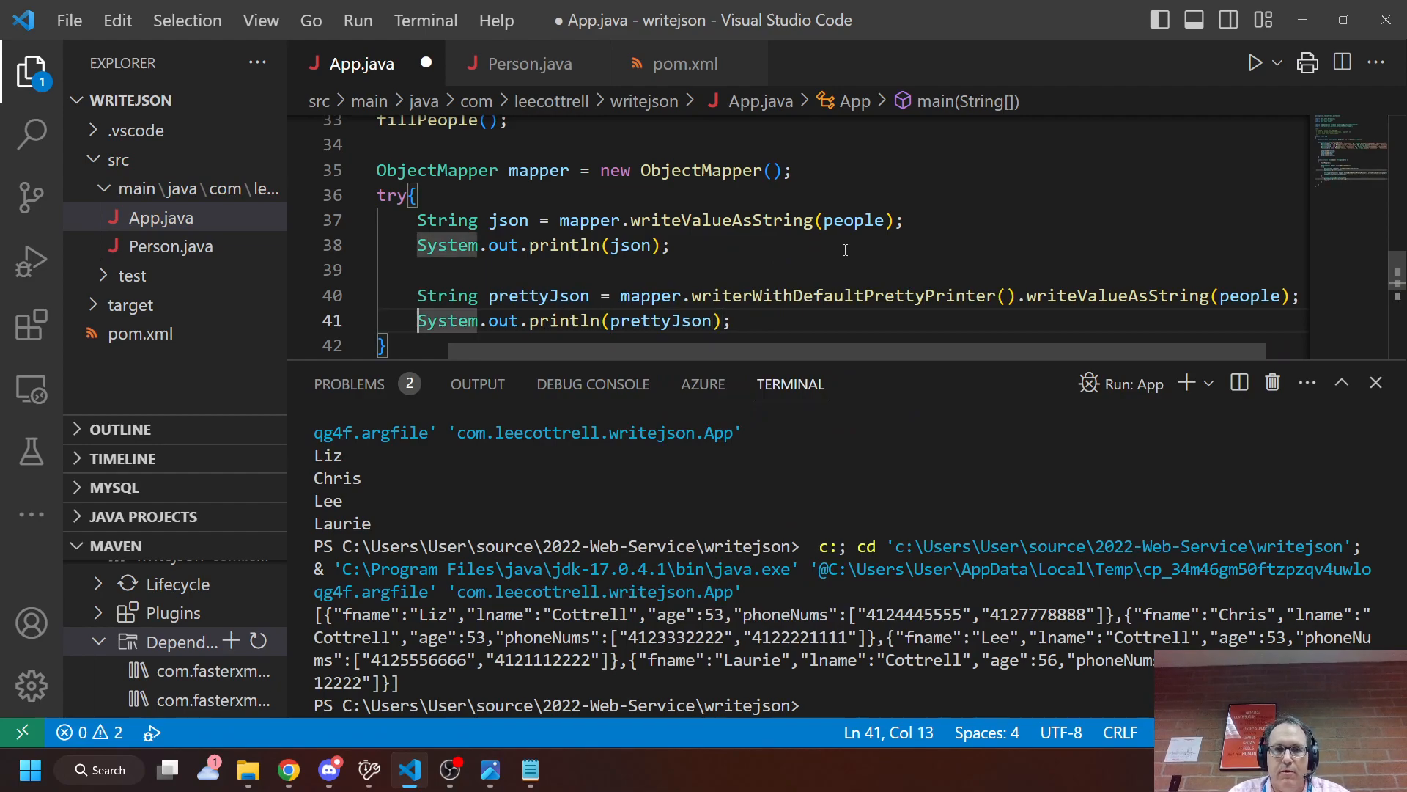
type("s")
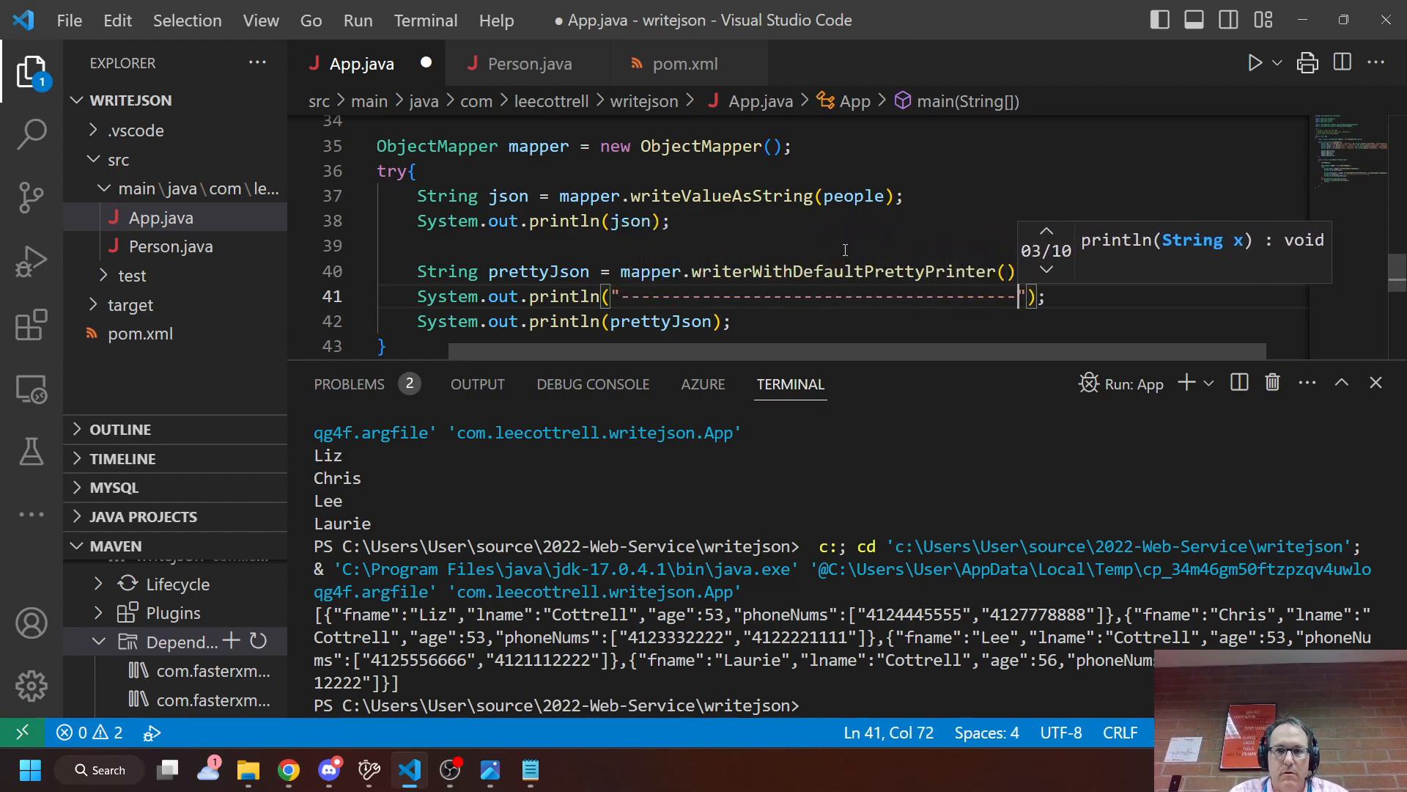
- Run App to print the people as indented JSON, check Person.java's fields, then return to App.java
left_click(1275, 63)
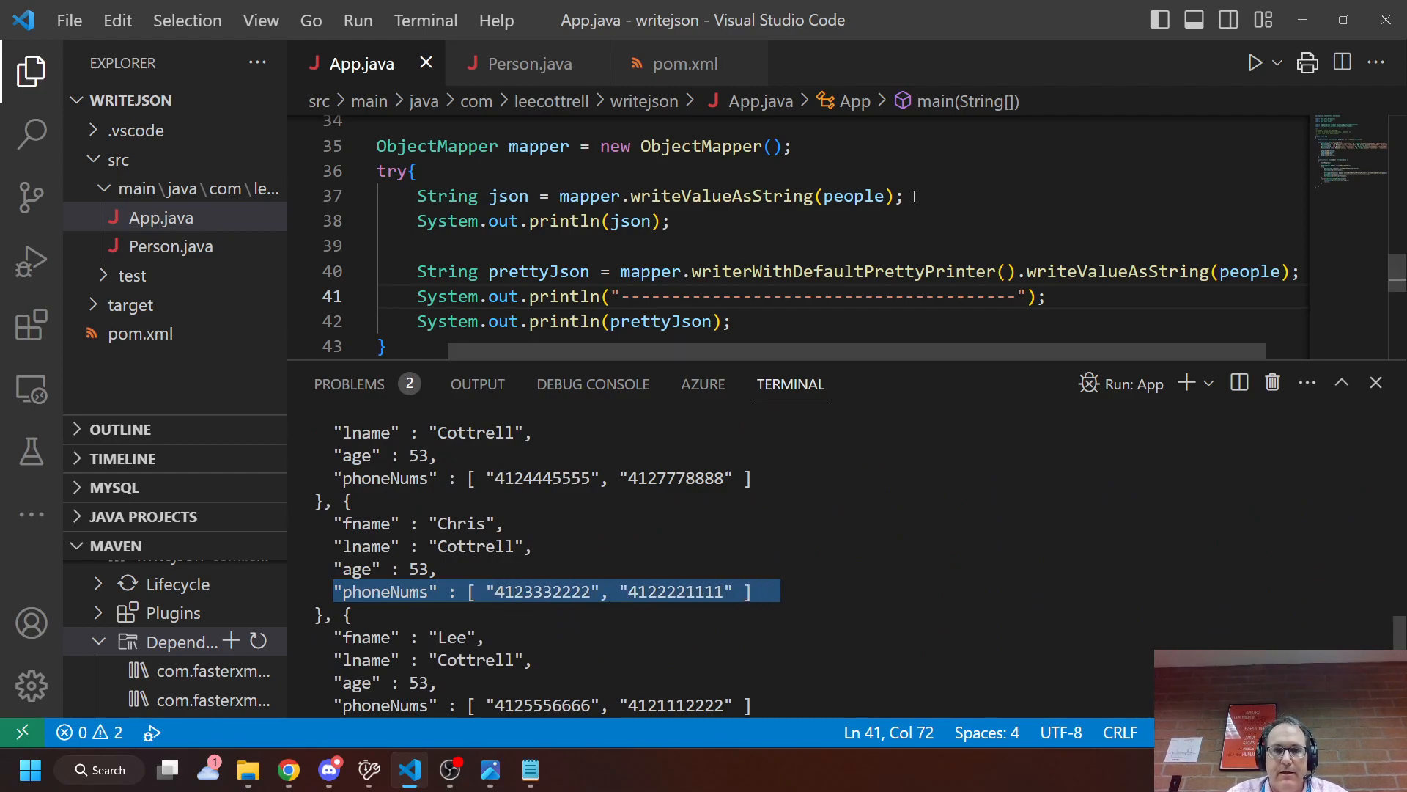
left_click(528, 63)
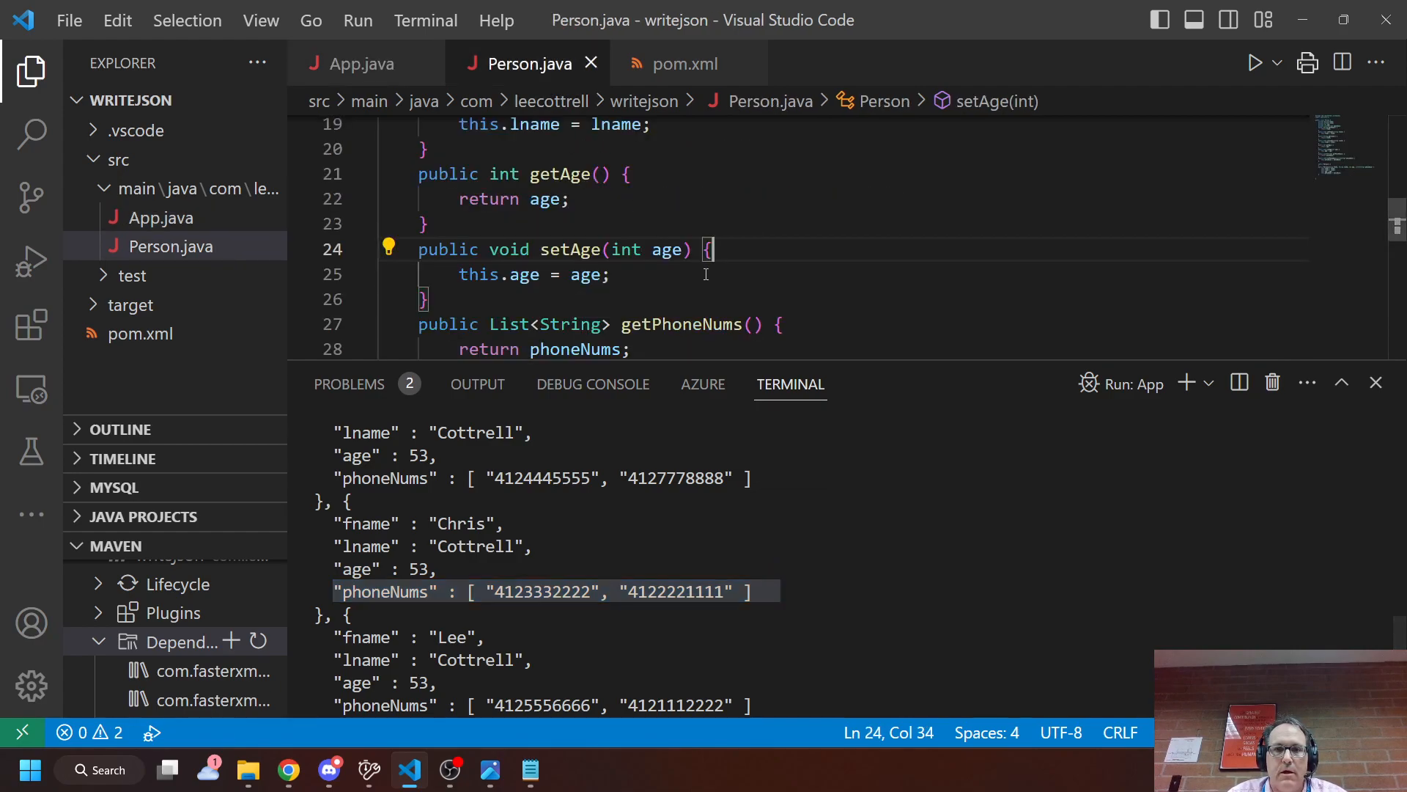
scroll("up", 3)
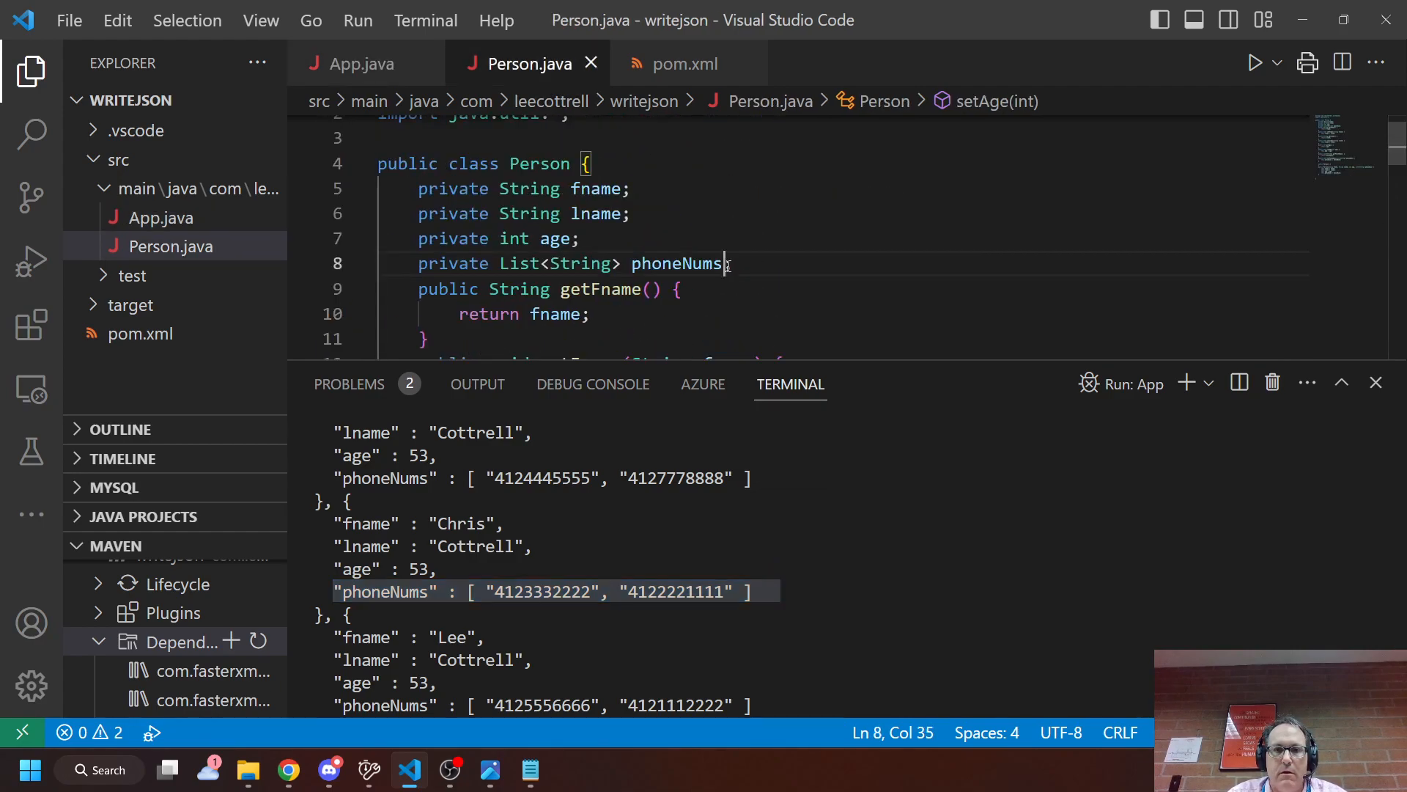
left_click(362, 63)
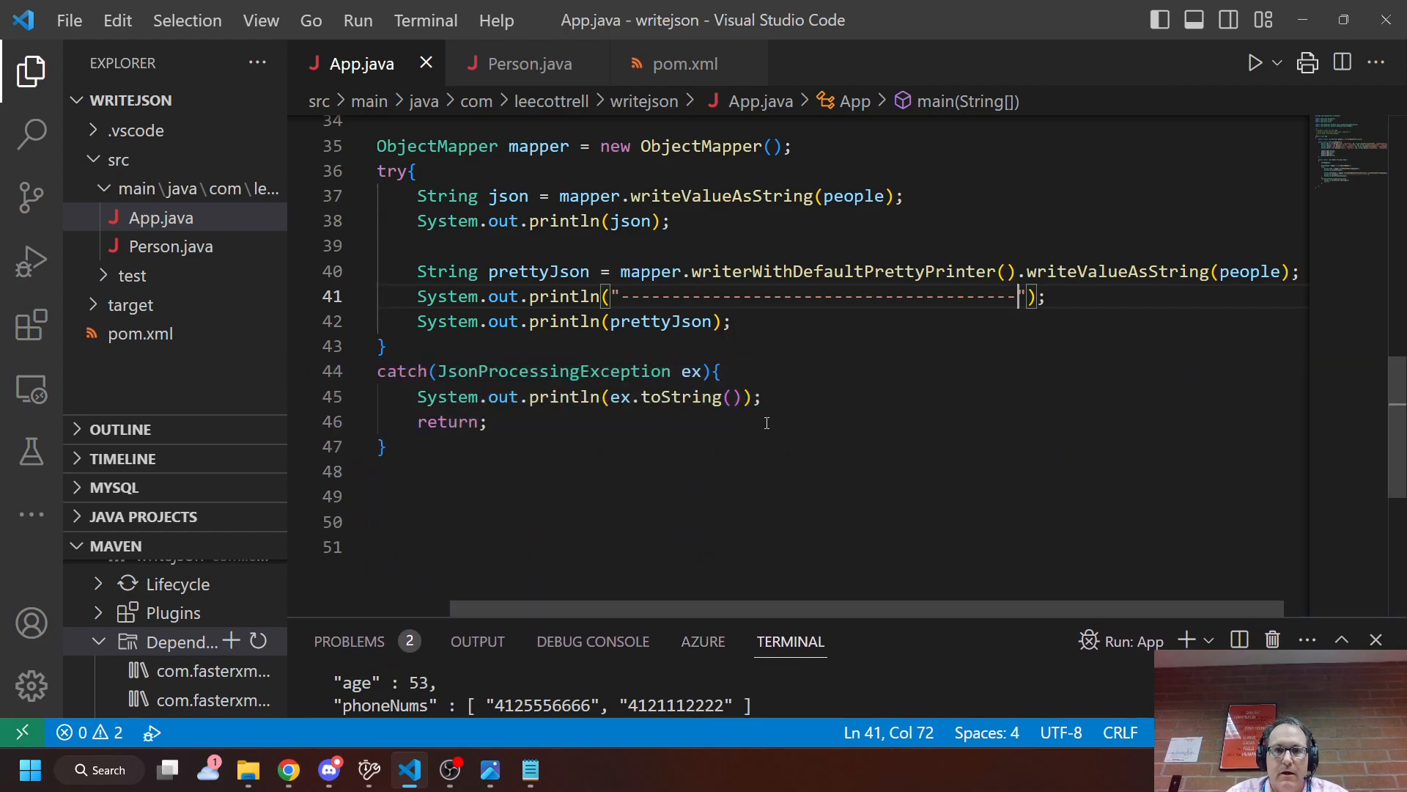
scroll("up", 3)
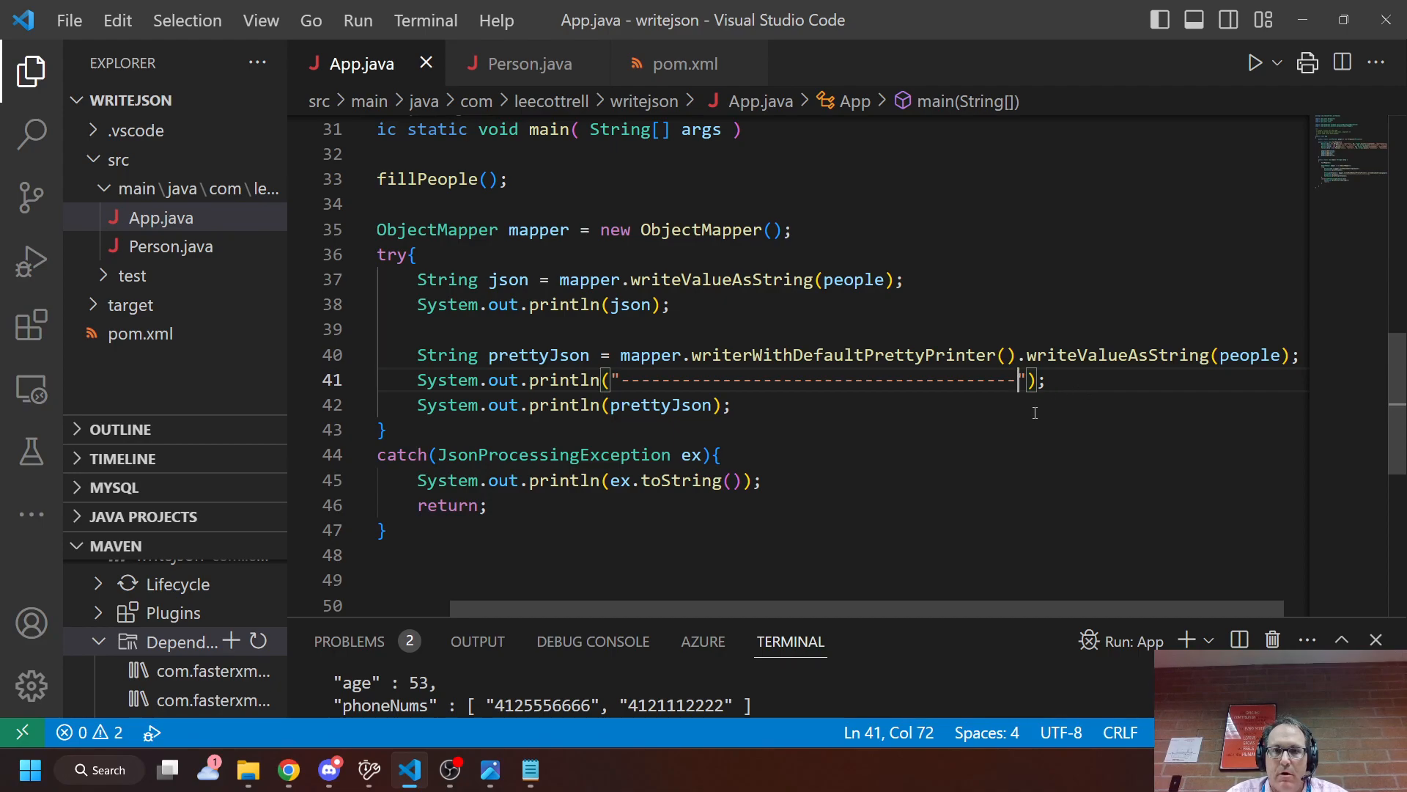
type("mapper")
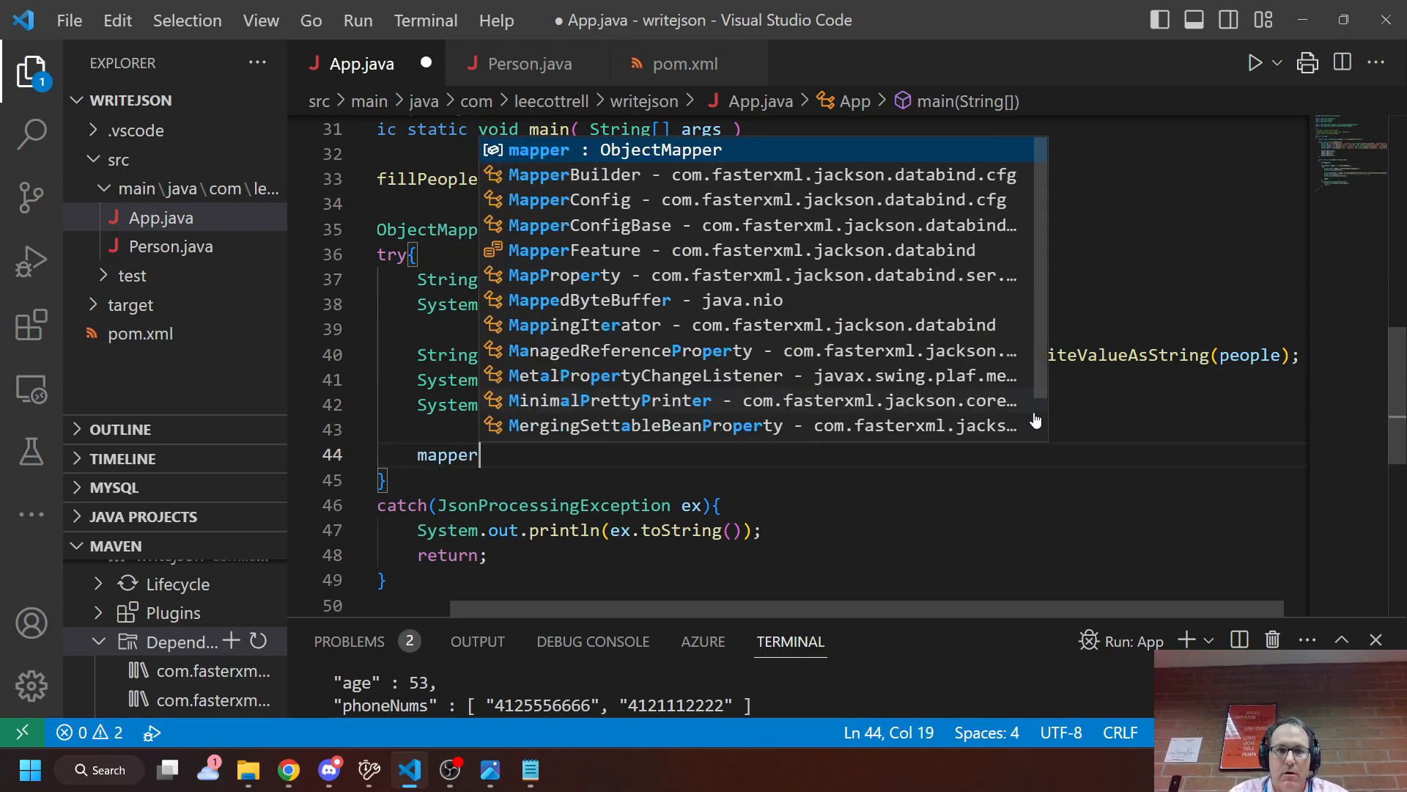
type(".")
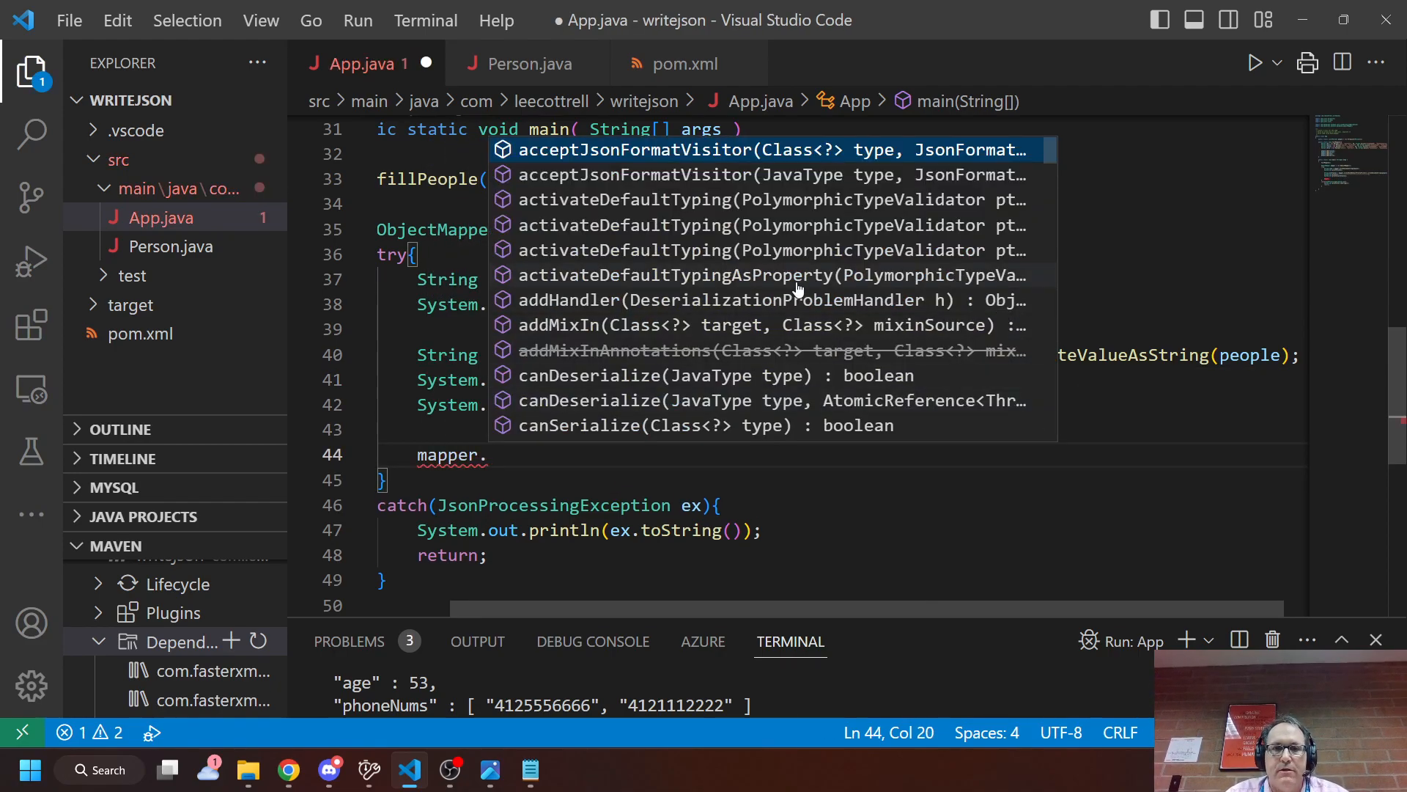
scroll("down", 3)
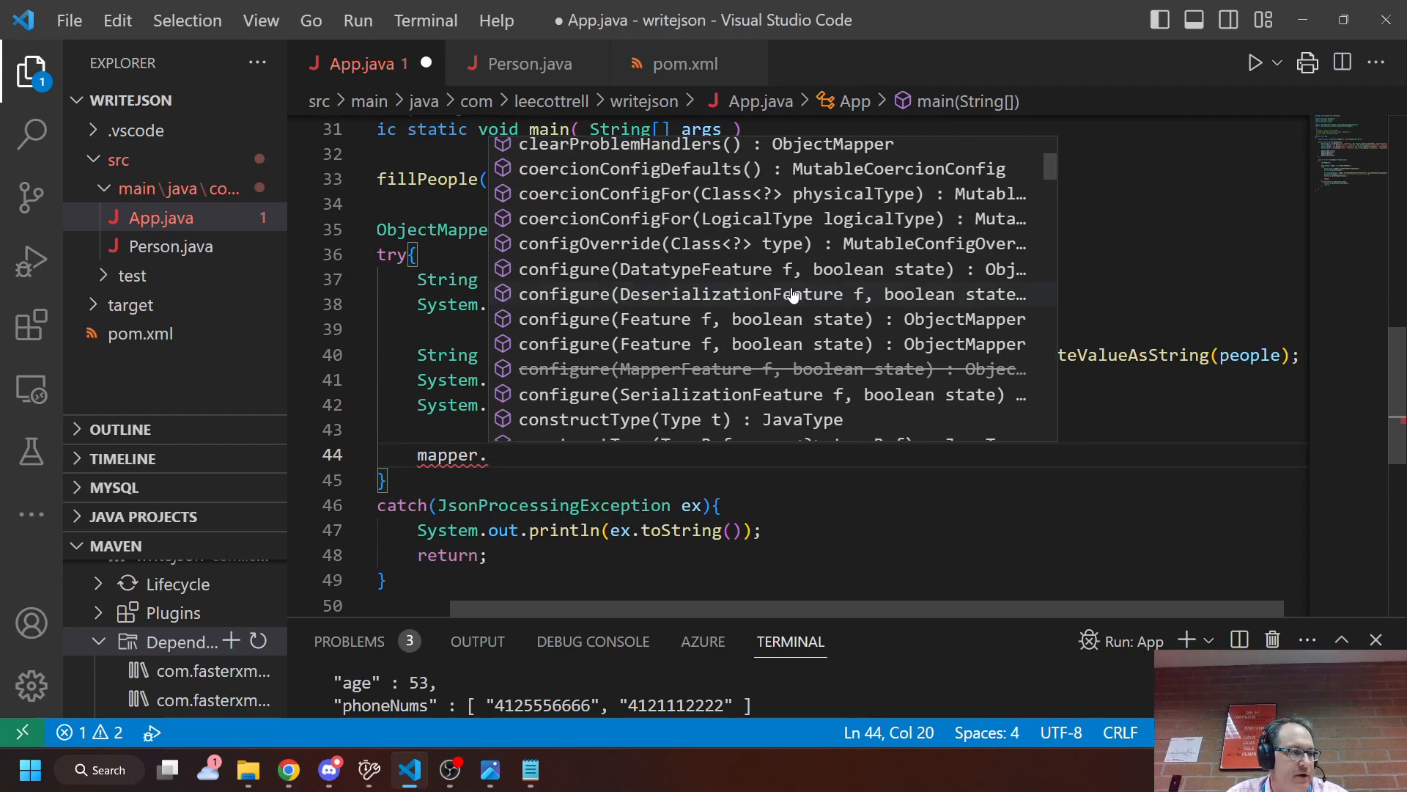
type("w")
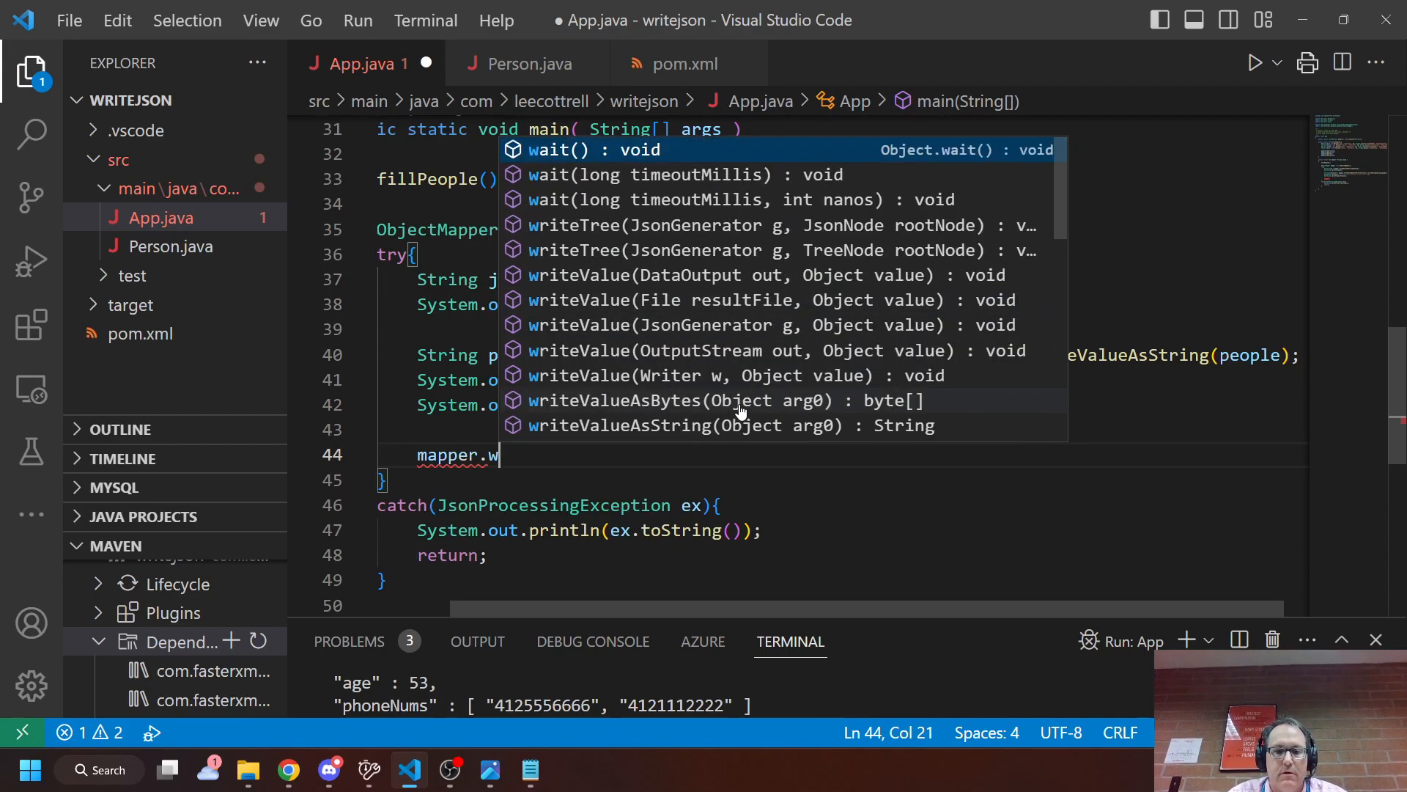
type("ri")
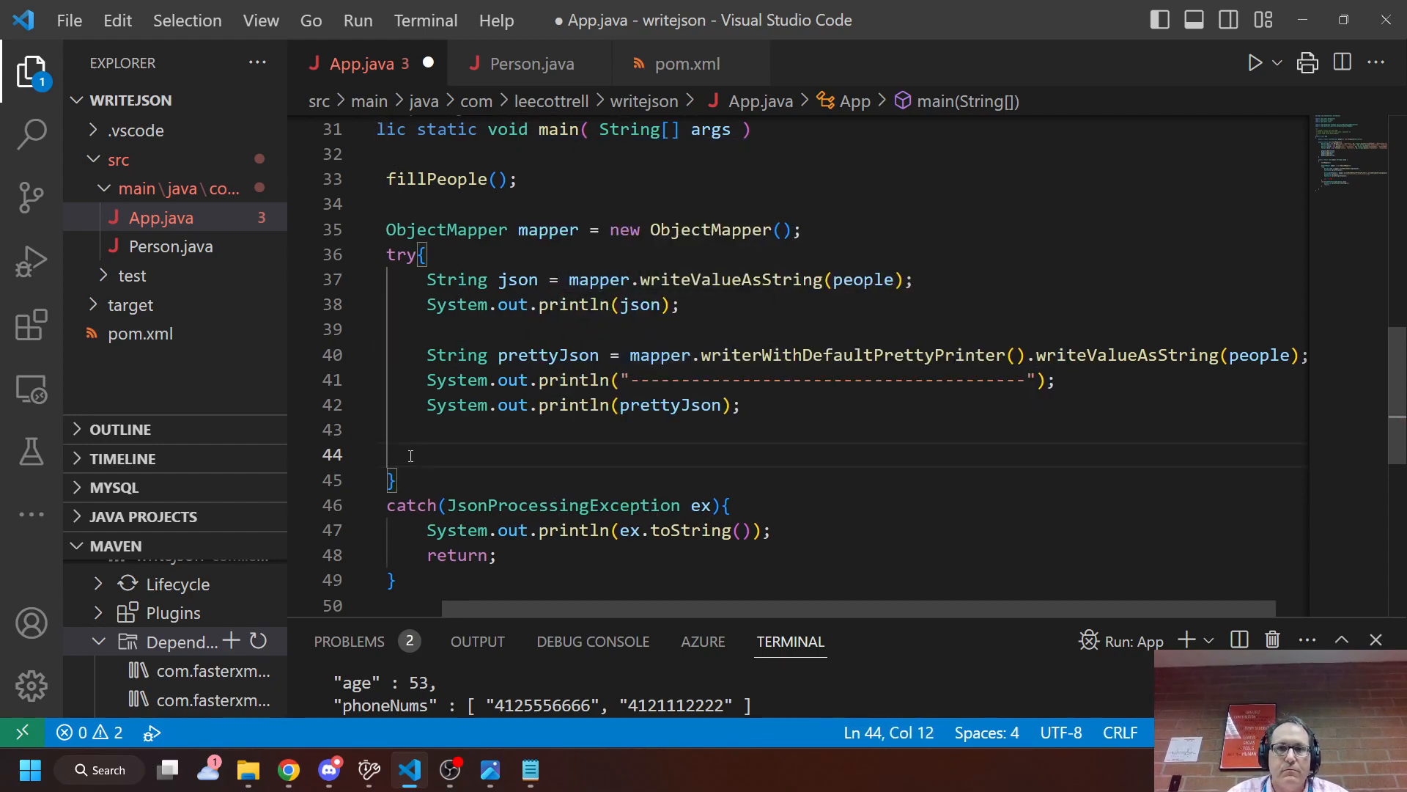
key("ctrl+s")
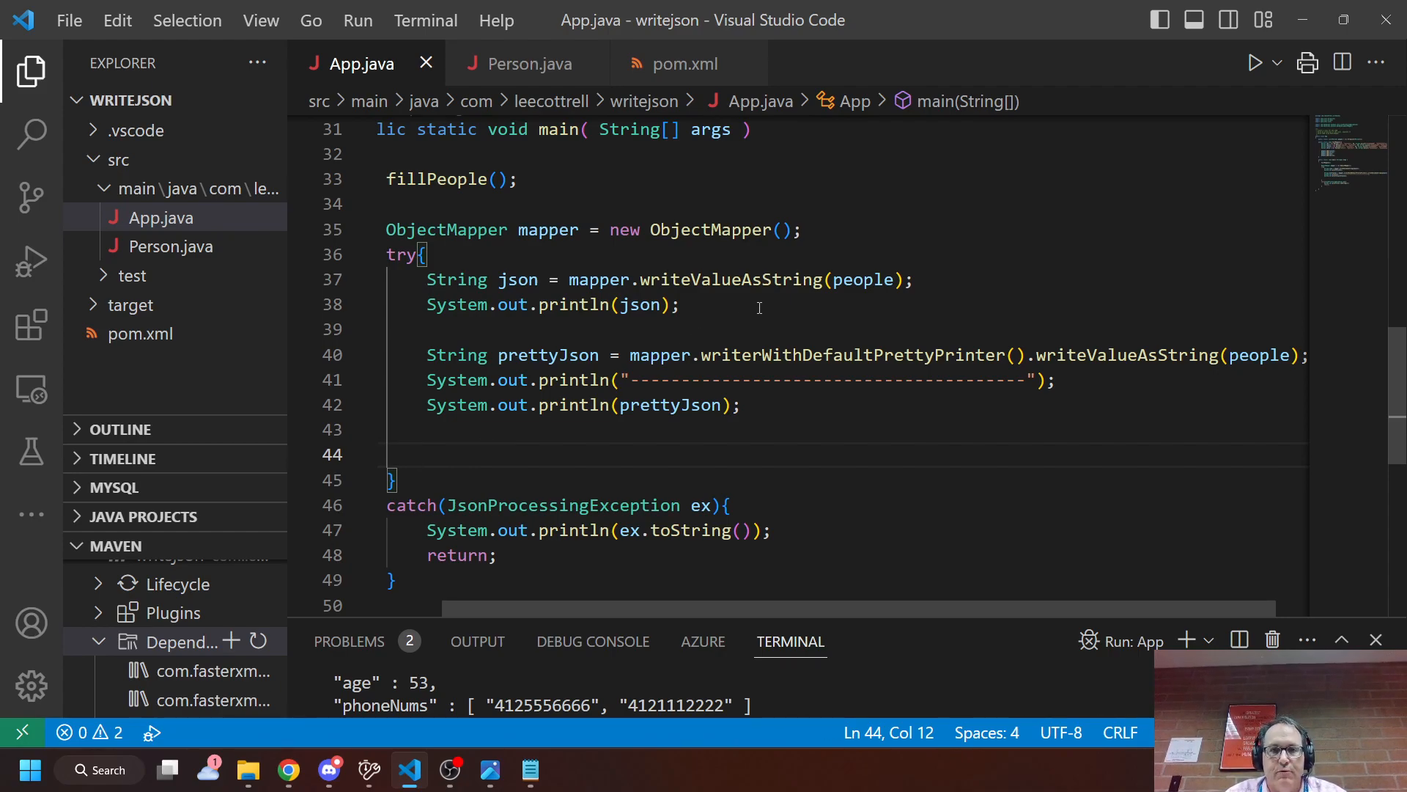
scroll("up", 3)
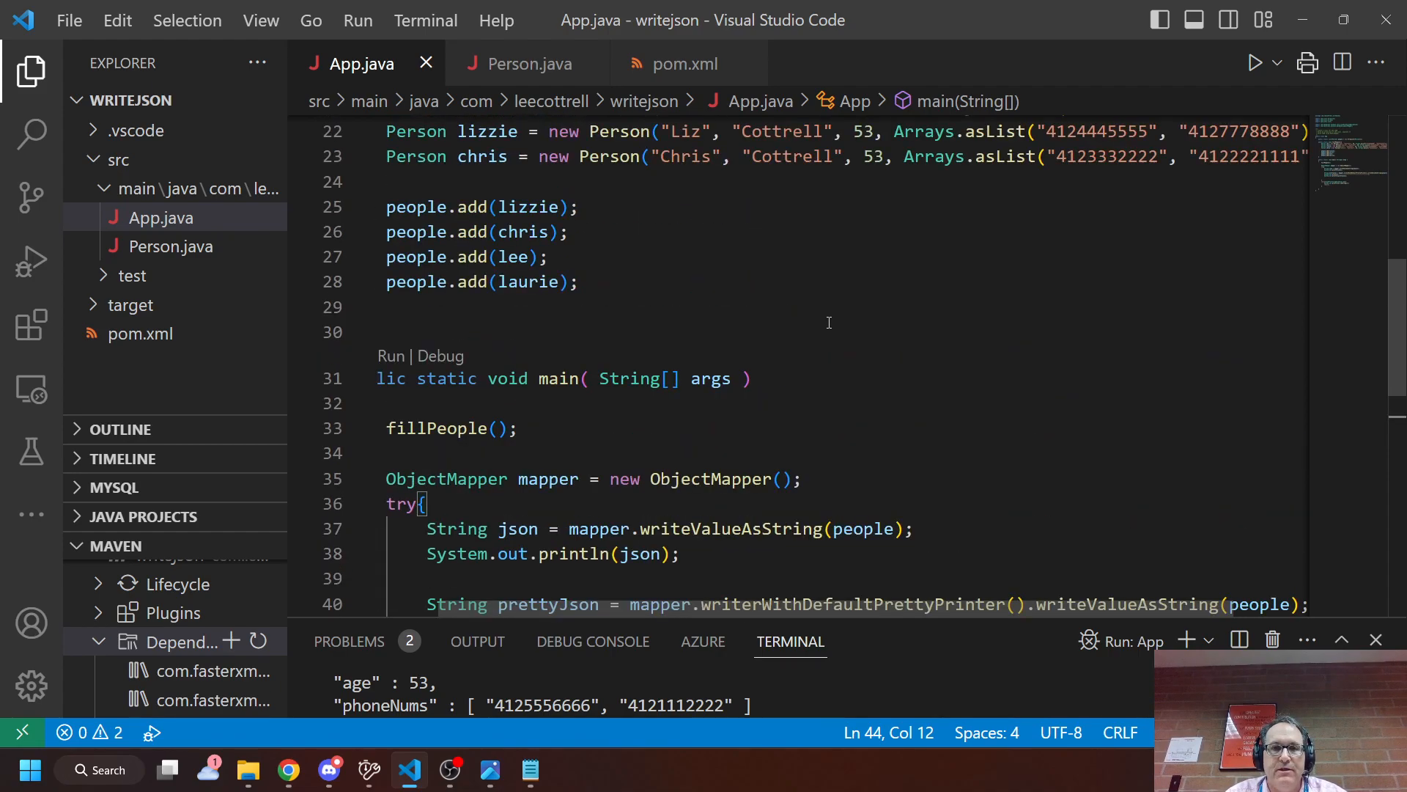
scroll("down", 3)
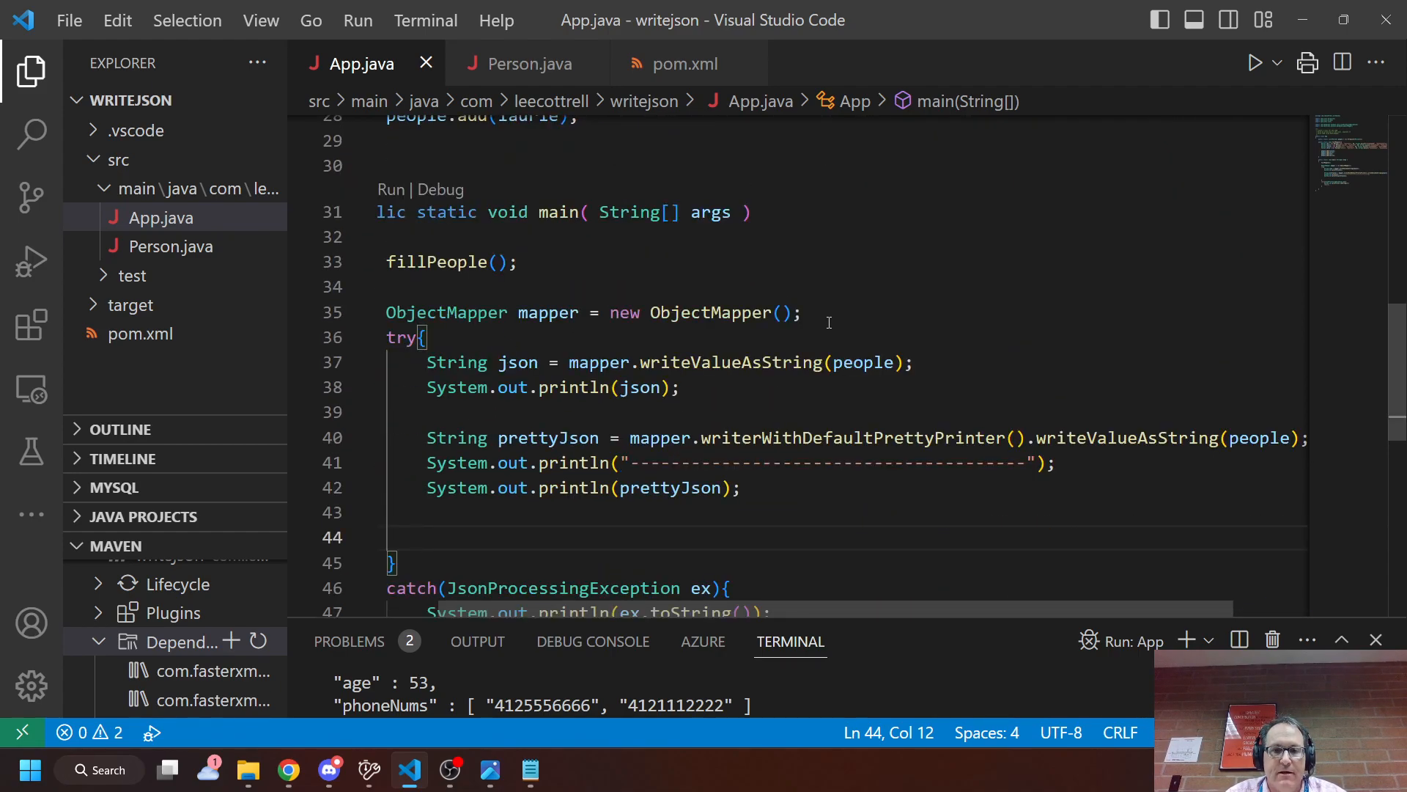